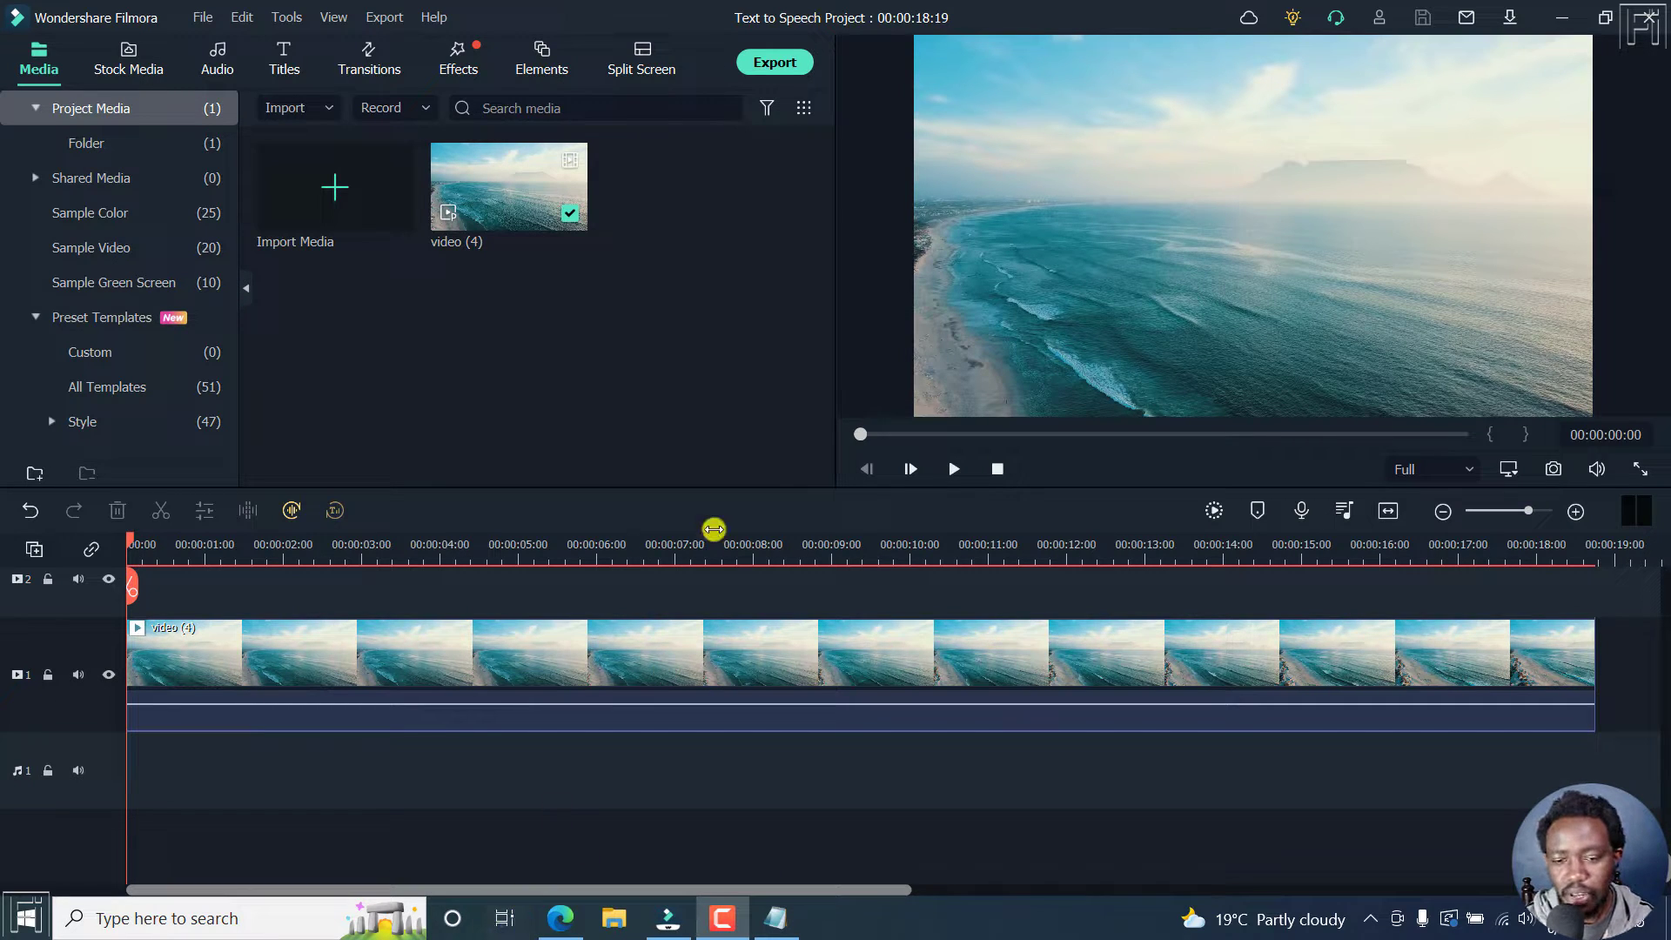
pyautogui.moveTo(628, 428)
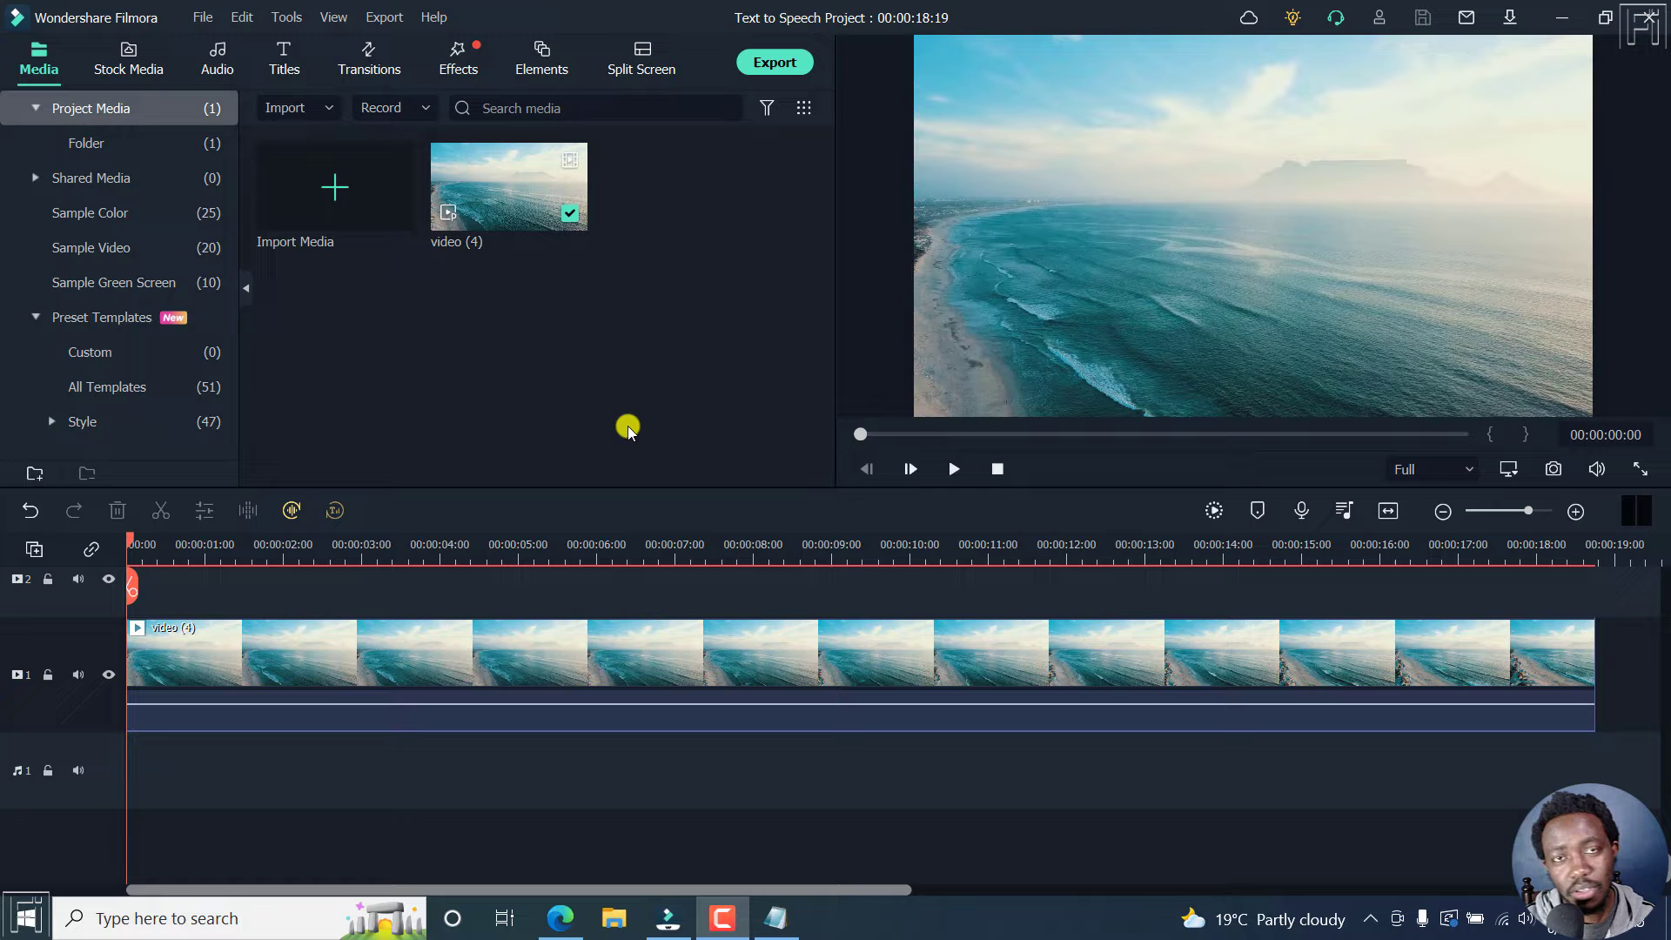
pyautogui.moveTo(282, 459)
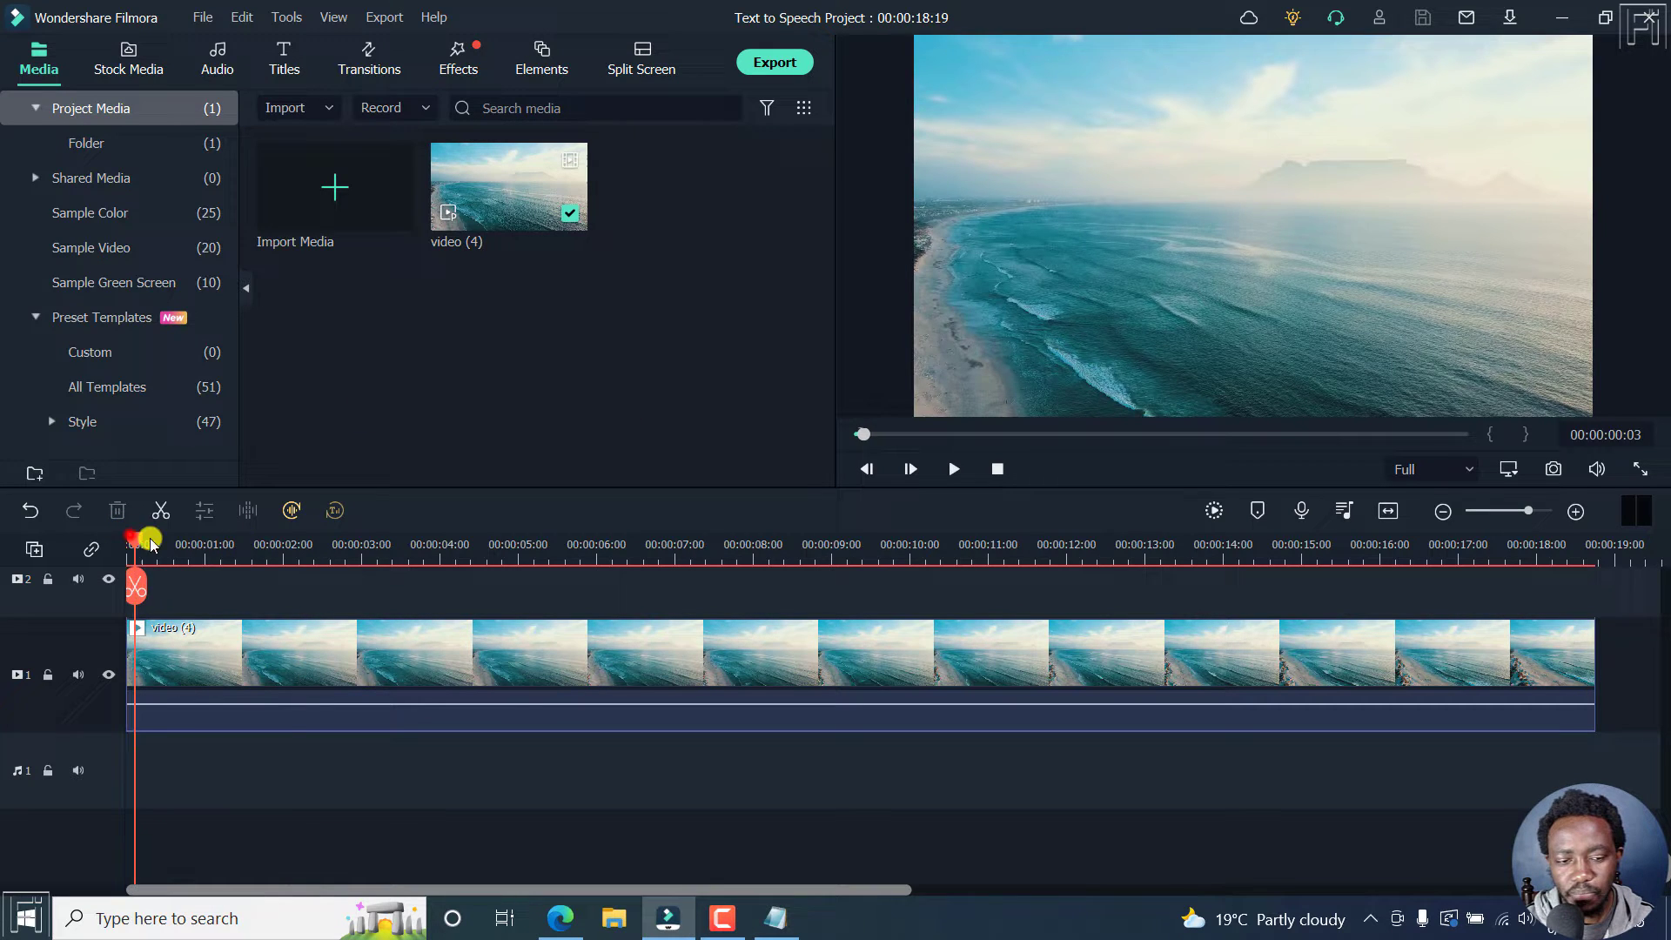
# - Scrub into the beach footage, then show the Basic templates and place Title 29 above it
pyautogui.moveTo(137, 565); pyautogui.dragTo(441, 564)
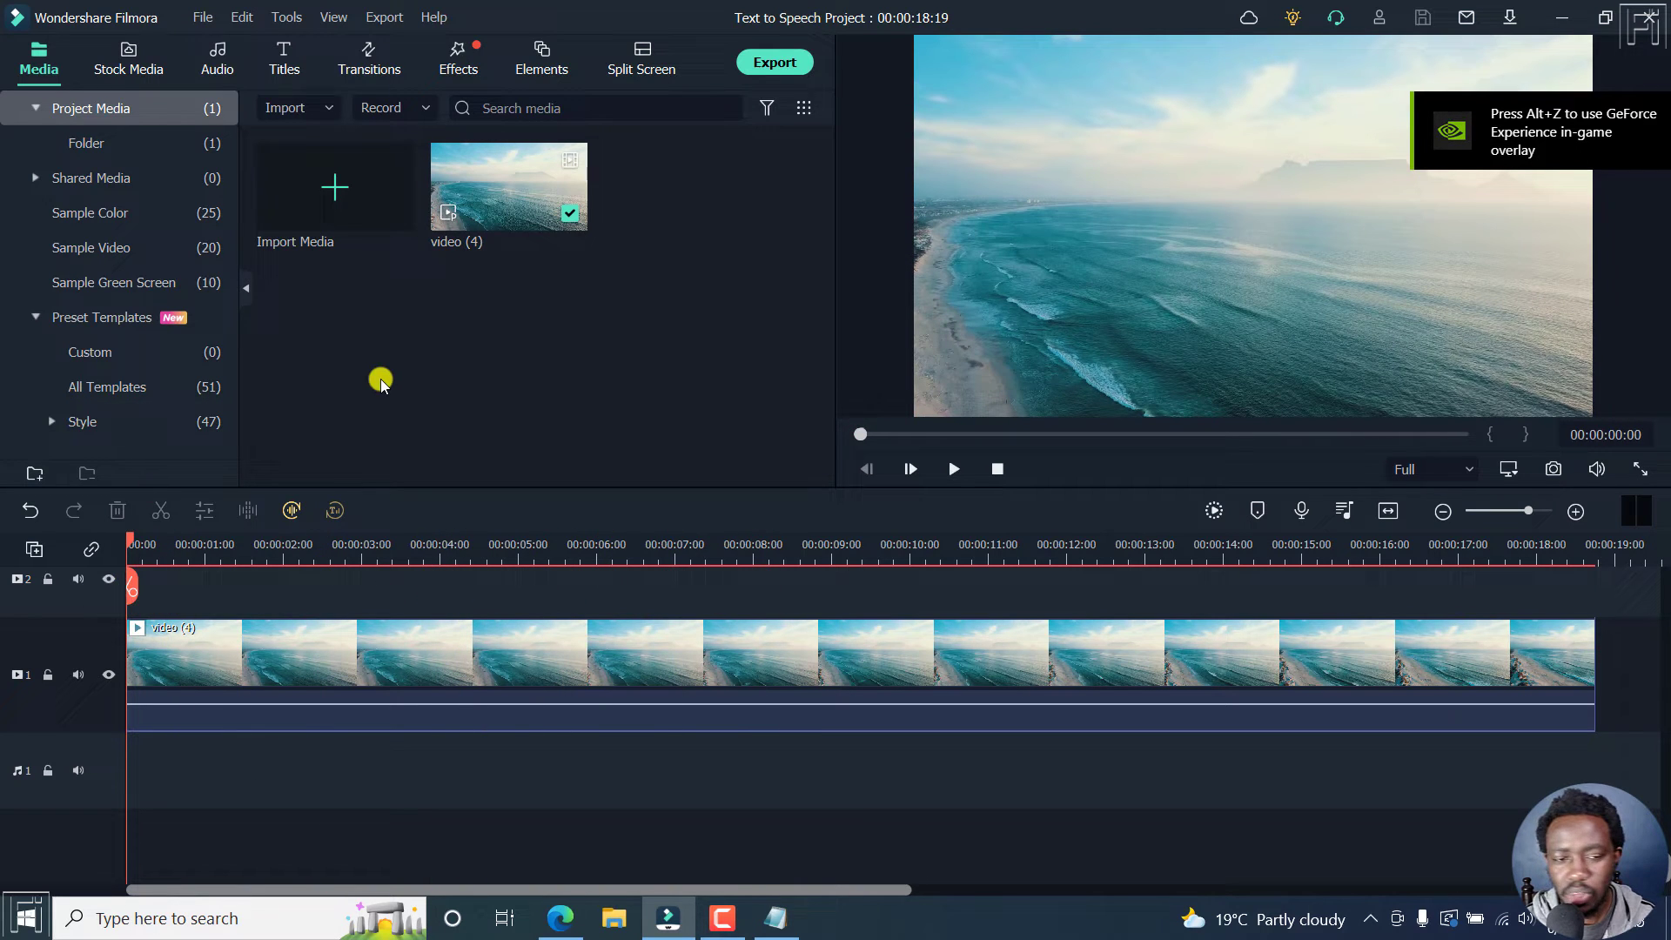
pyautogui.moveTo(284, 59)
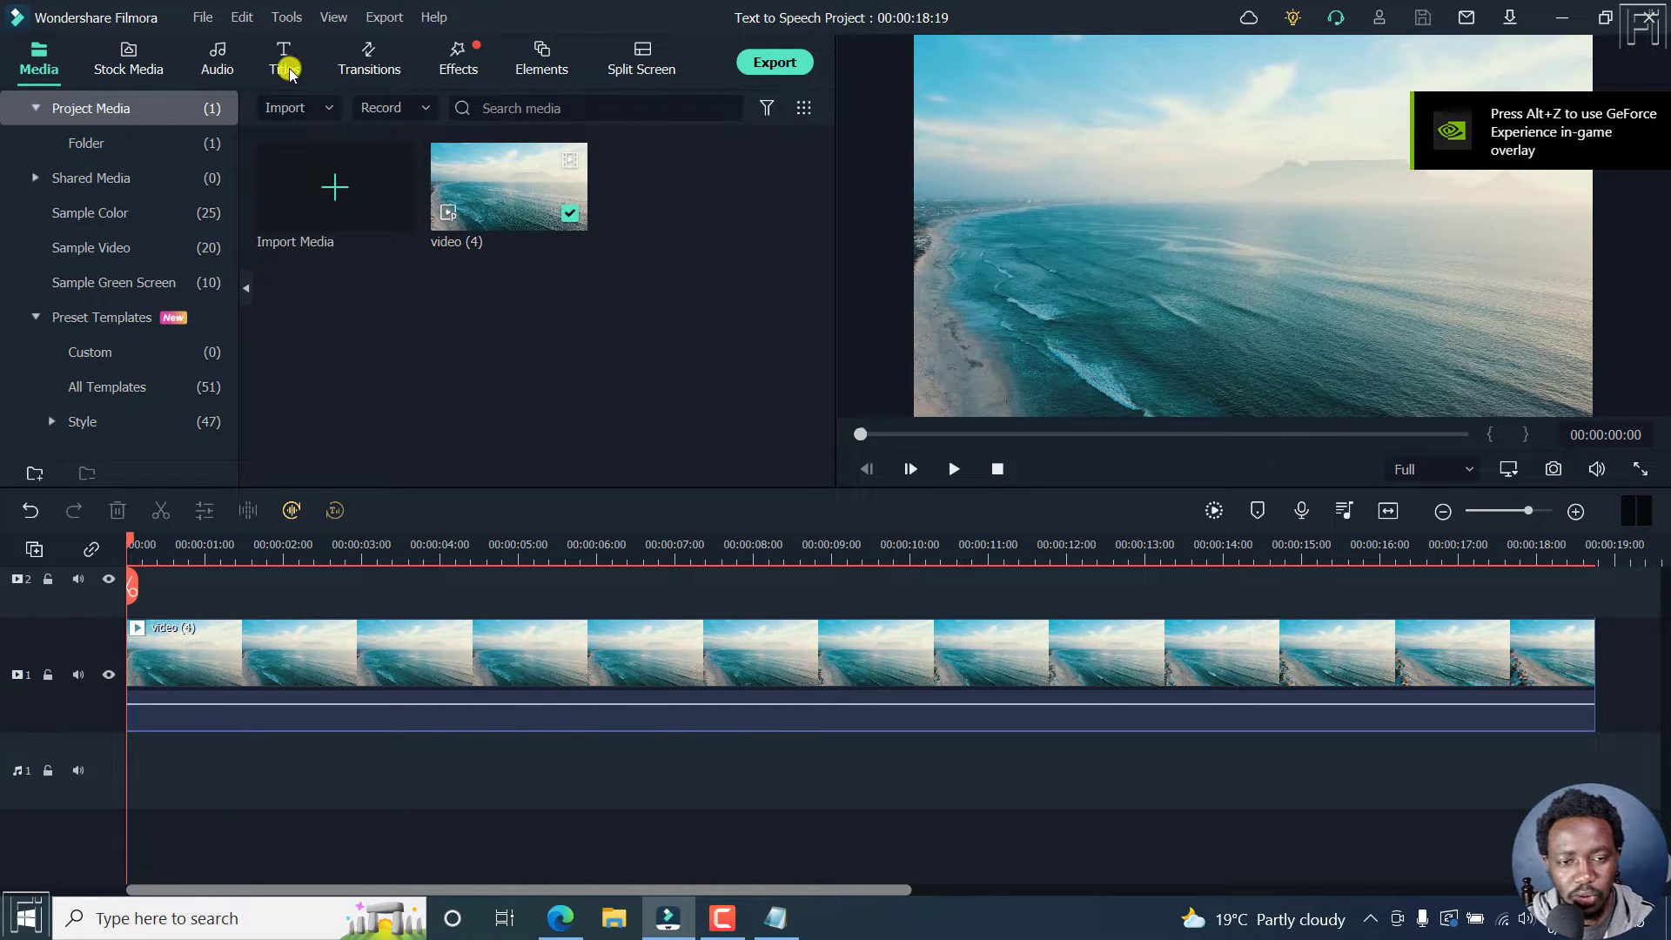
pyautogui.click(284, 59)
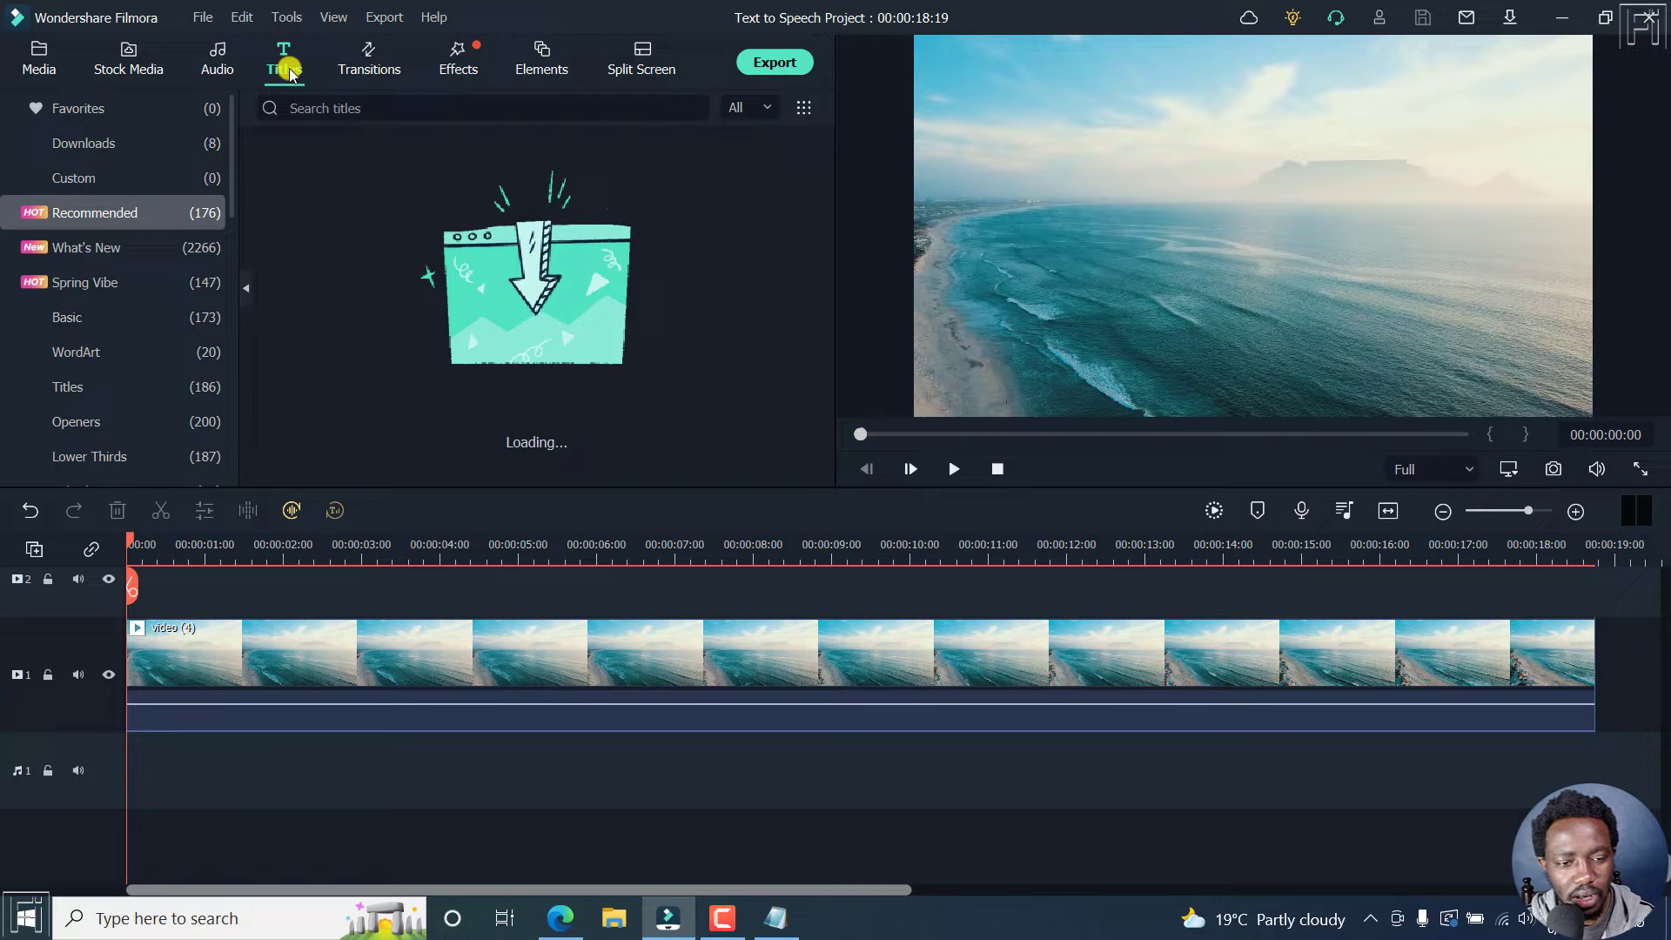
pyautogui.moveTo(72, 318)
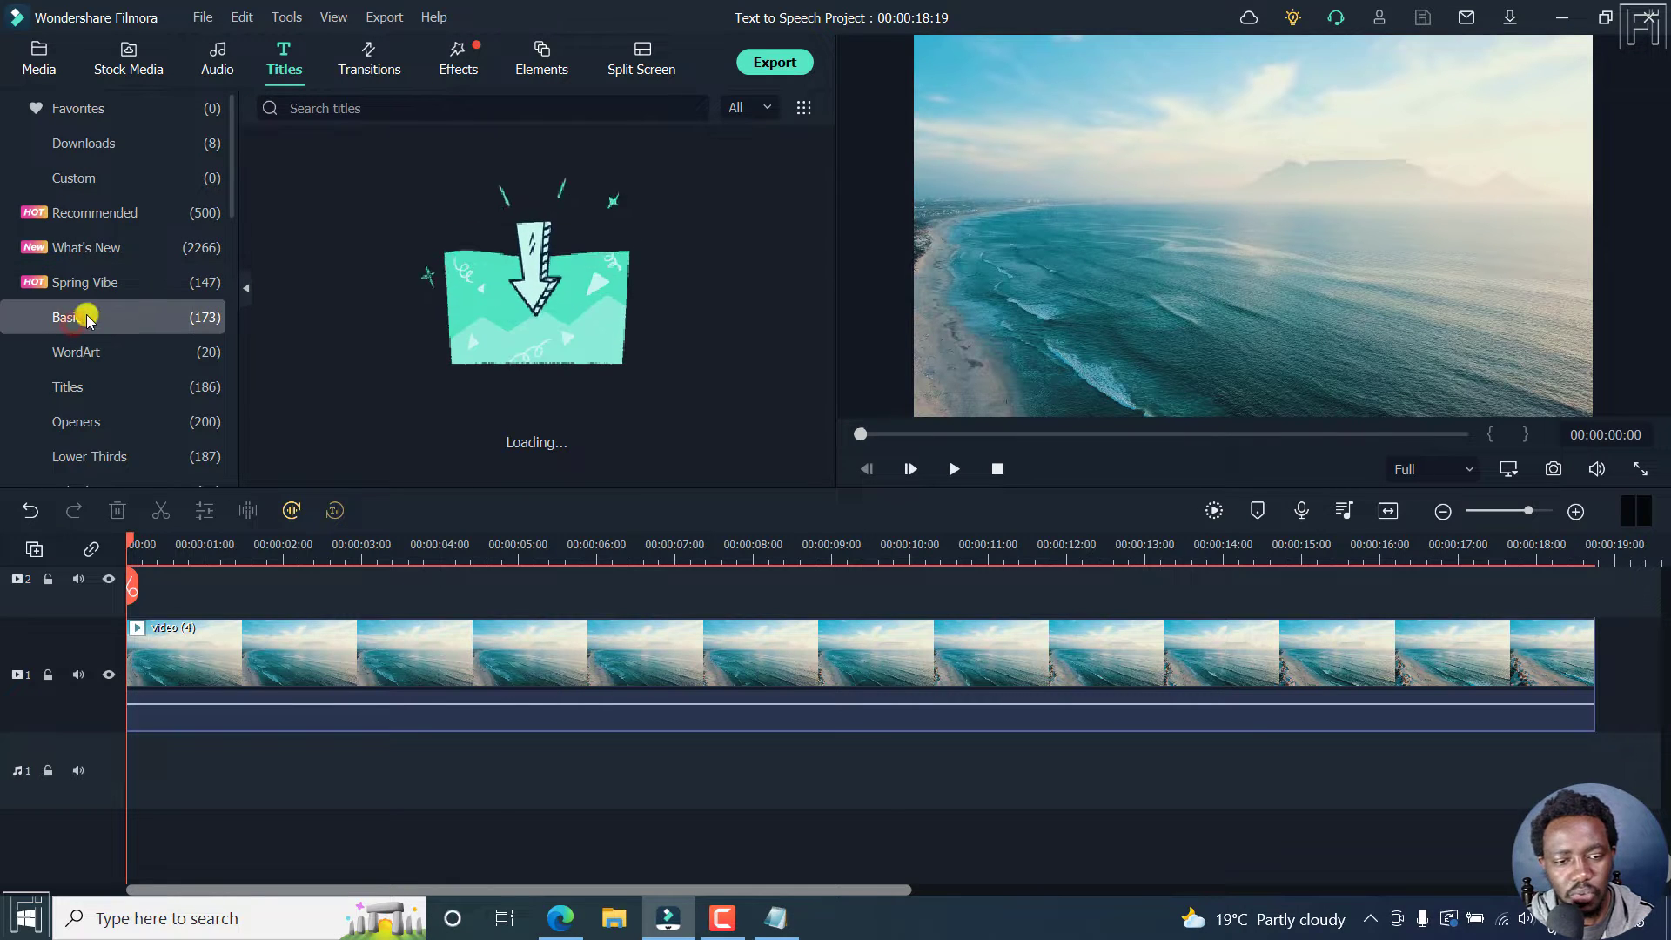
pyautogui.click(67, 317)
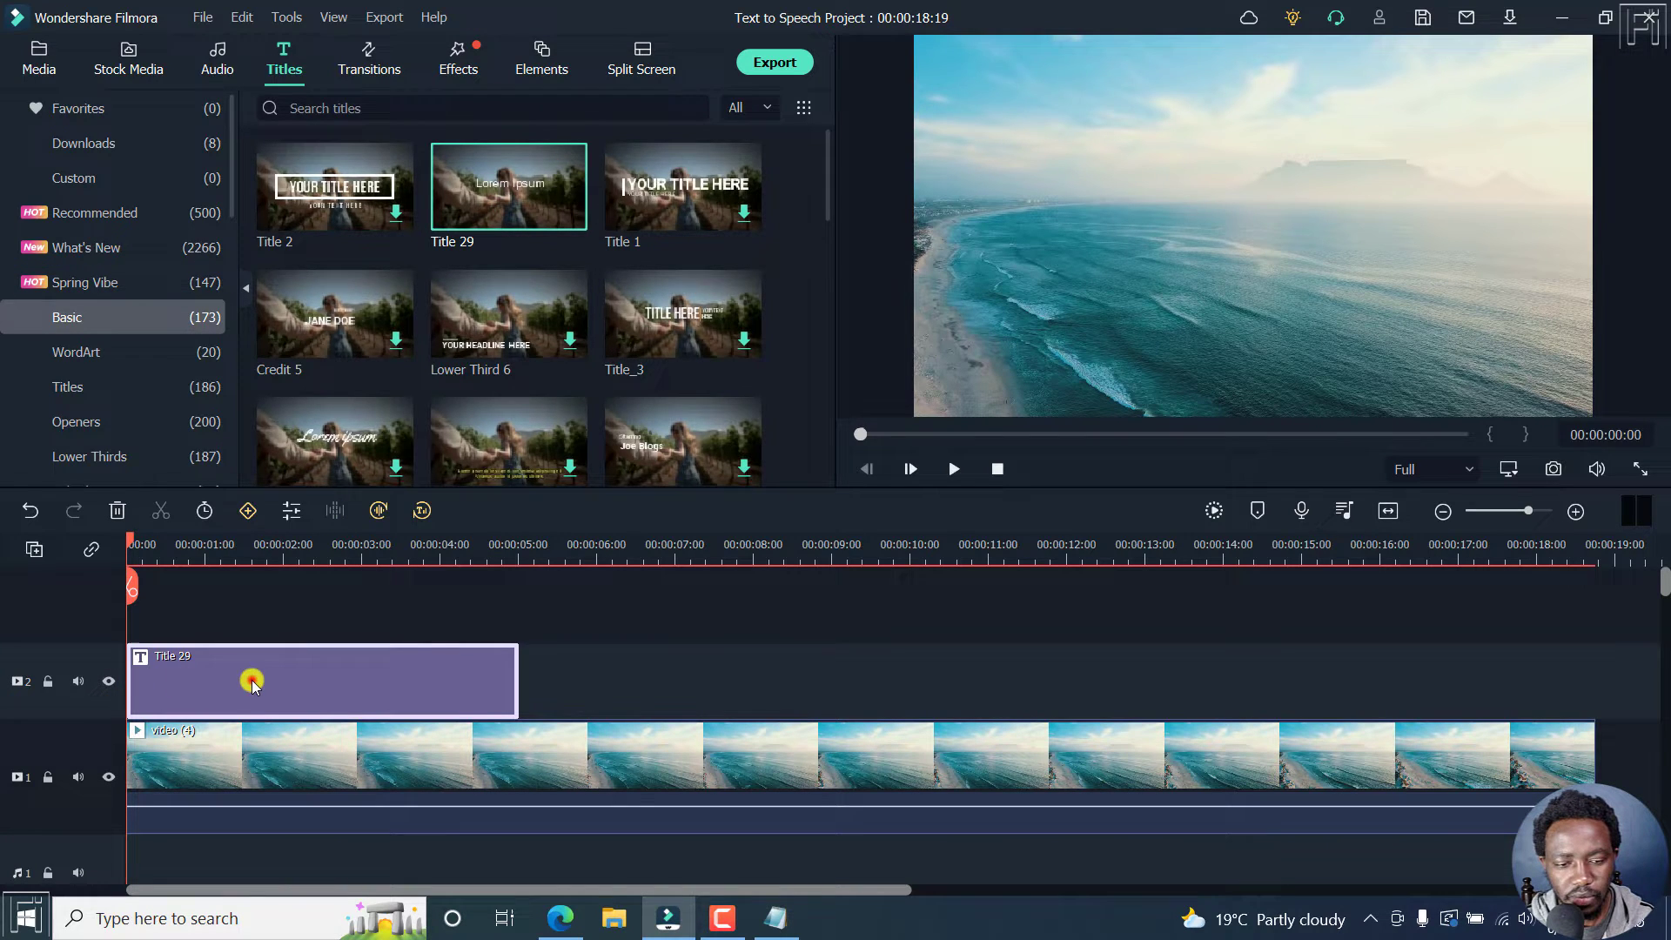
# - Open Title 29 for editing and copy the Text to Speech script from Notepad
pyautogui.doubleClick(252, 680)
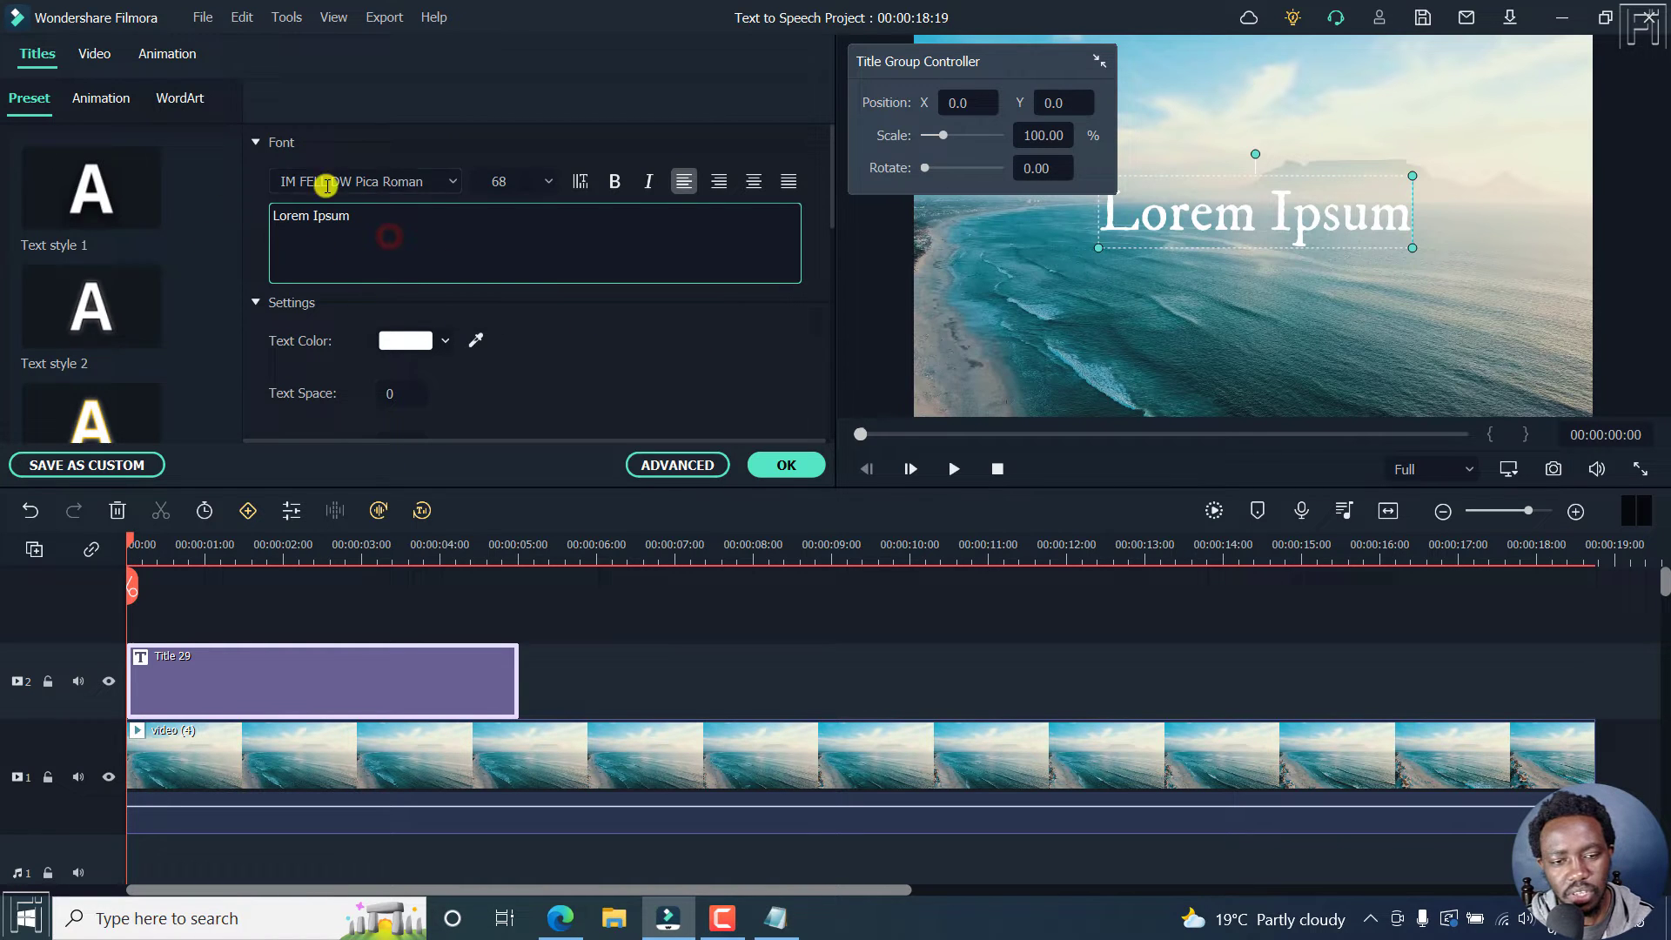
pyautogui.moveTo(499, 320)
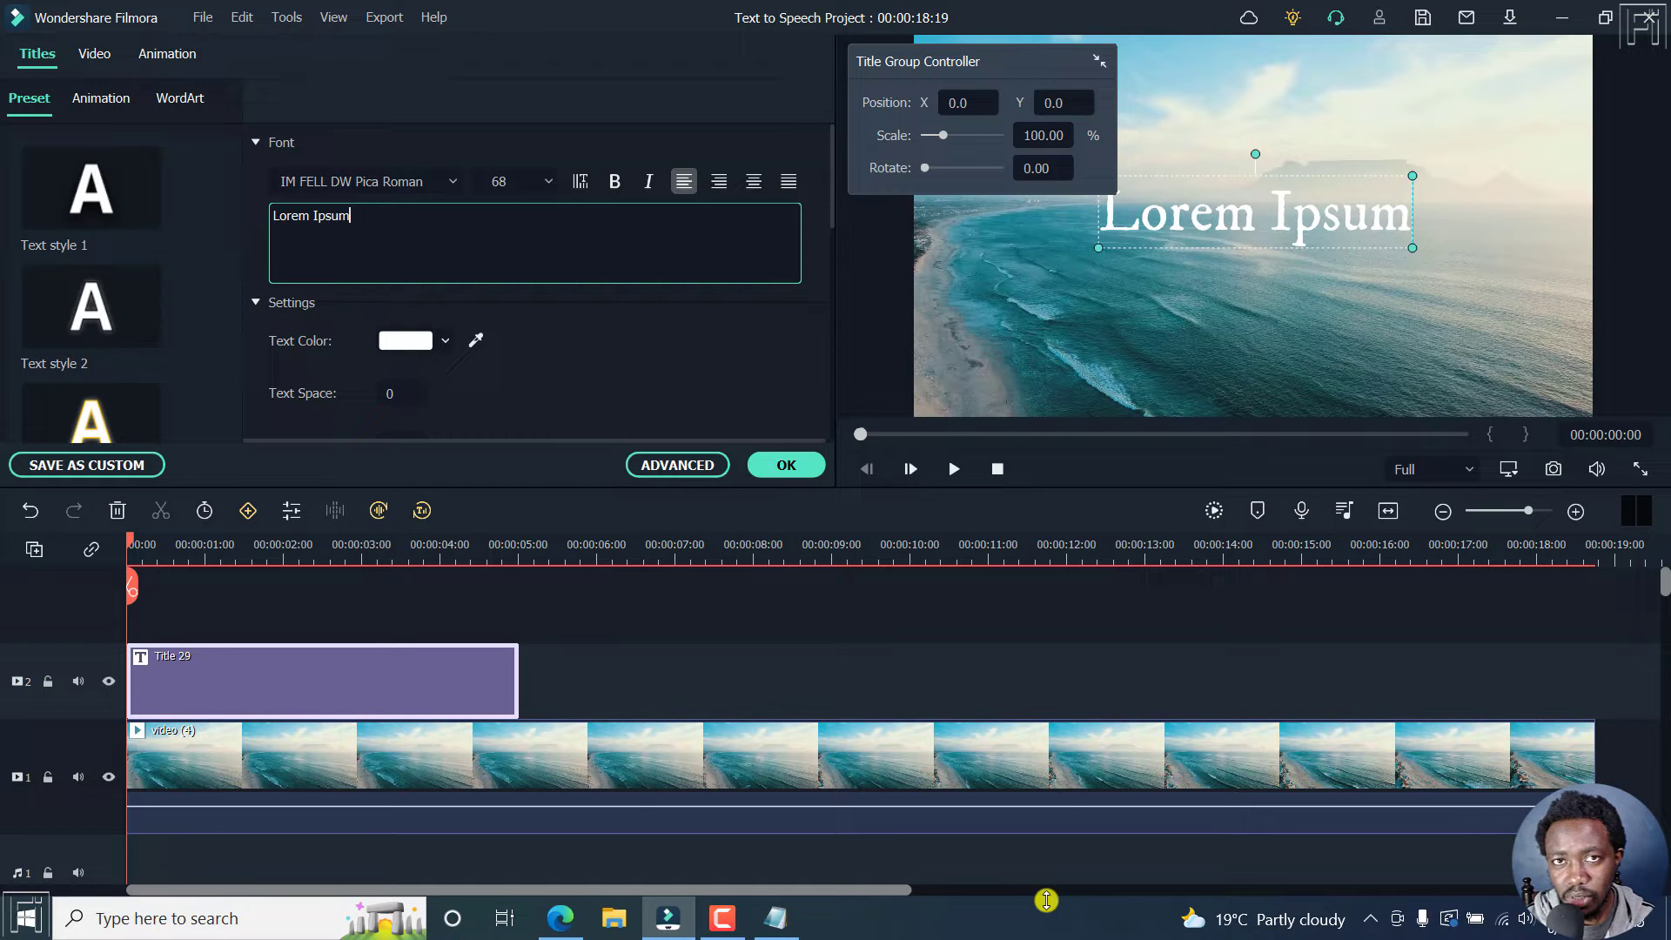
pyautogui.moveTo(874, 770)
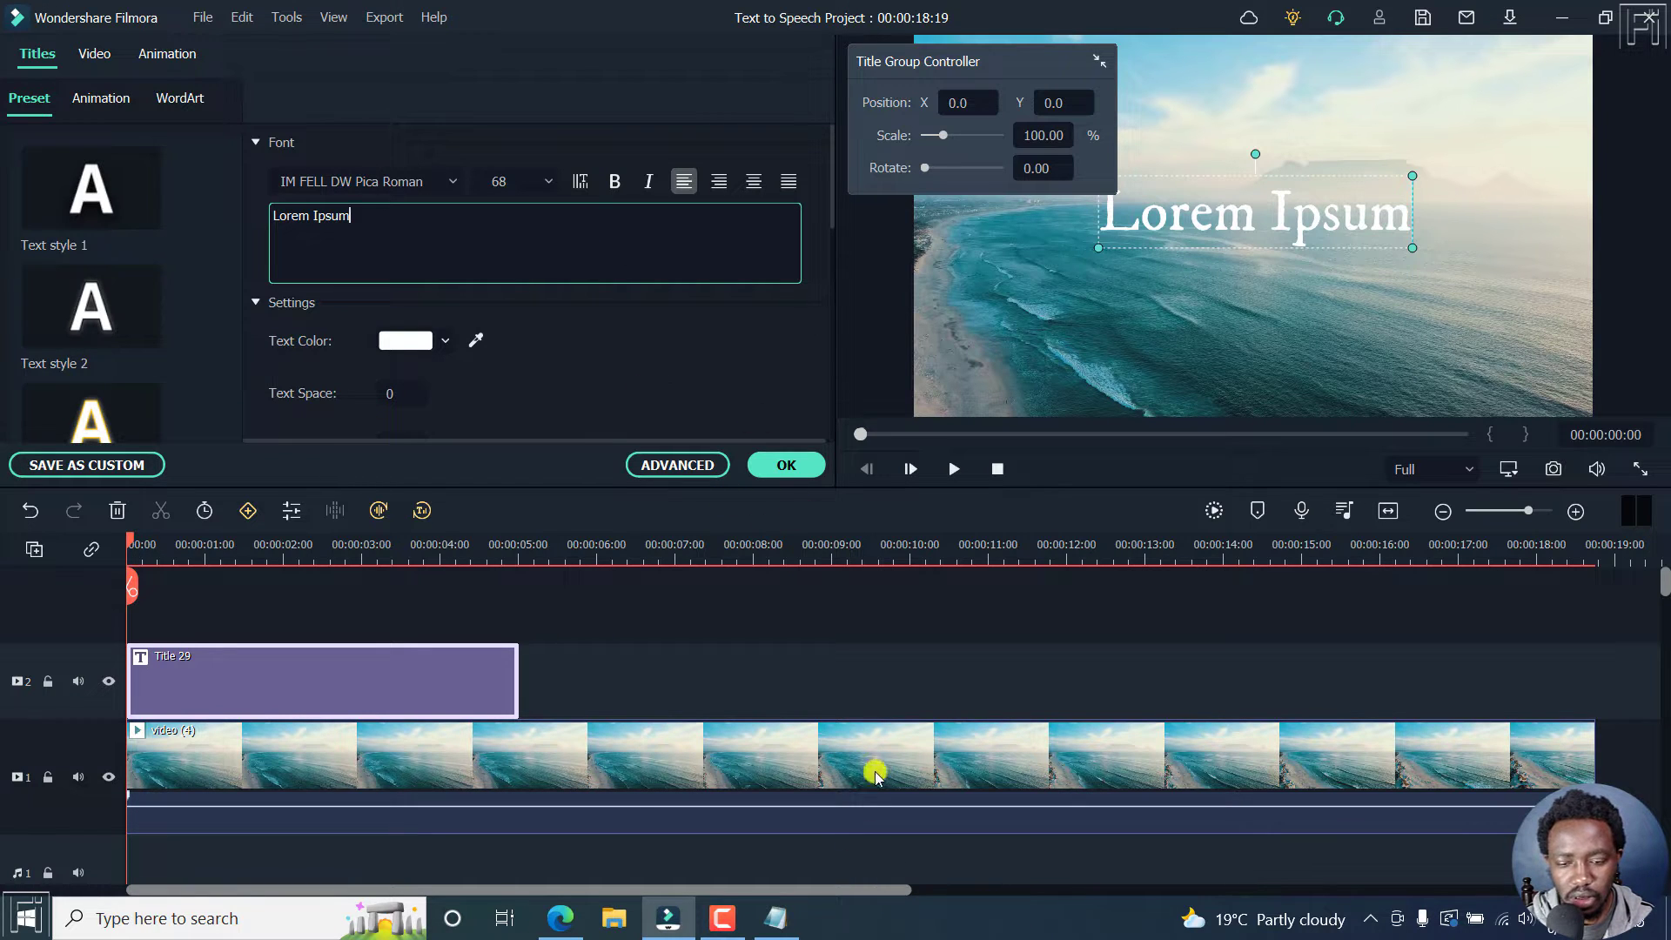
pyautogui.click(775, 917)
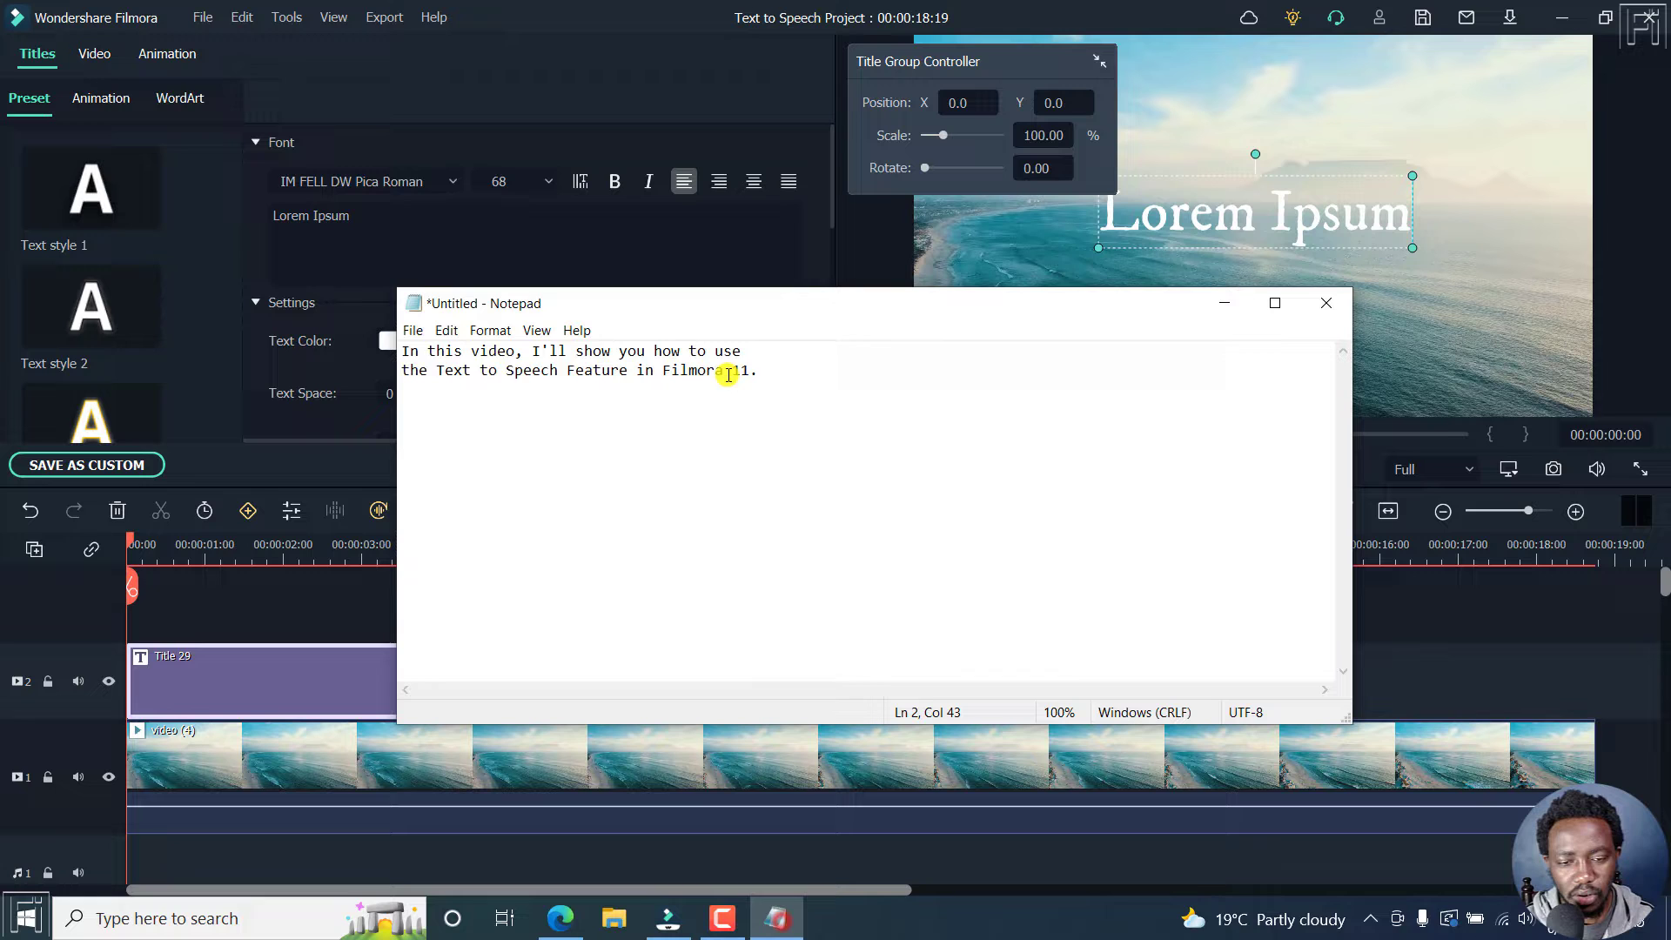
pyautogui.press('ctrl+a')
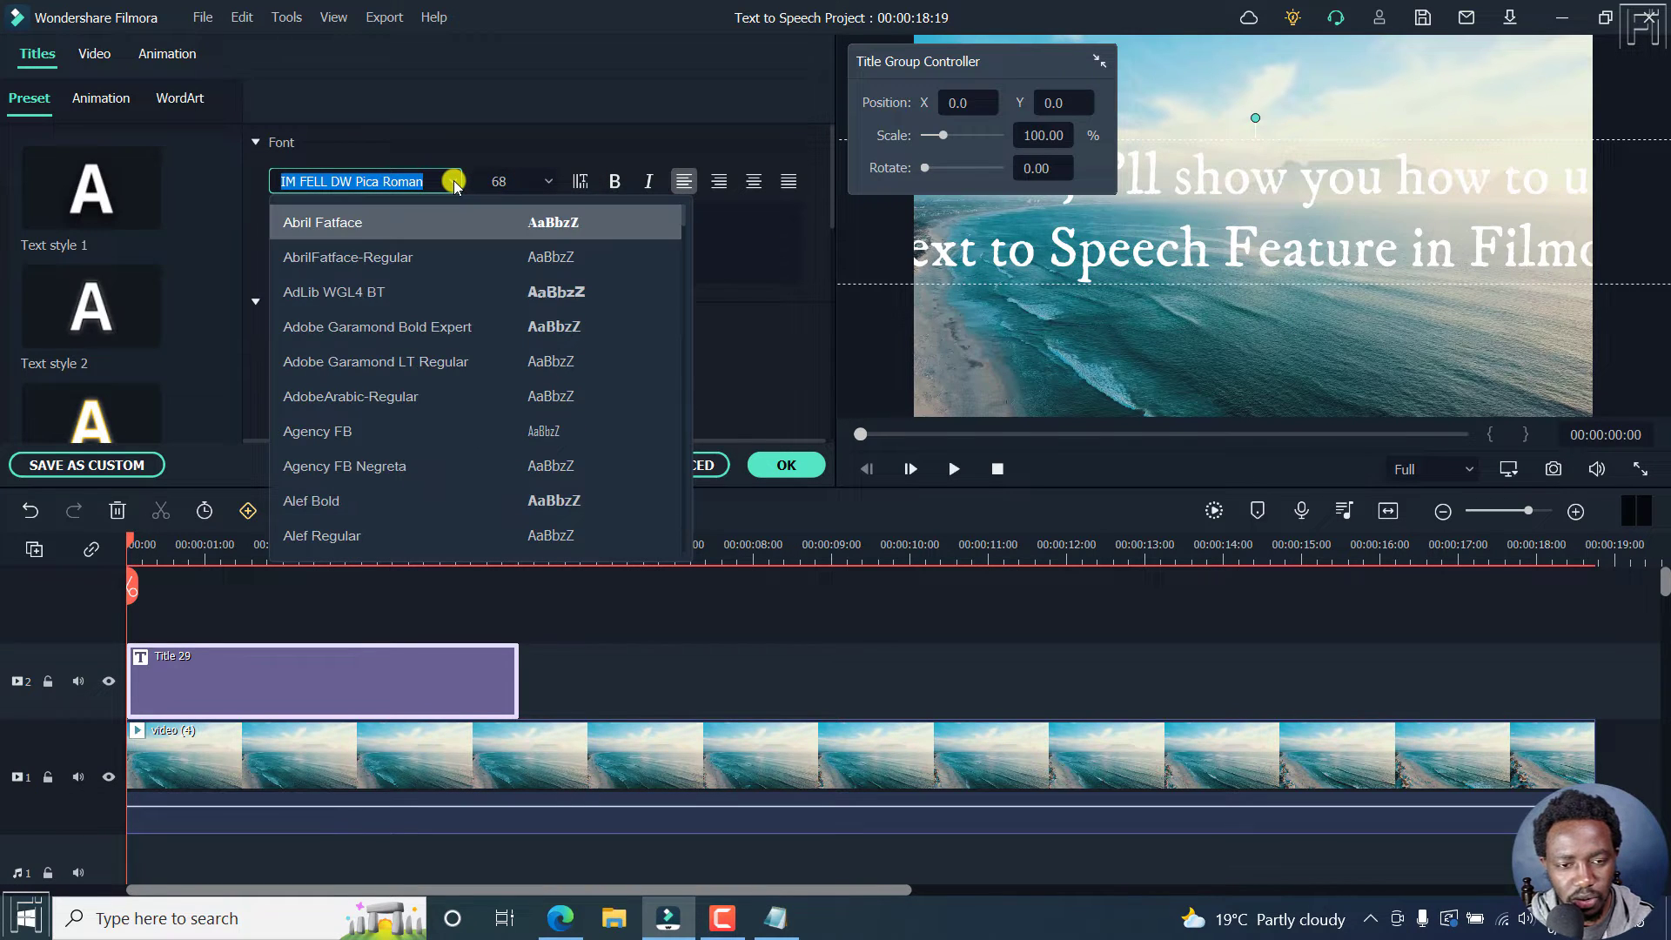
# - Choose Arial from the font list and 32 from the size list
pyautogui.click(348, 257)
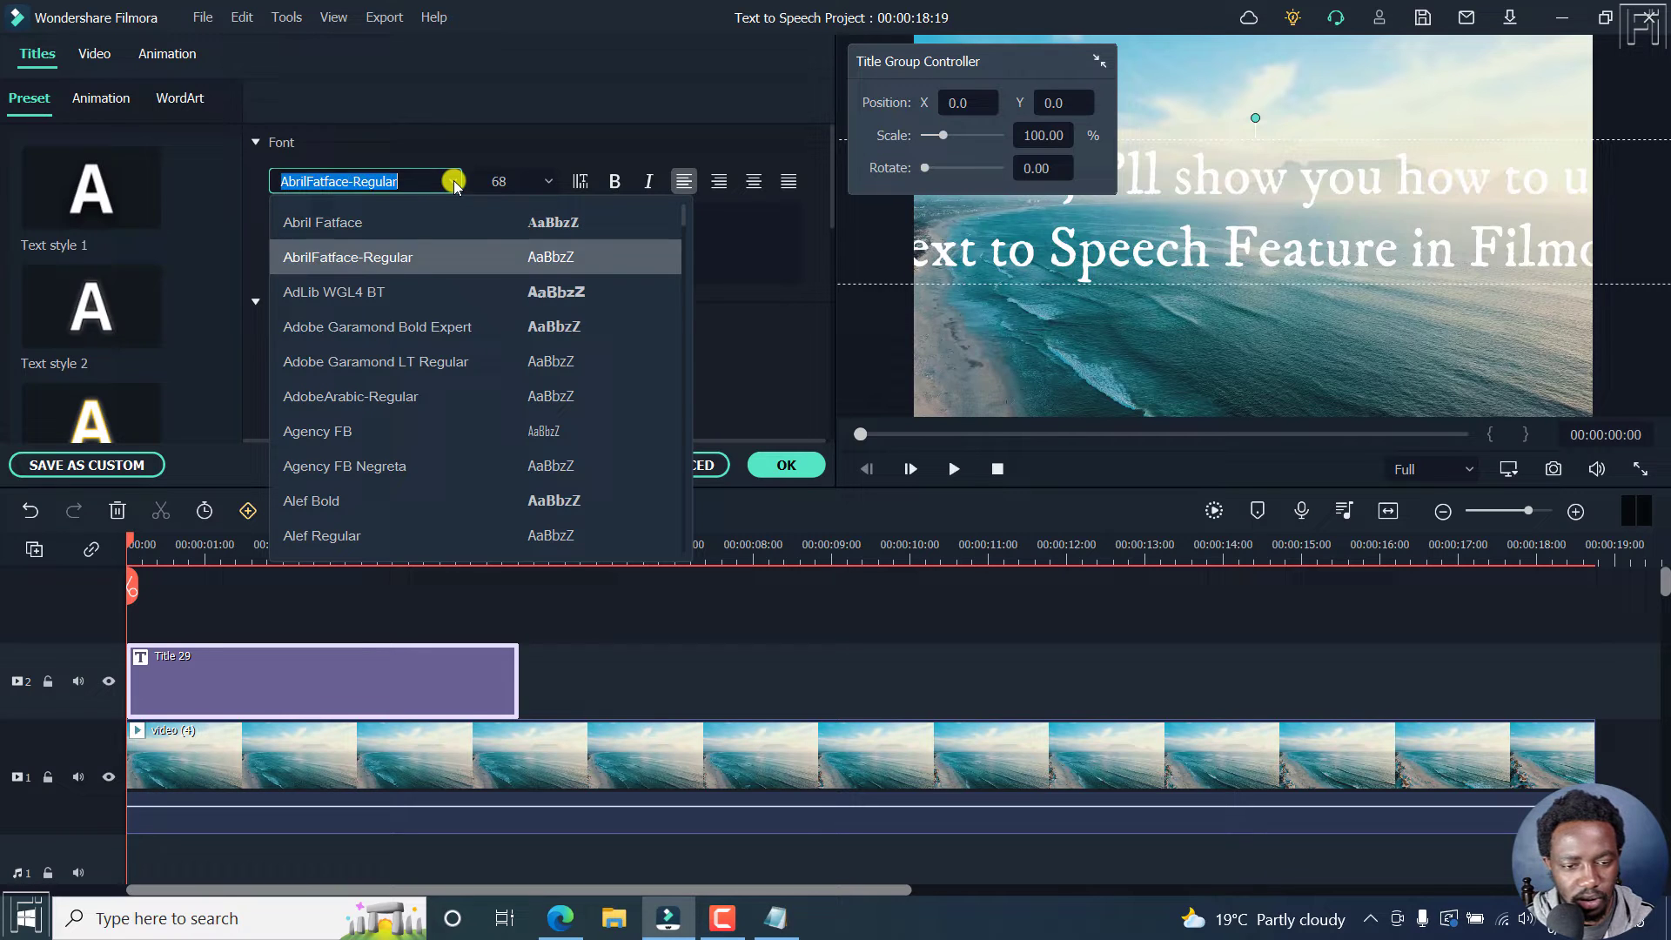
pyautogui.click(362, 535)
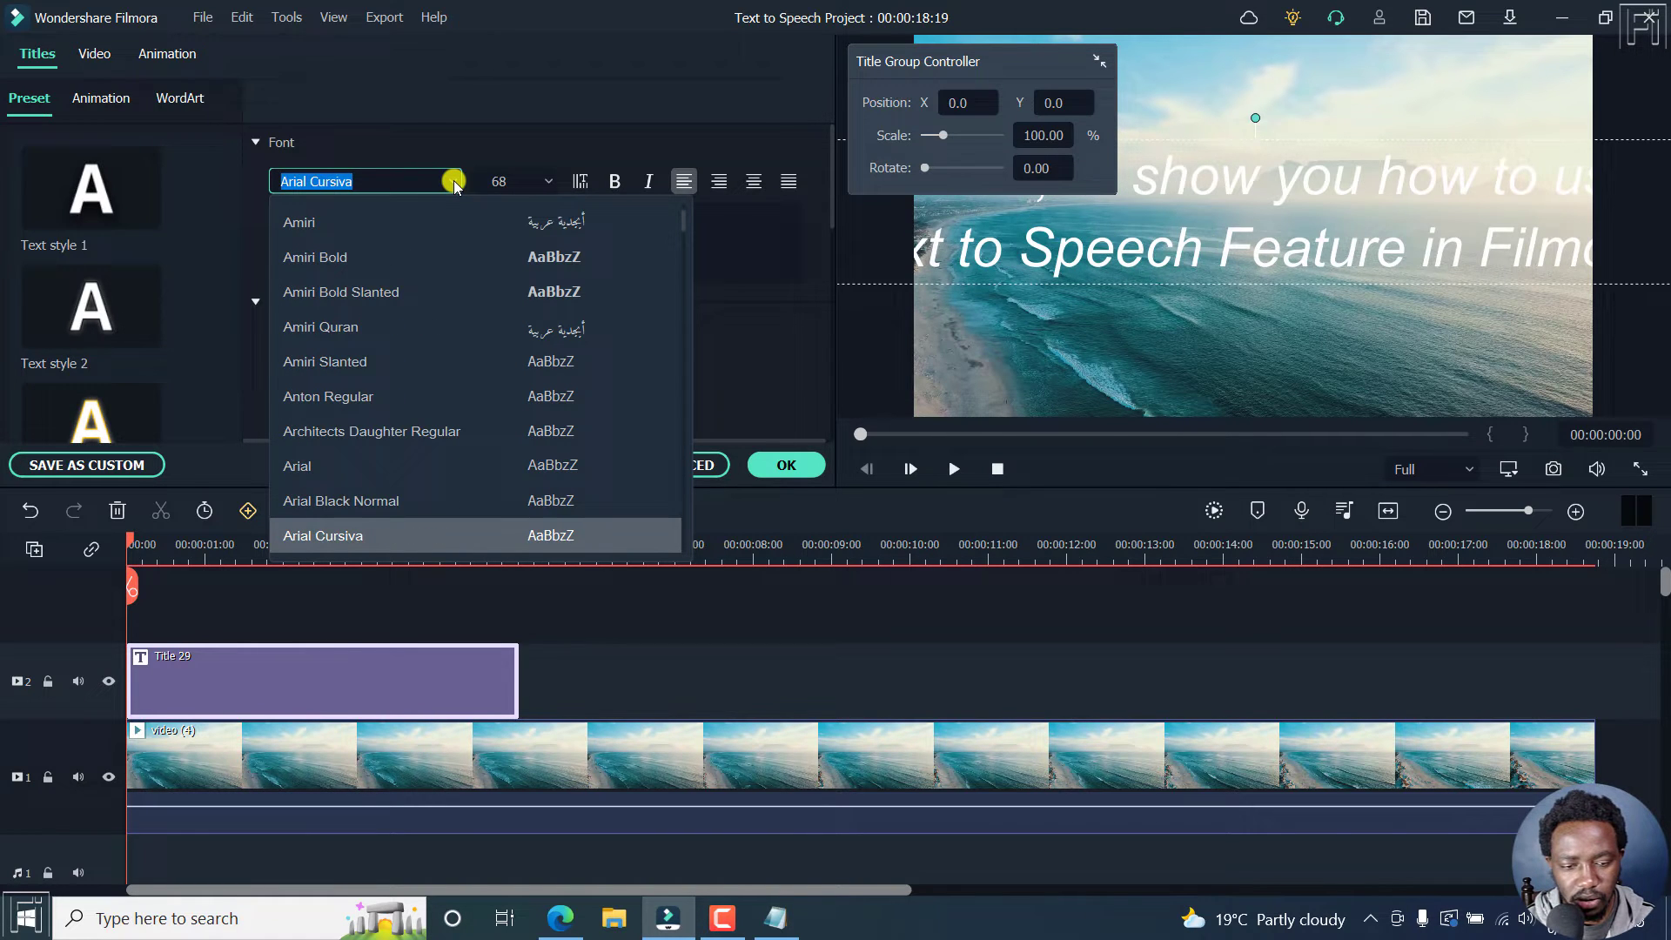
pyautogui.click(296, 465)
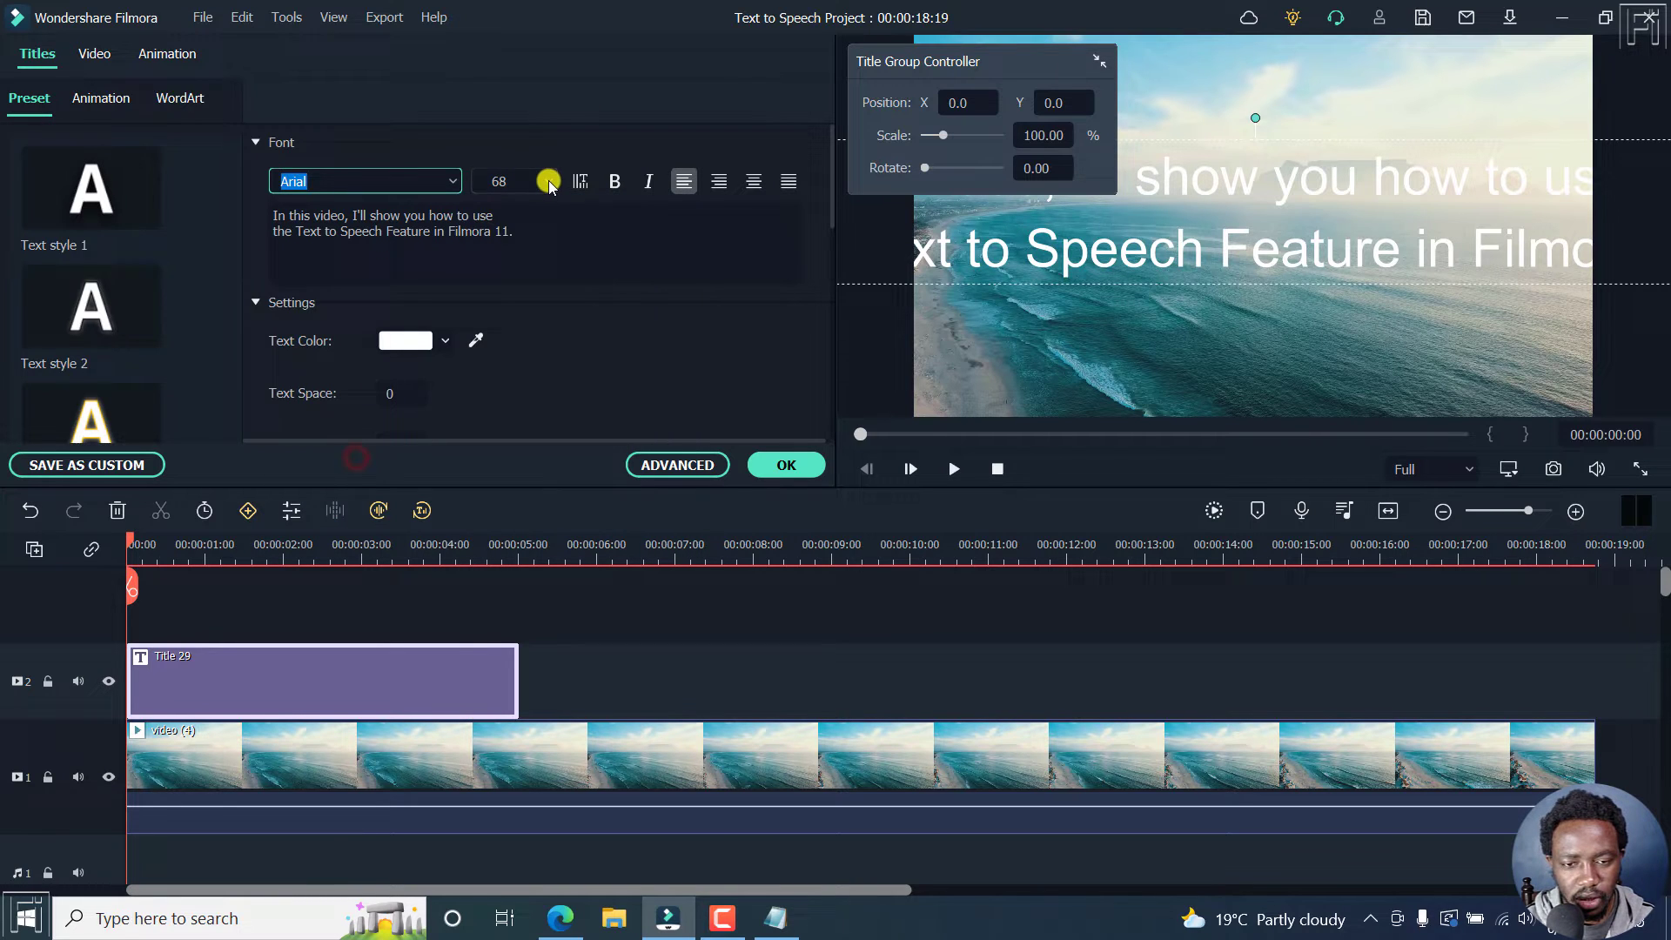
pyautogui.click(547, 180)
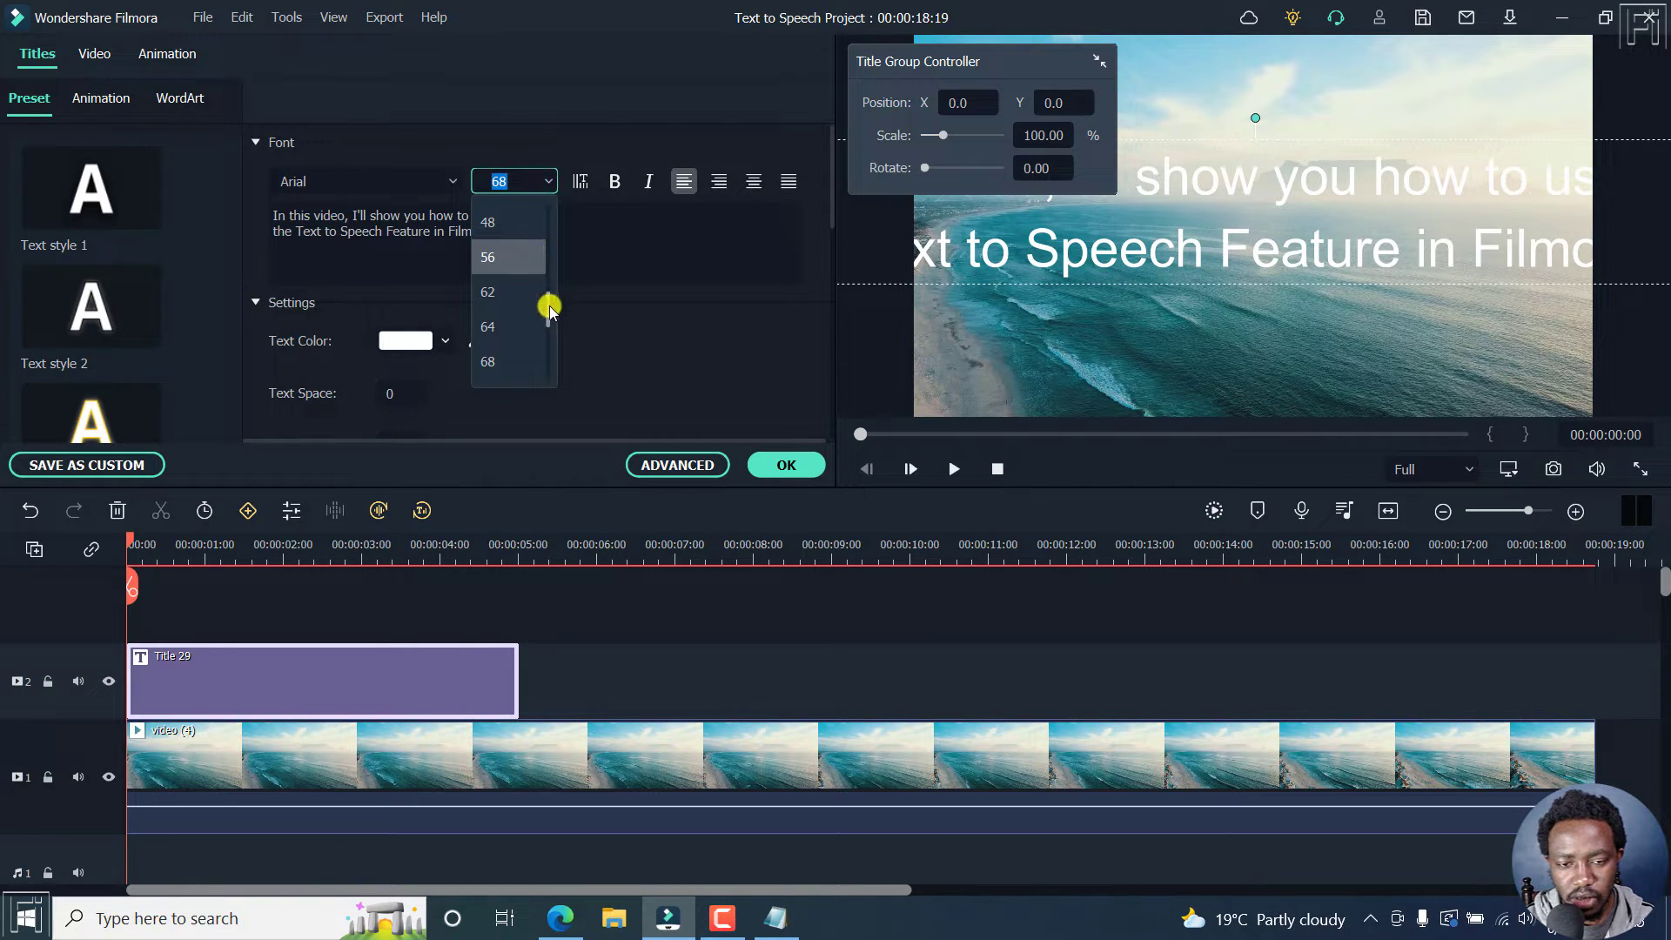
pyautogui.scroll(3)
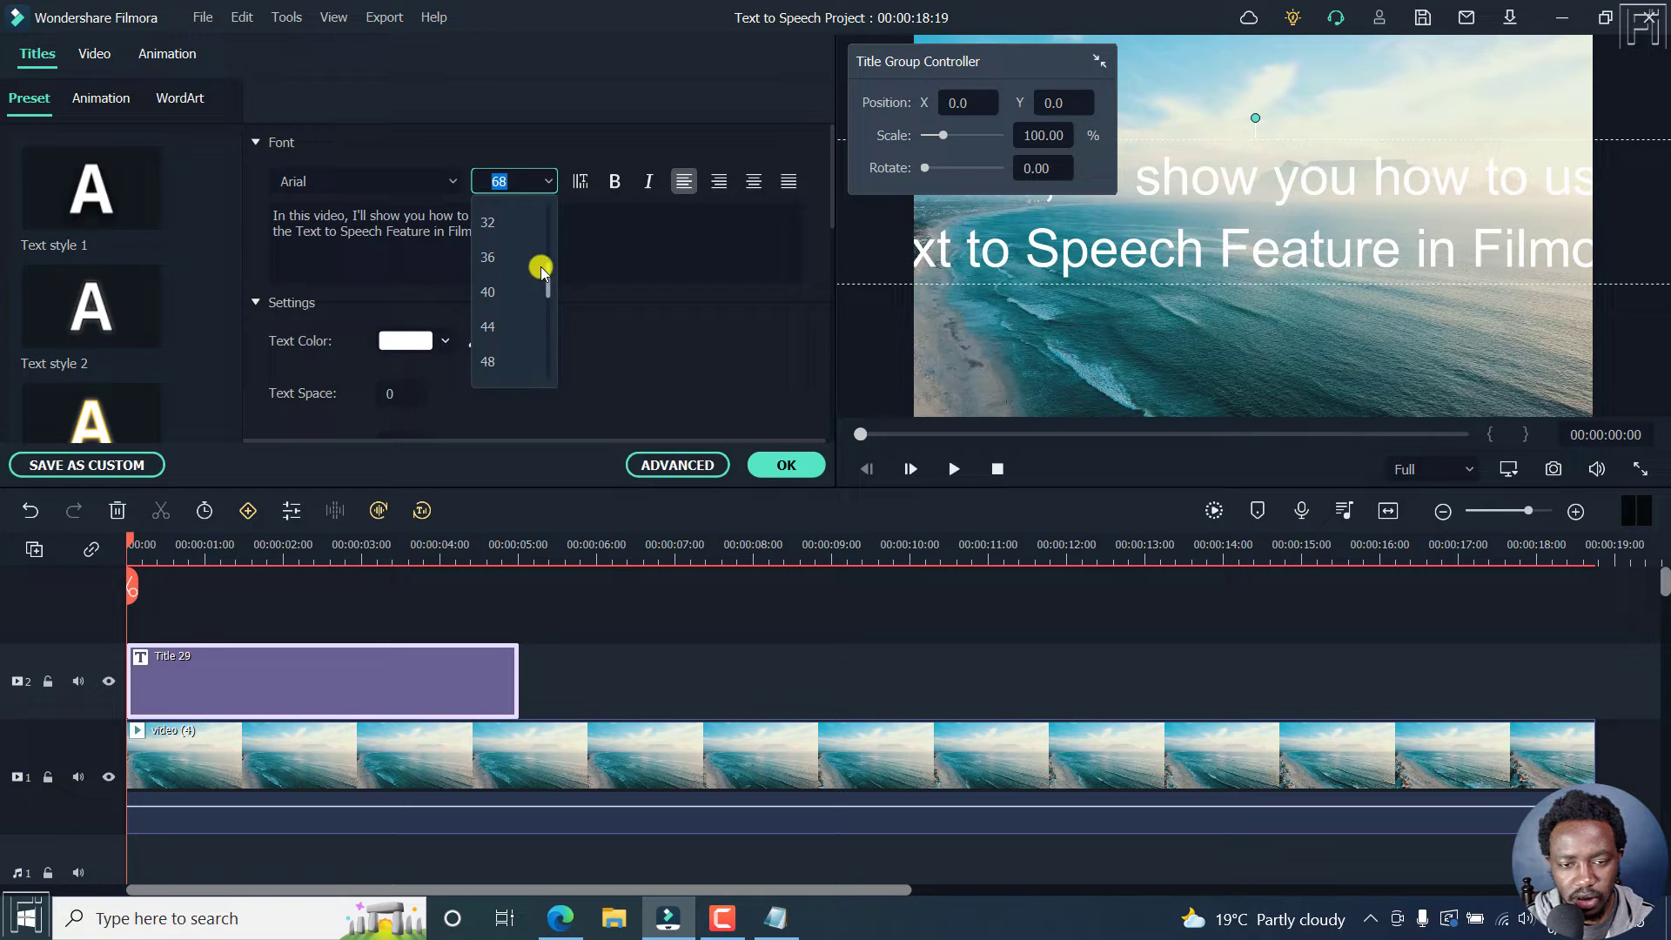
pyautogui.click(487, 222)
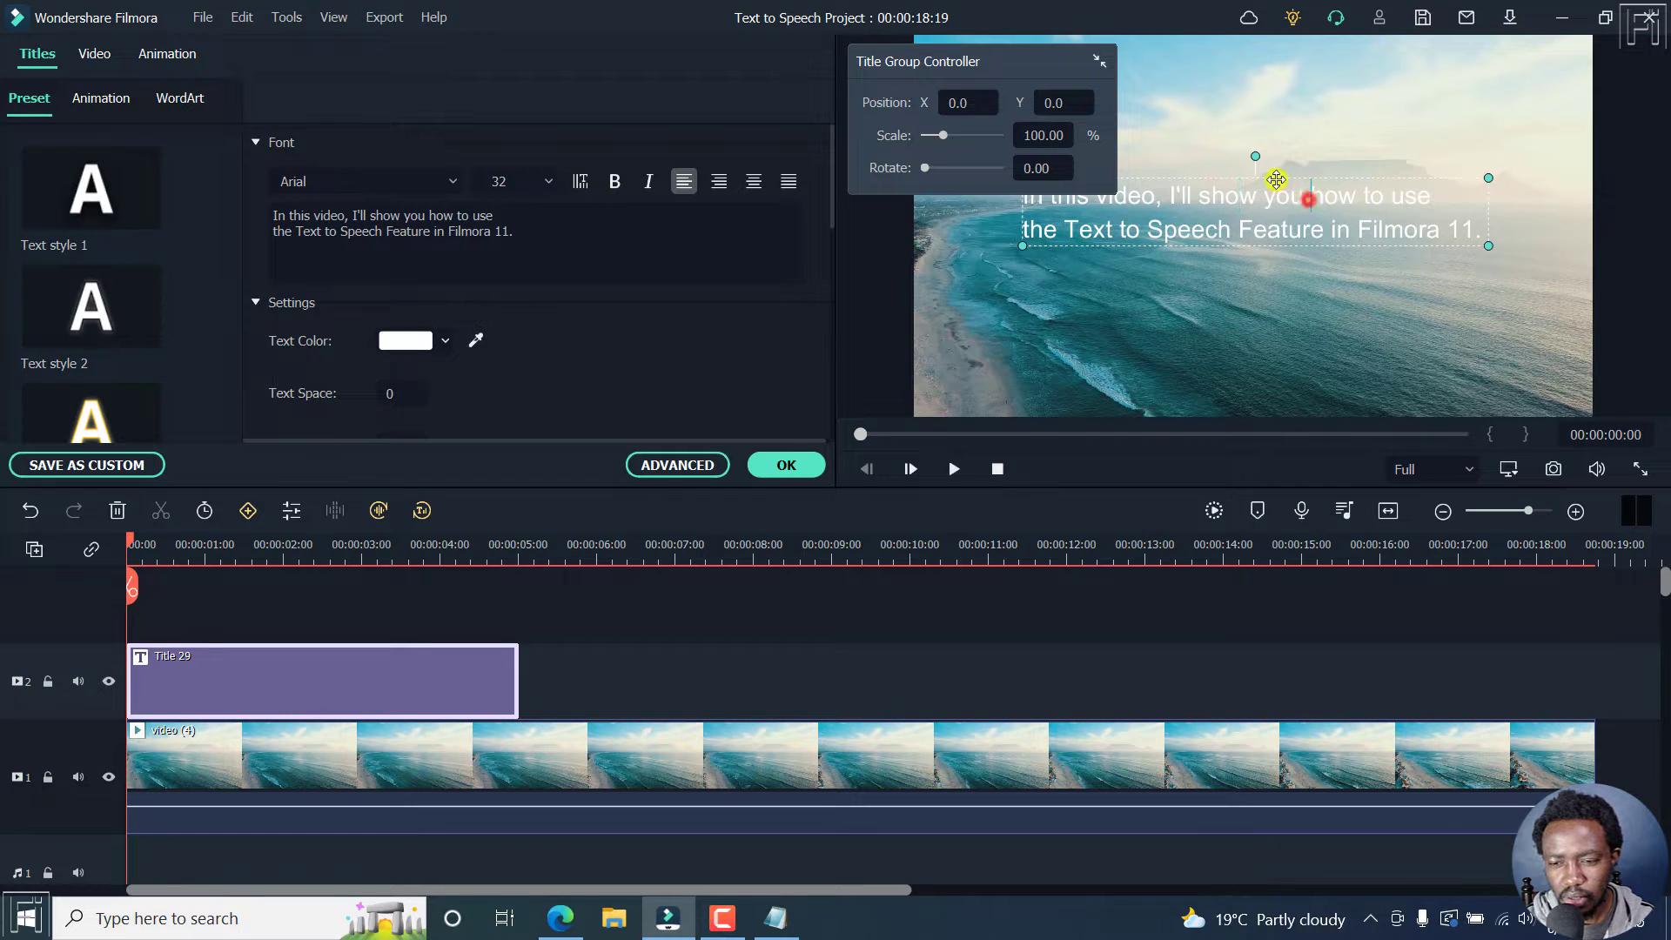
pyautogui.moveTo(1274, 176)
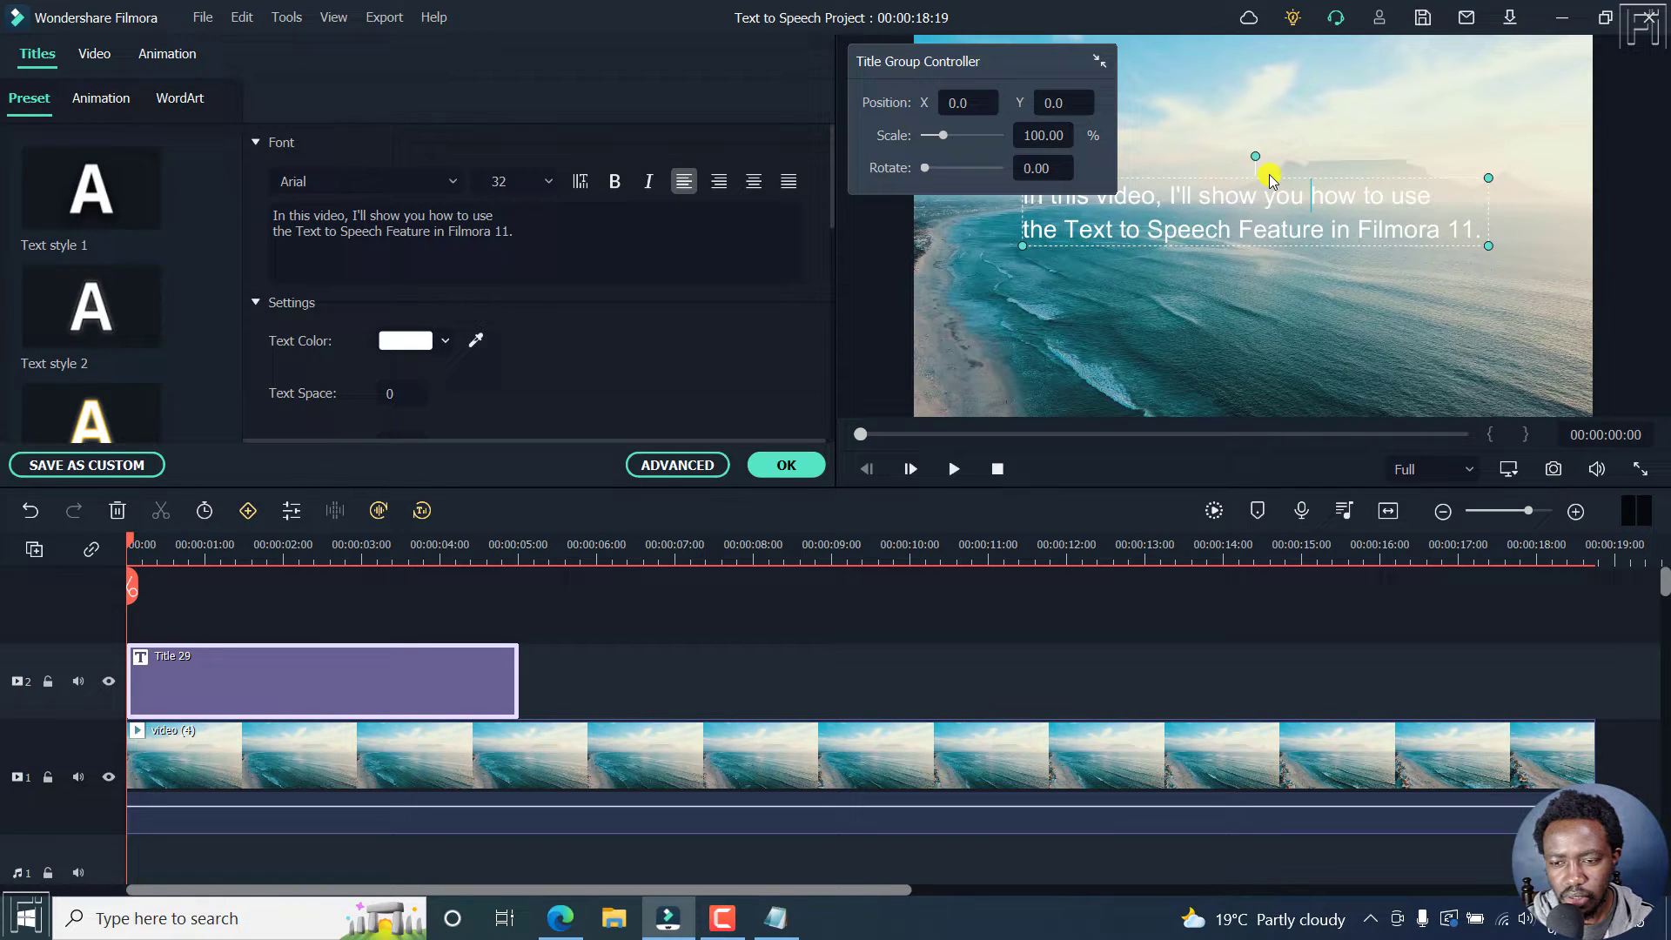
# - Move the subtitle near the frame bottom and extend Title 29 across the whole video
pyautogui.click(800, 755)
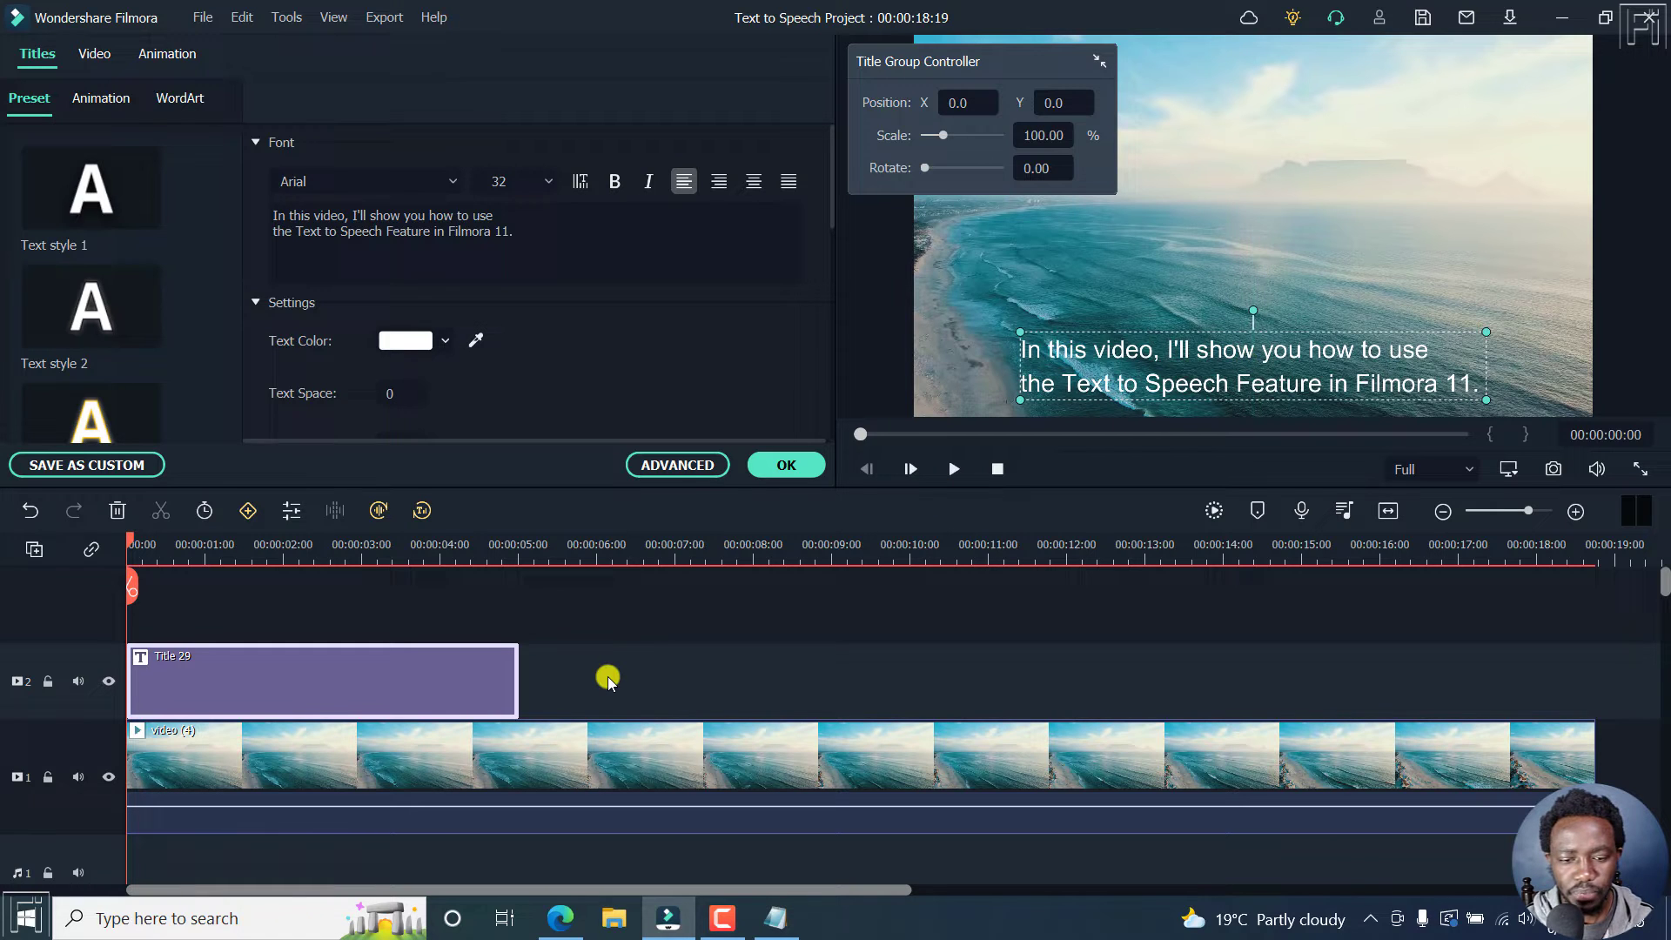
pyautogui.moveTo(517, 674)
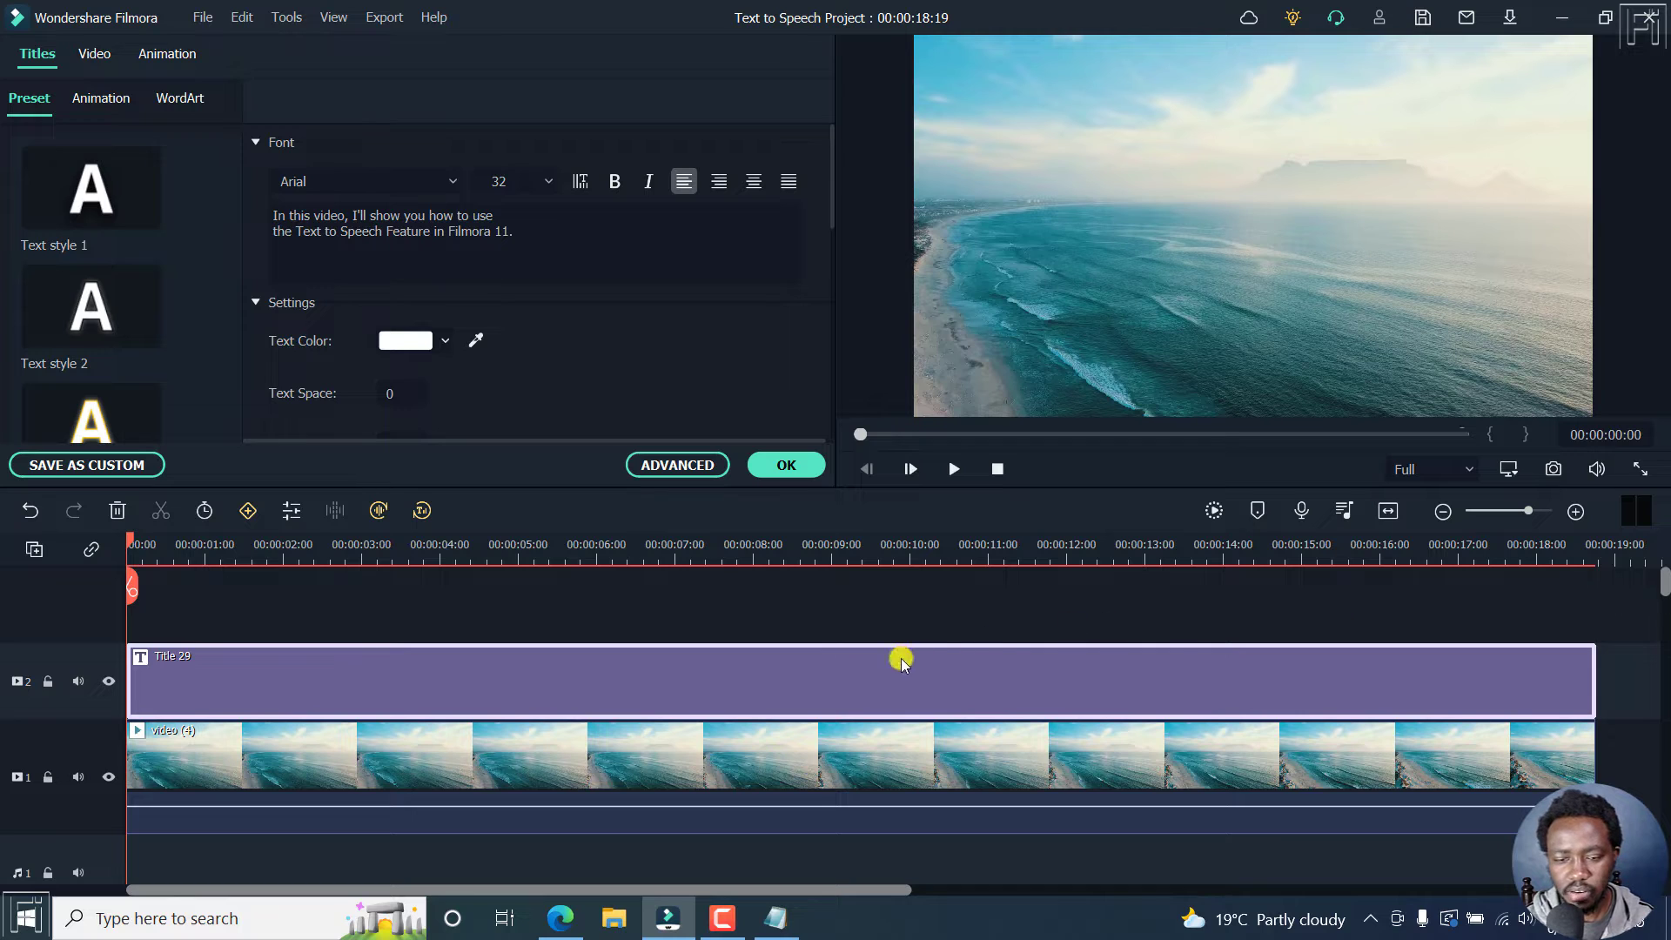
pyautogui.click(504, 545)
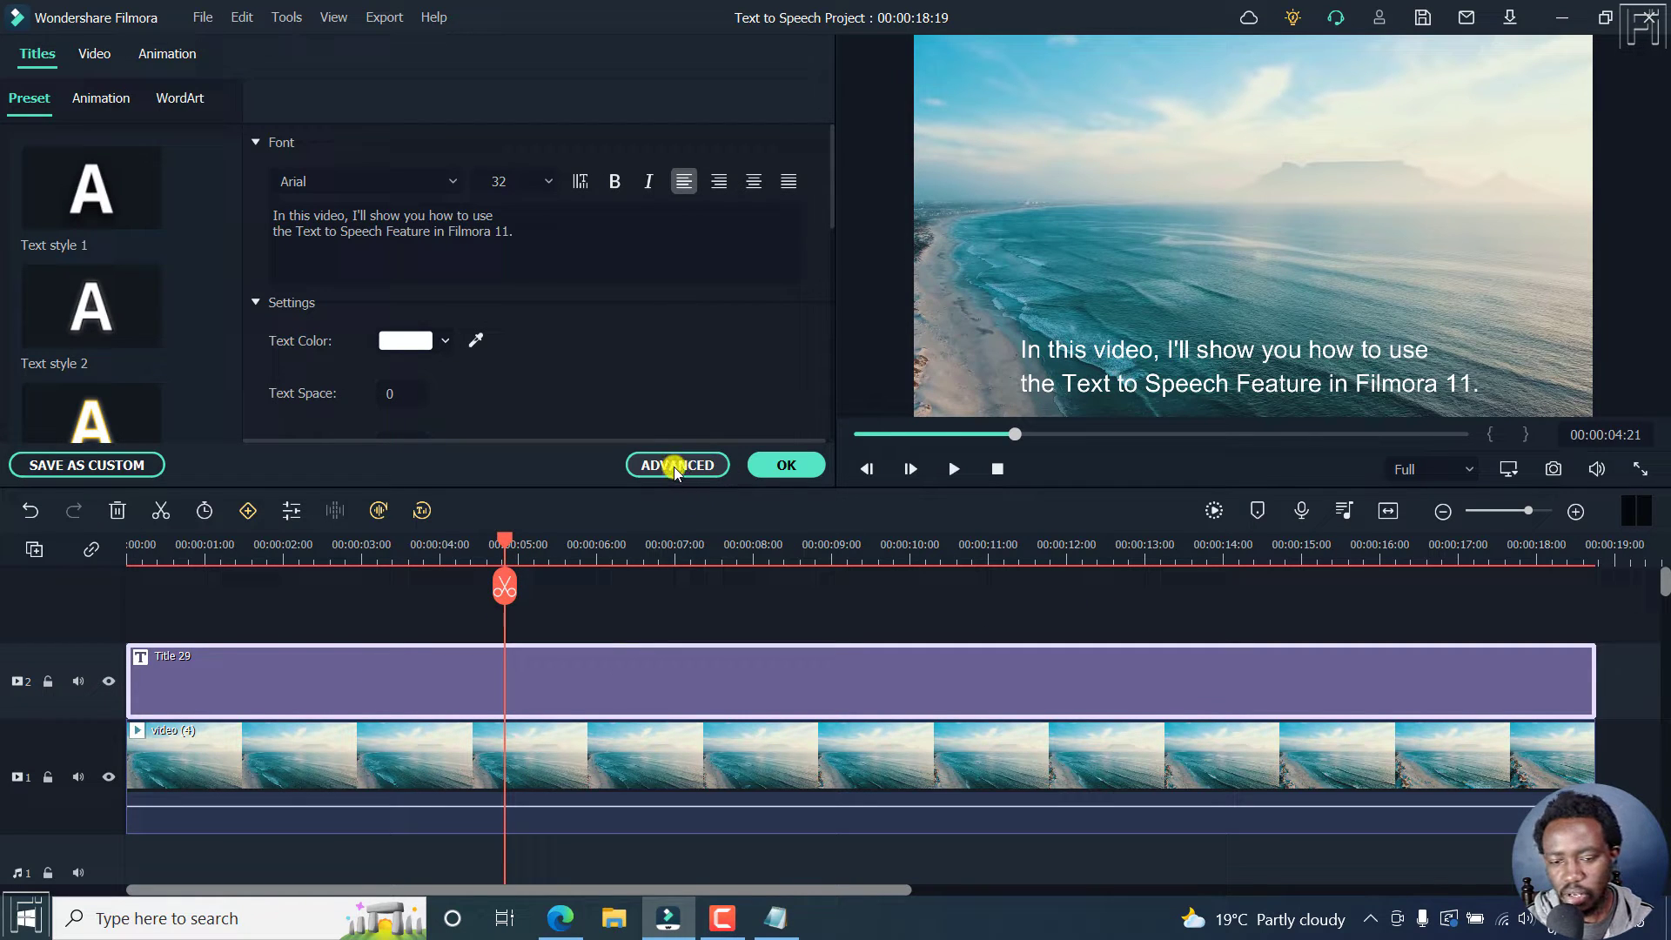
# - Open and close Advanced Text Edit without changes, then apply the title edits with OK
pyautogui.click(676, 465)
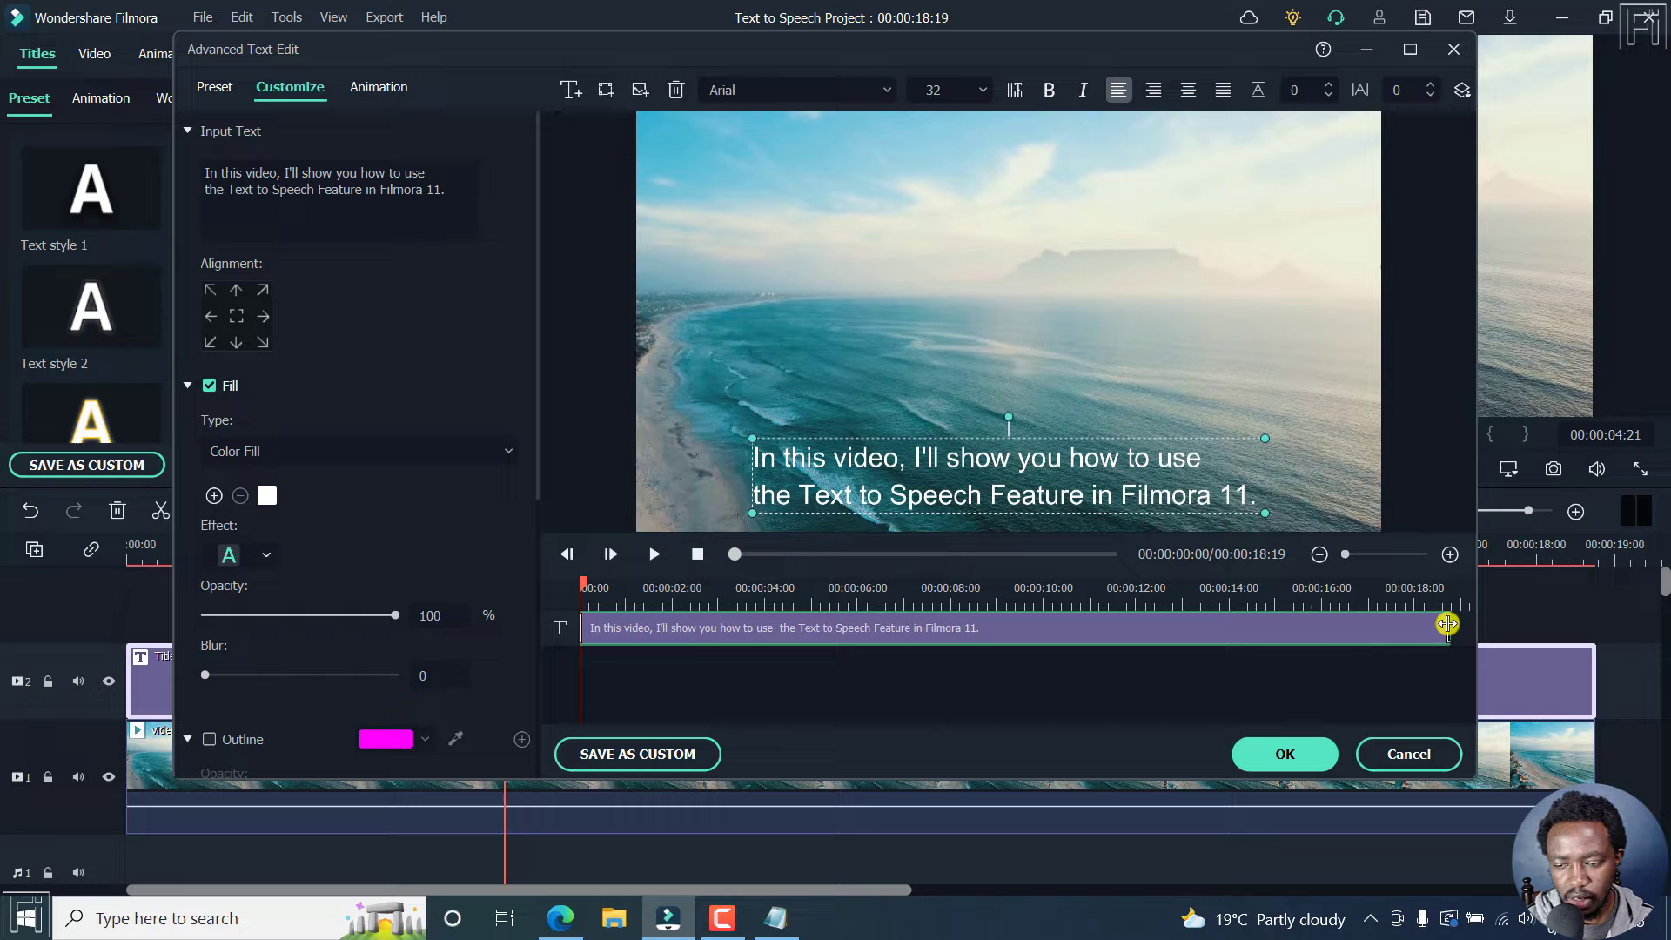
pyautogui.click(1283, 754)
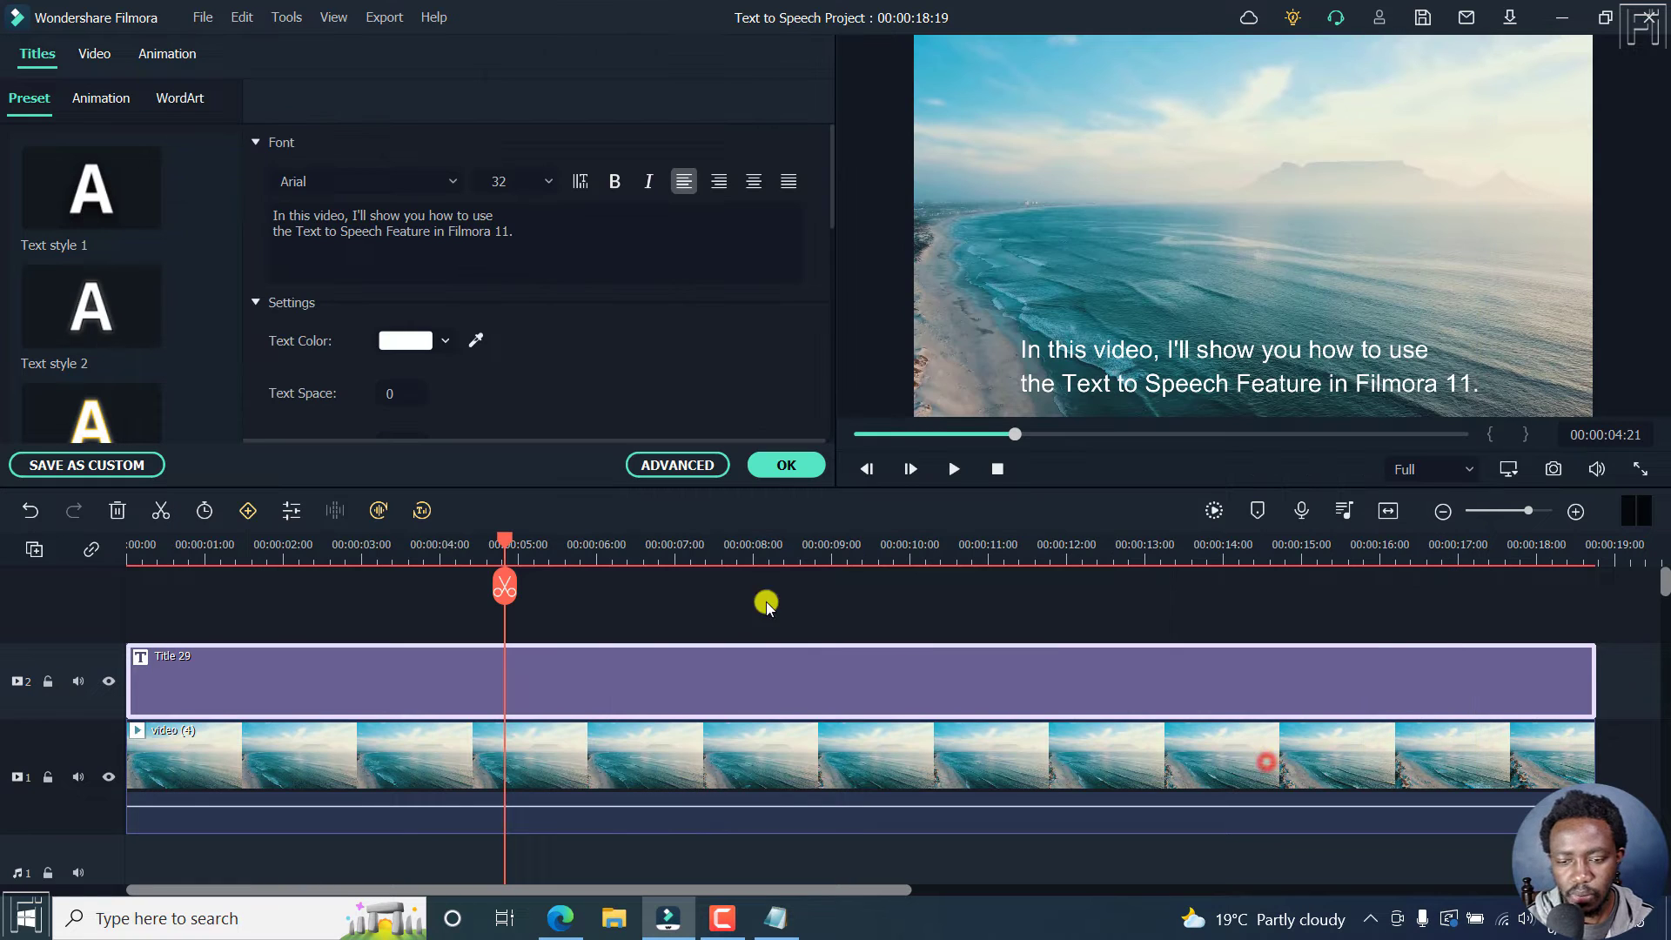
pyautogui.click(1247, 367)
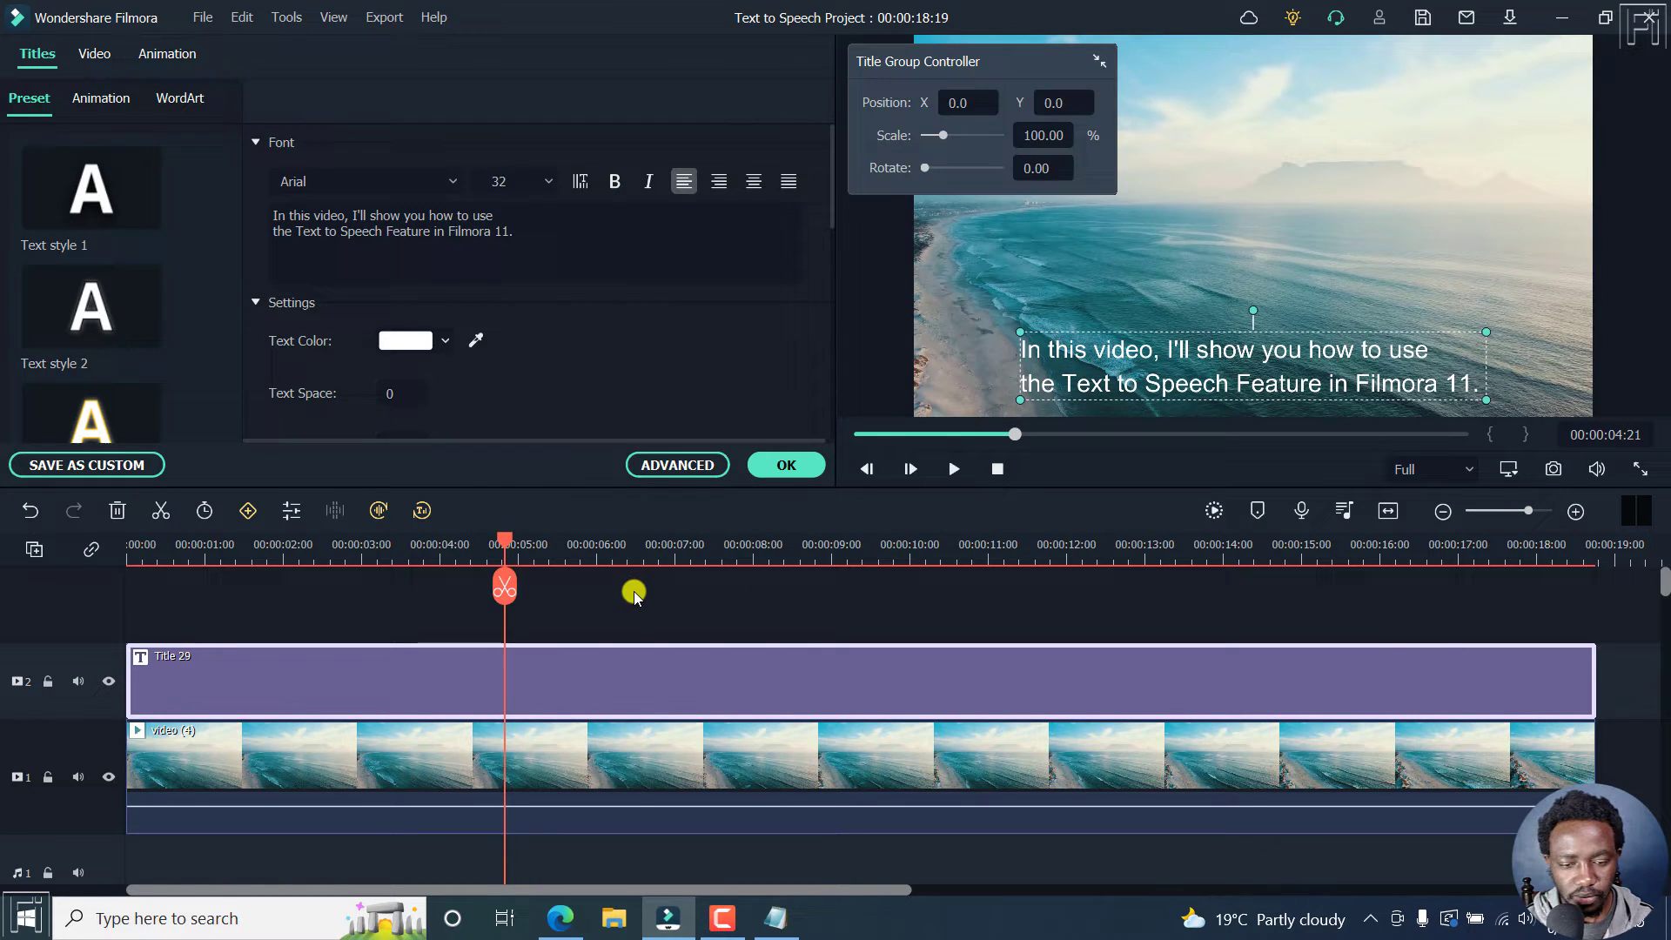
pyautogui.click(785, 465)
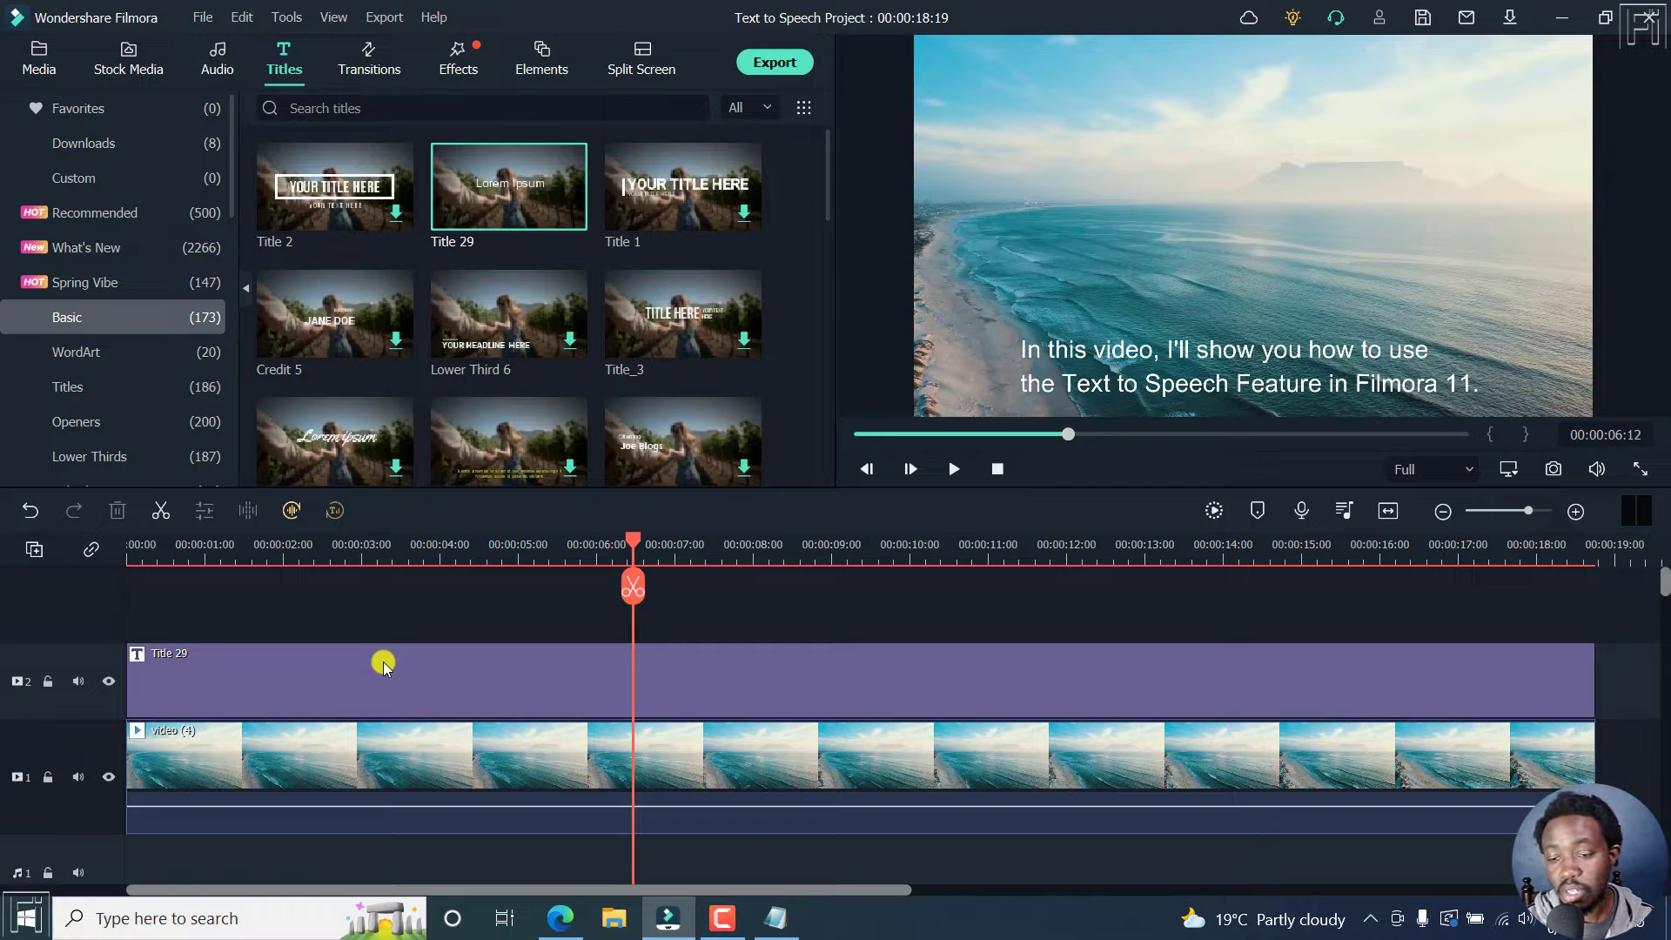
pyautogui.moveTo(540, 693)
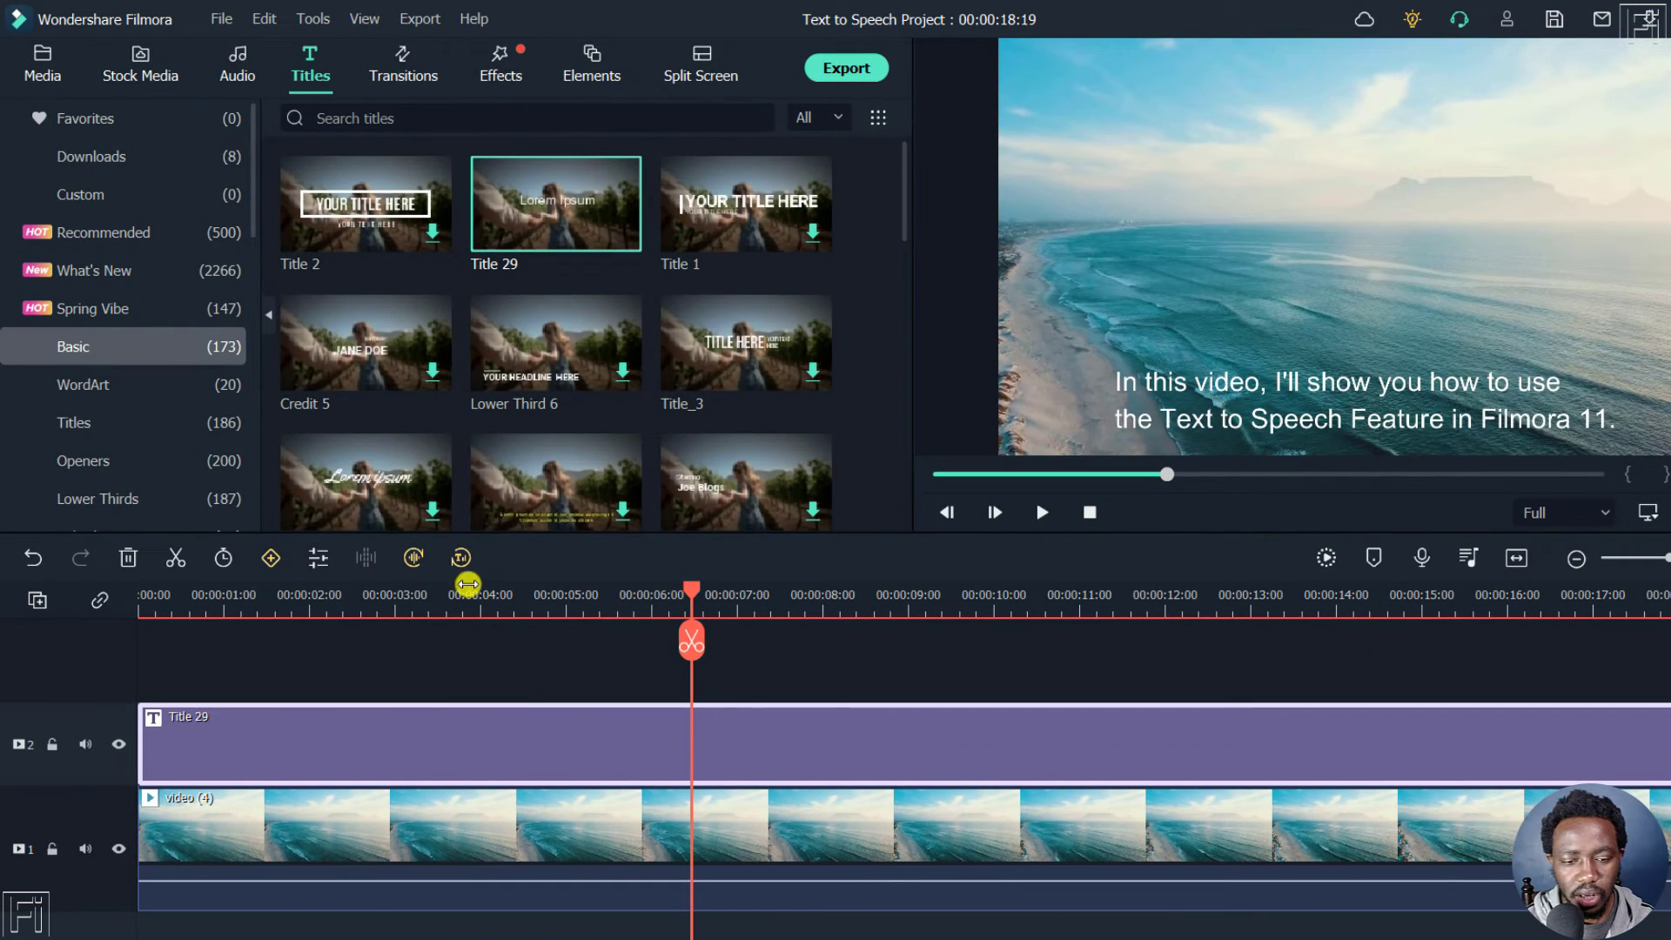
pyautogui.moveTo(461, 557)
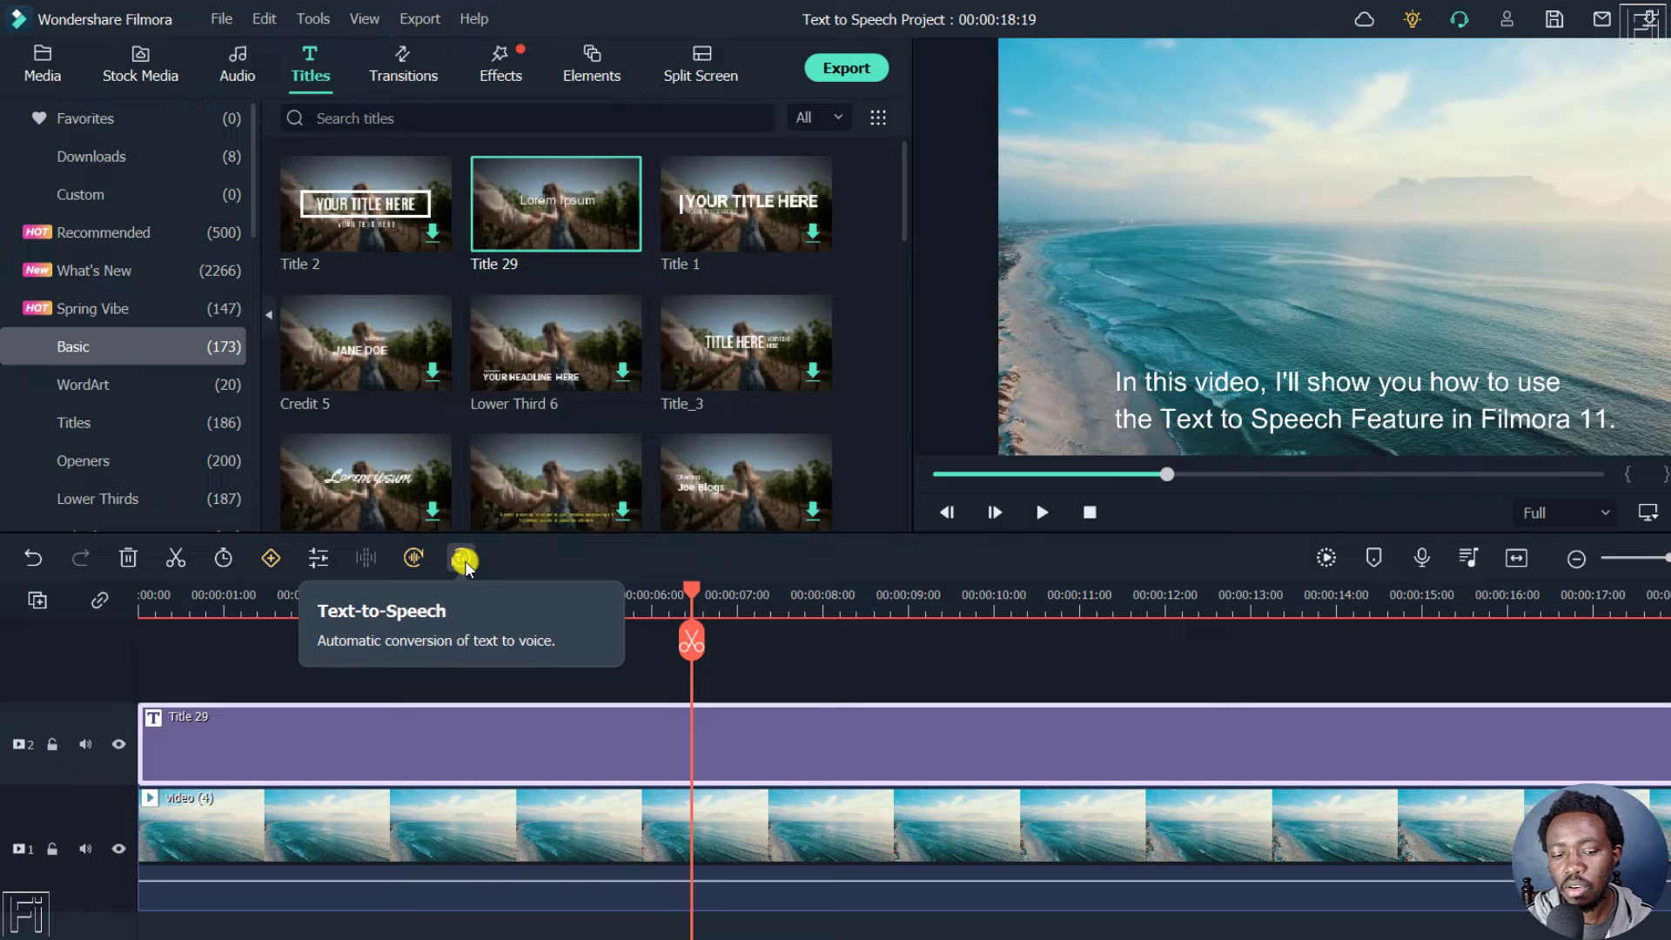
pyautogui.moveTo(341, 43)
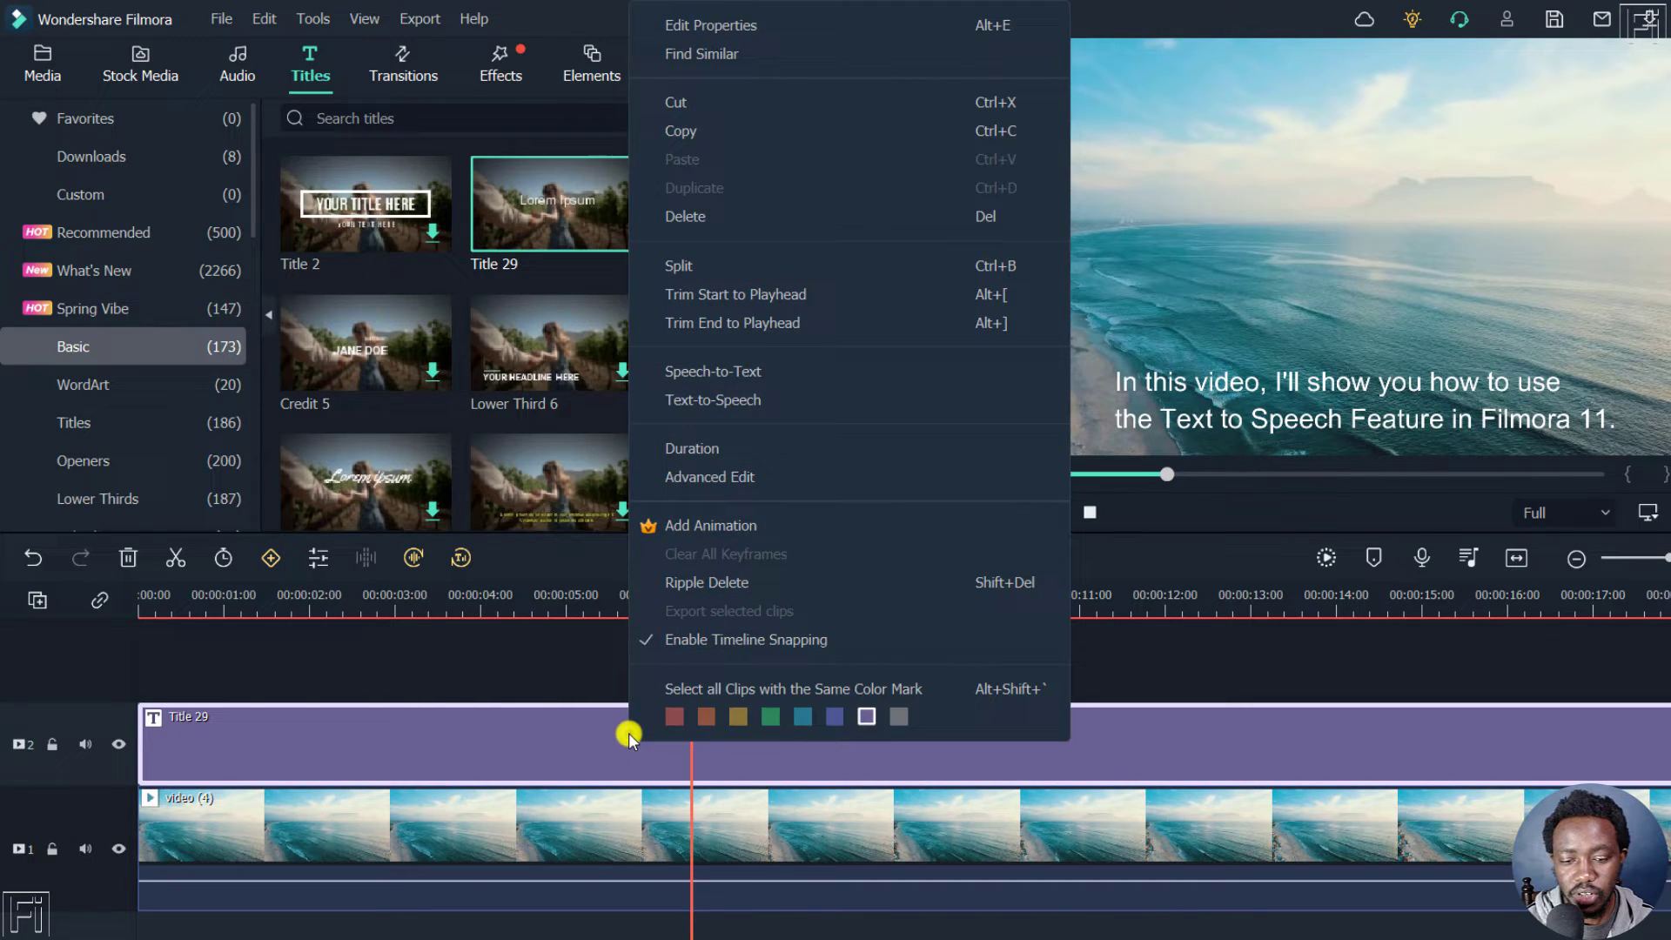
pyautogui.moveTo(712, 399)
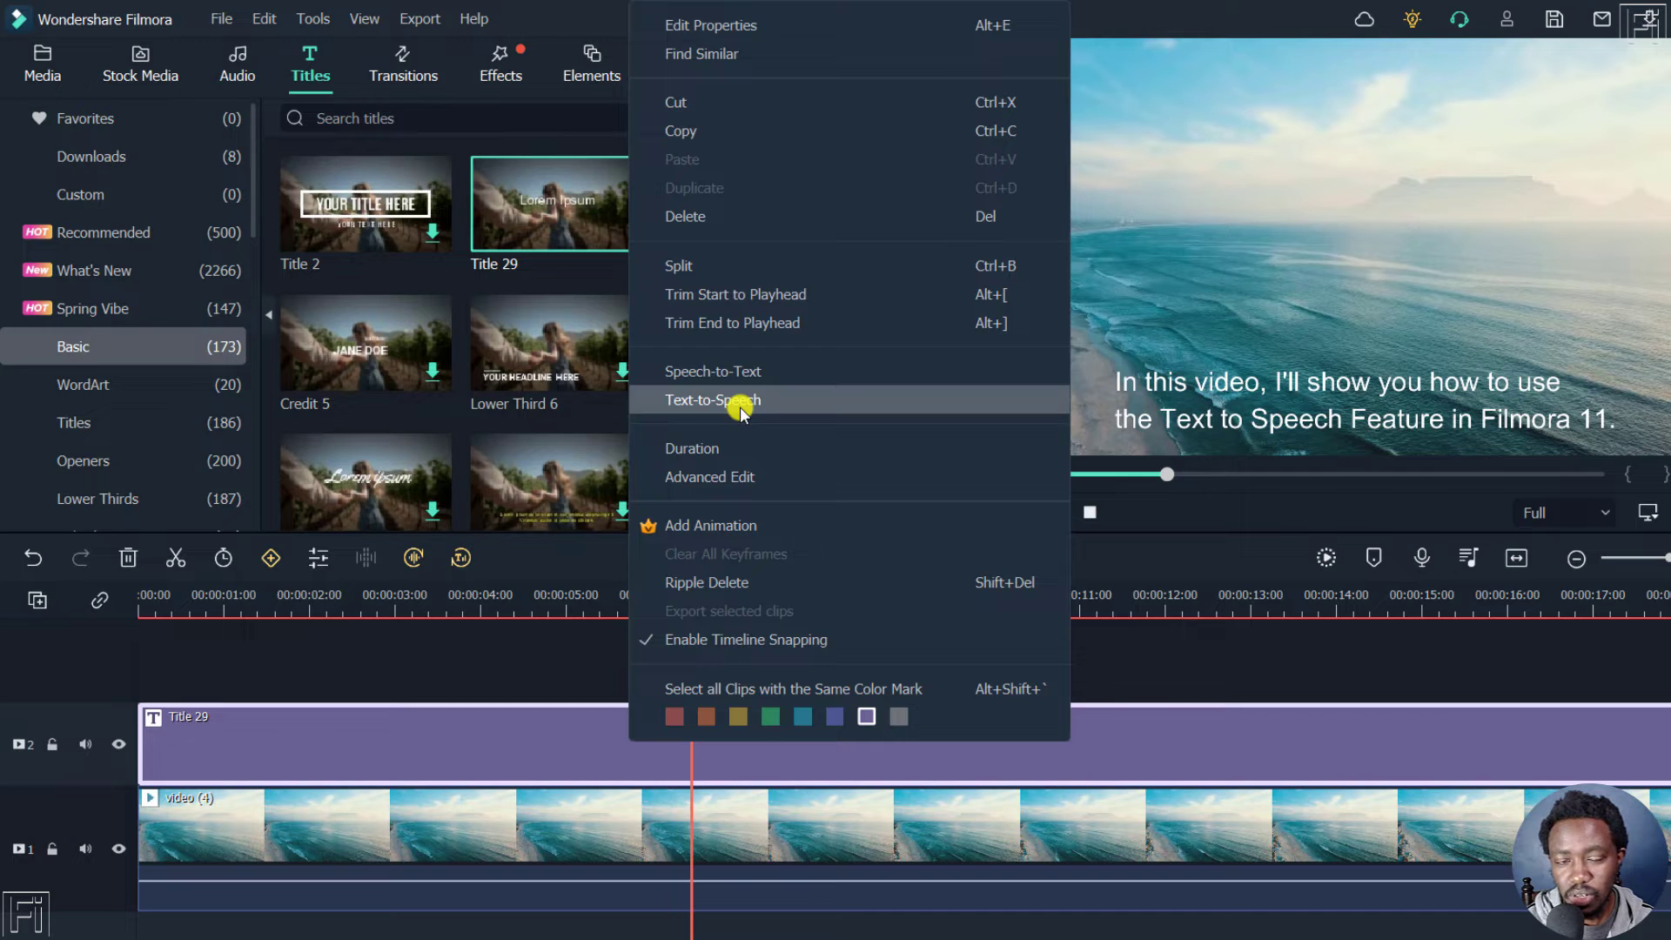
# - Open Title 29's Text-to-Speech settings: English (US), voice Mark, normal speed and pitch
pyautogui.click(712, 400)
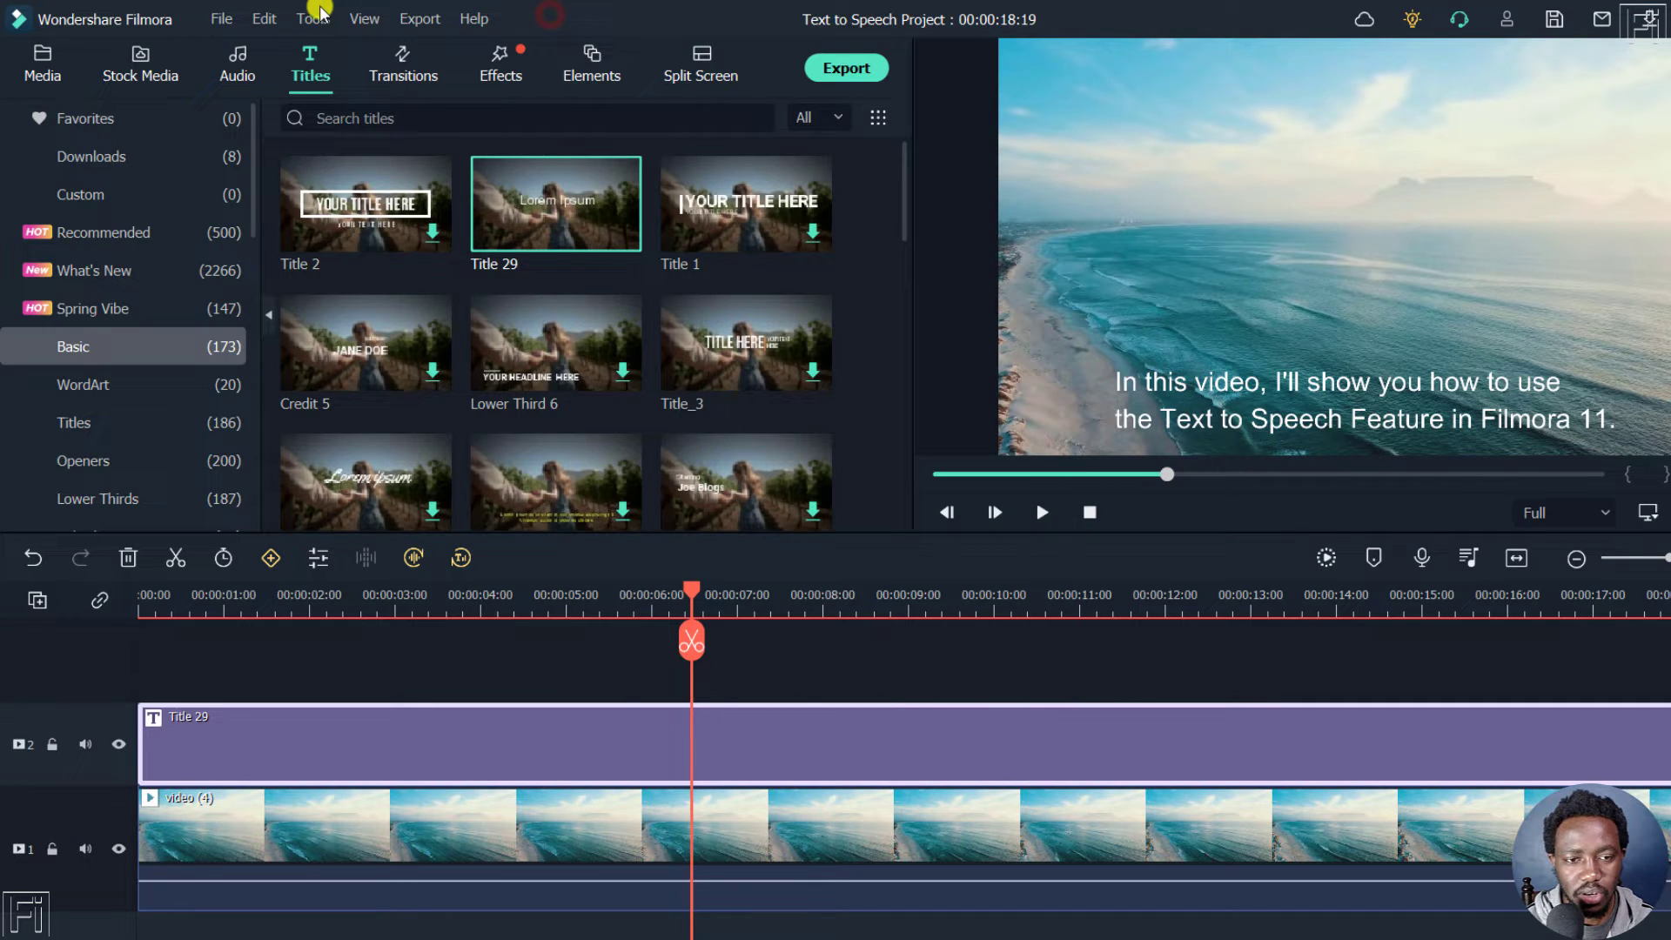
pyautogui.click(312, 19)
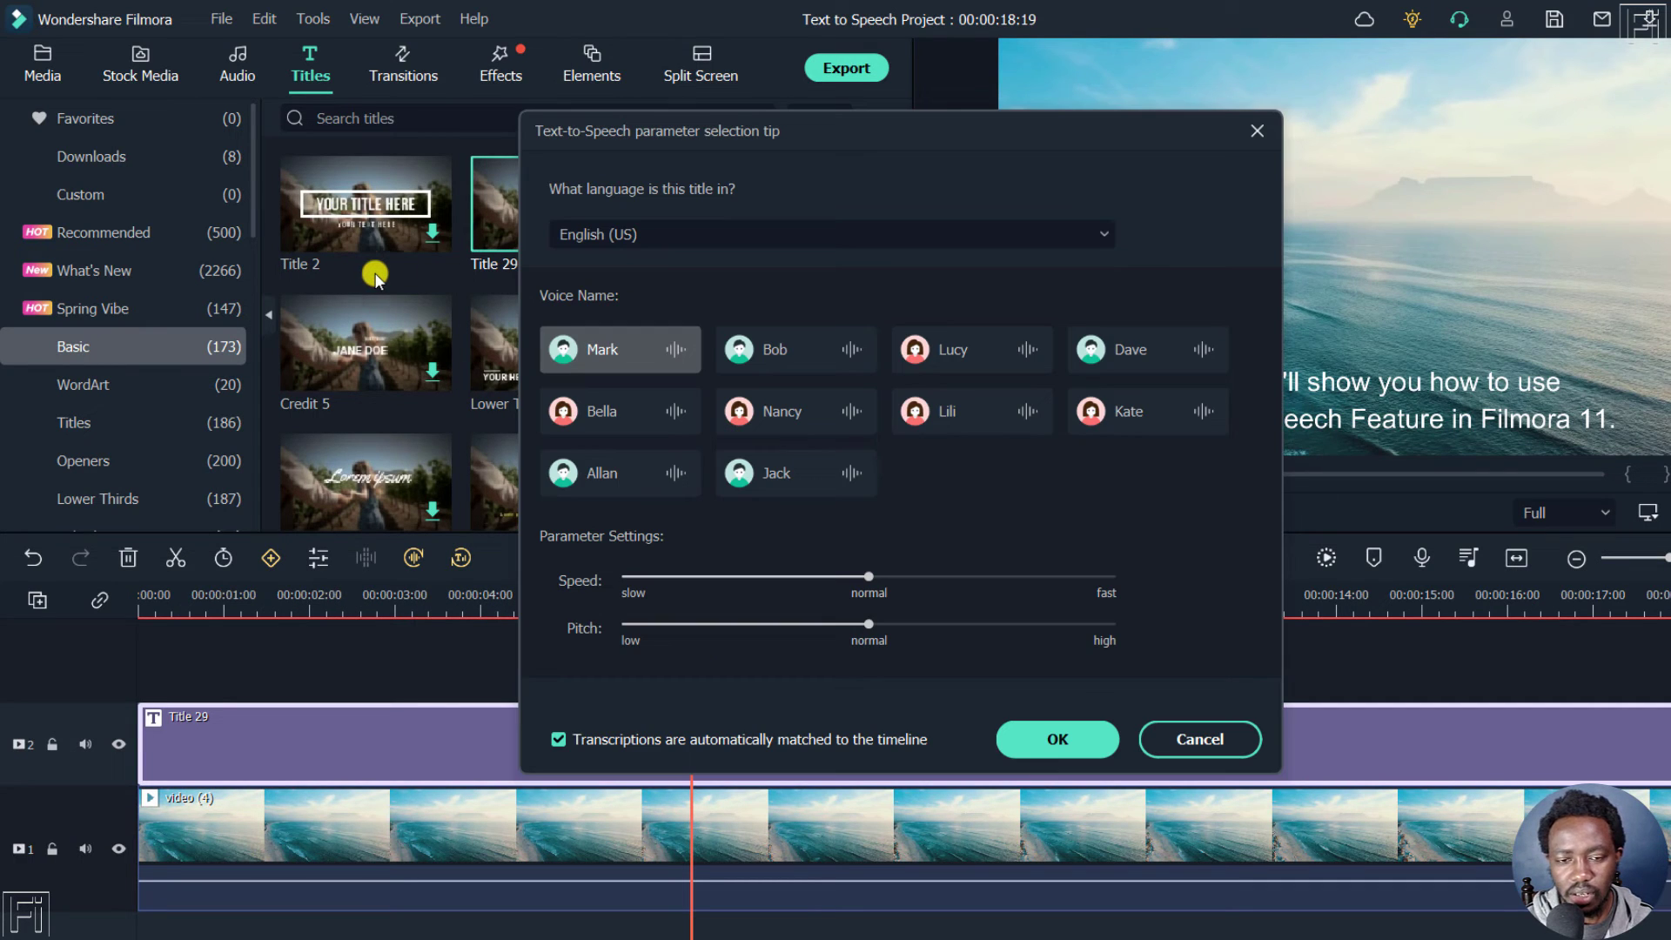
pyautogui.moveTo(749, 149)
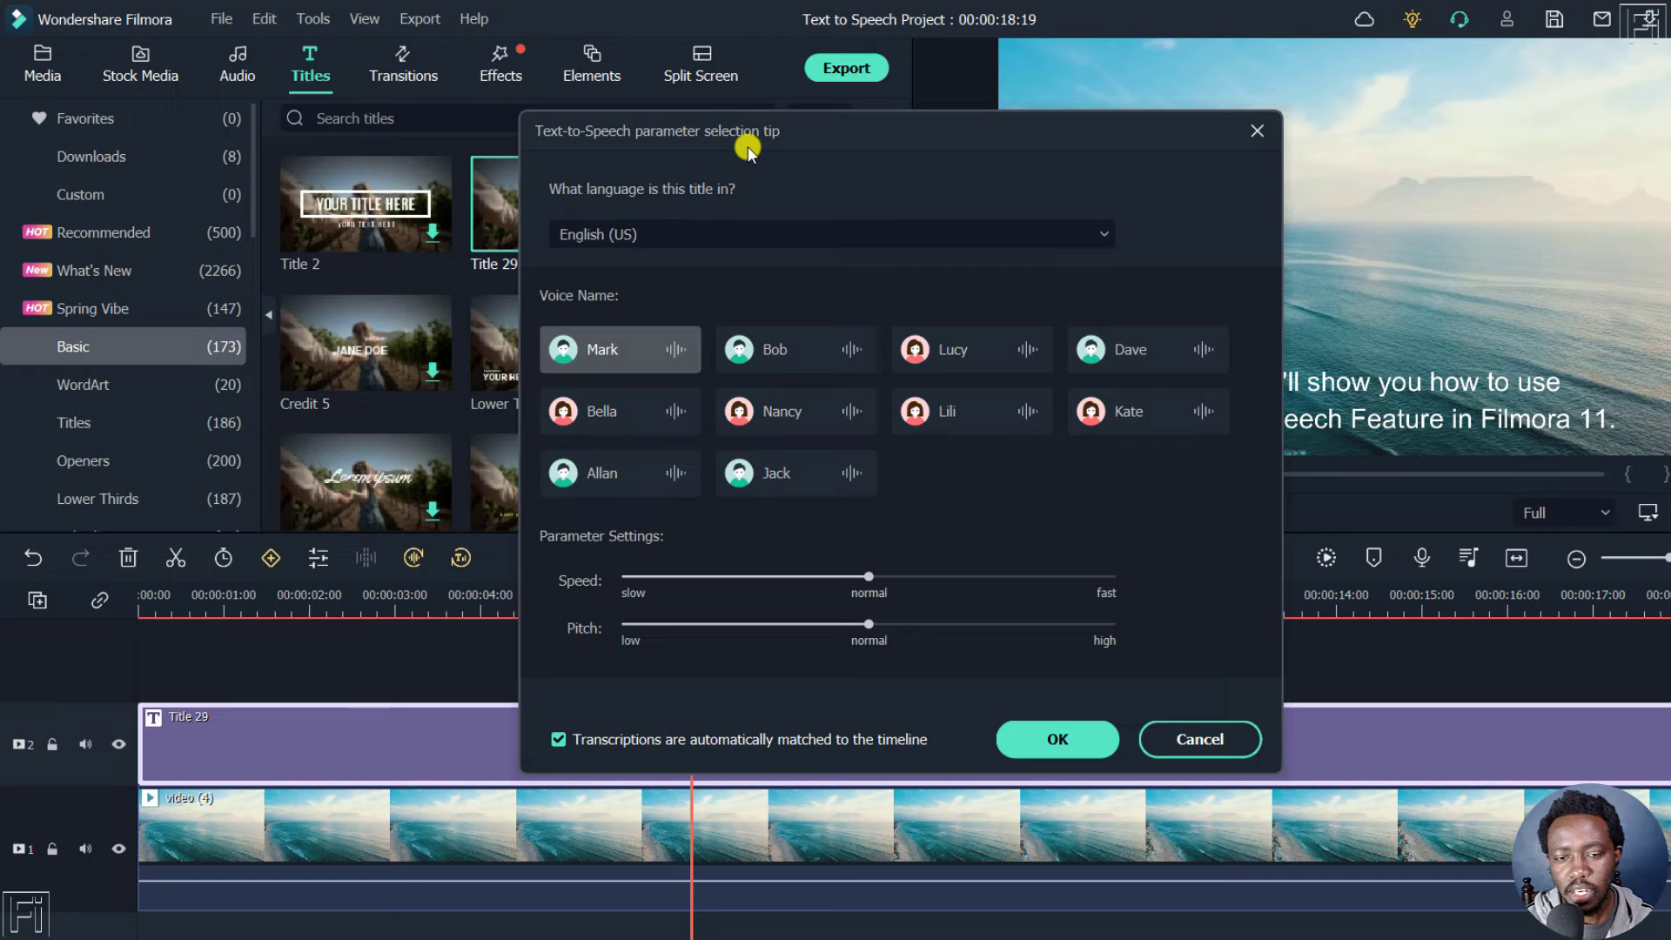
pyautogui.moveTo(731, 142)
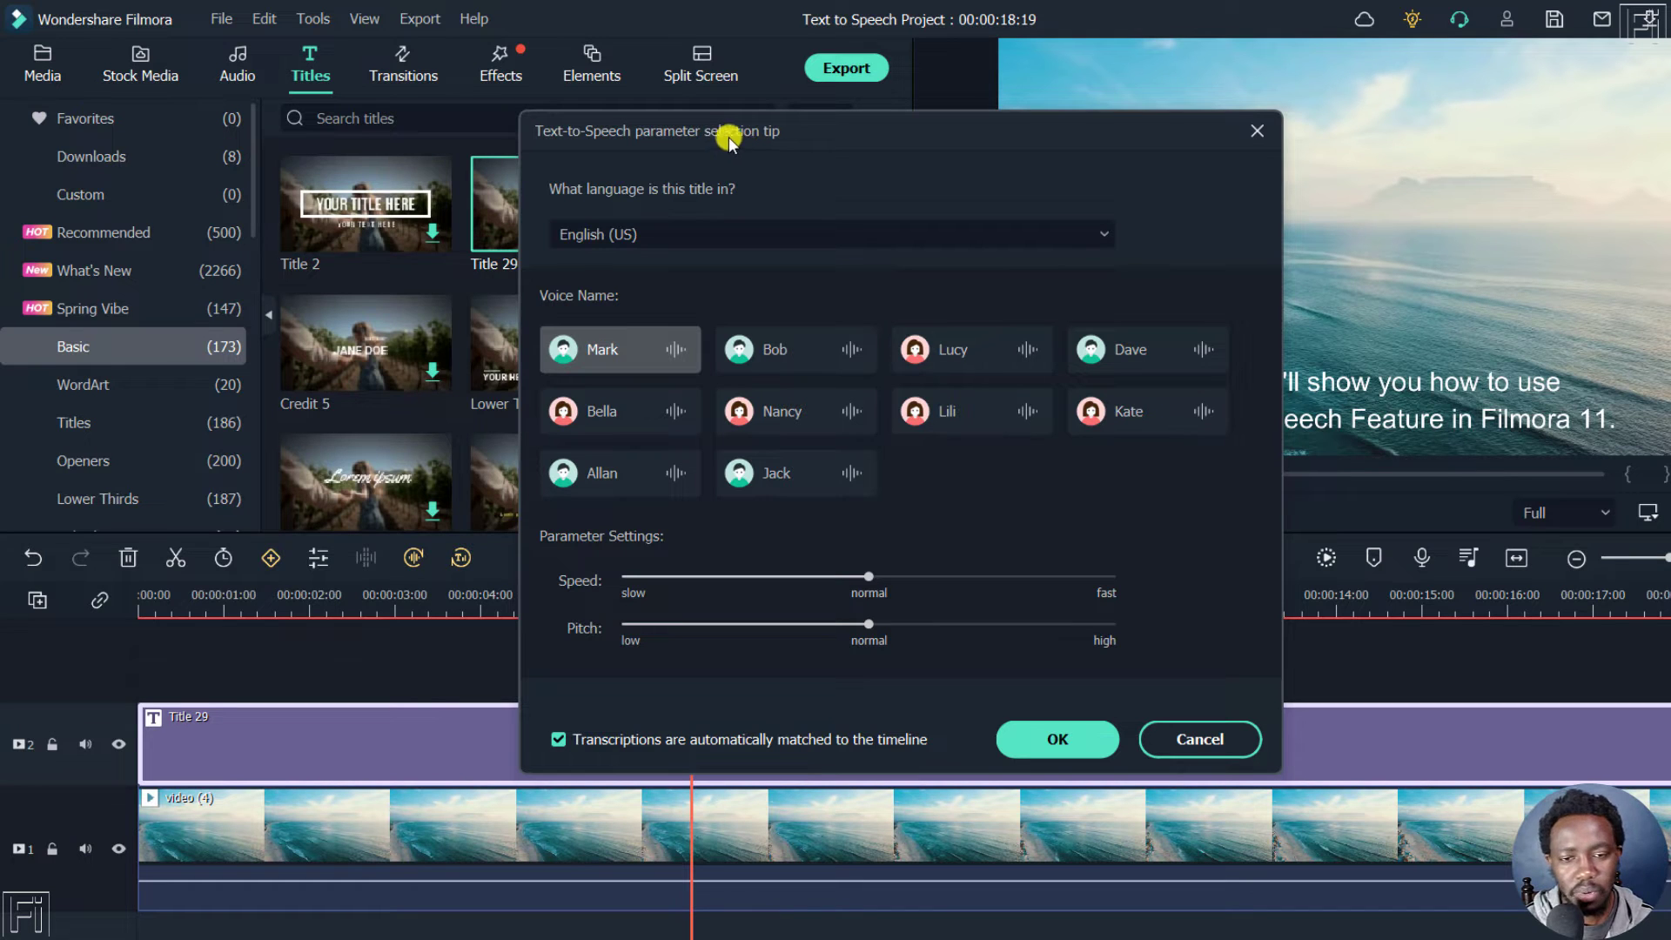
pyautogui.moveTo(760, 143)
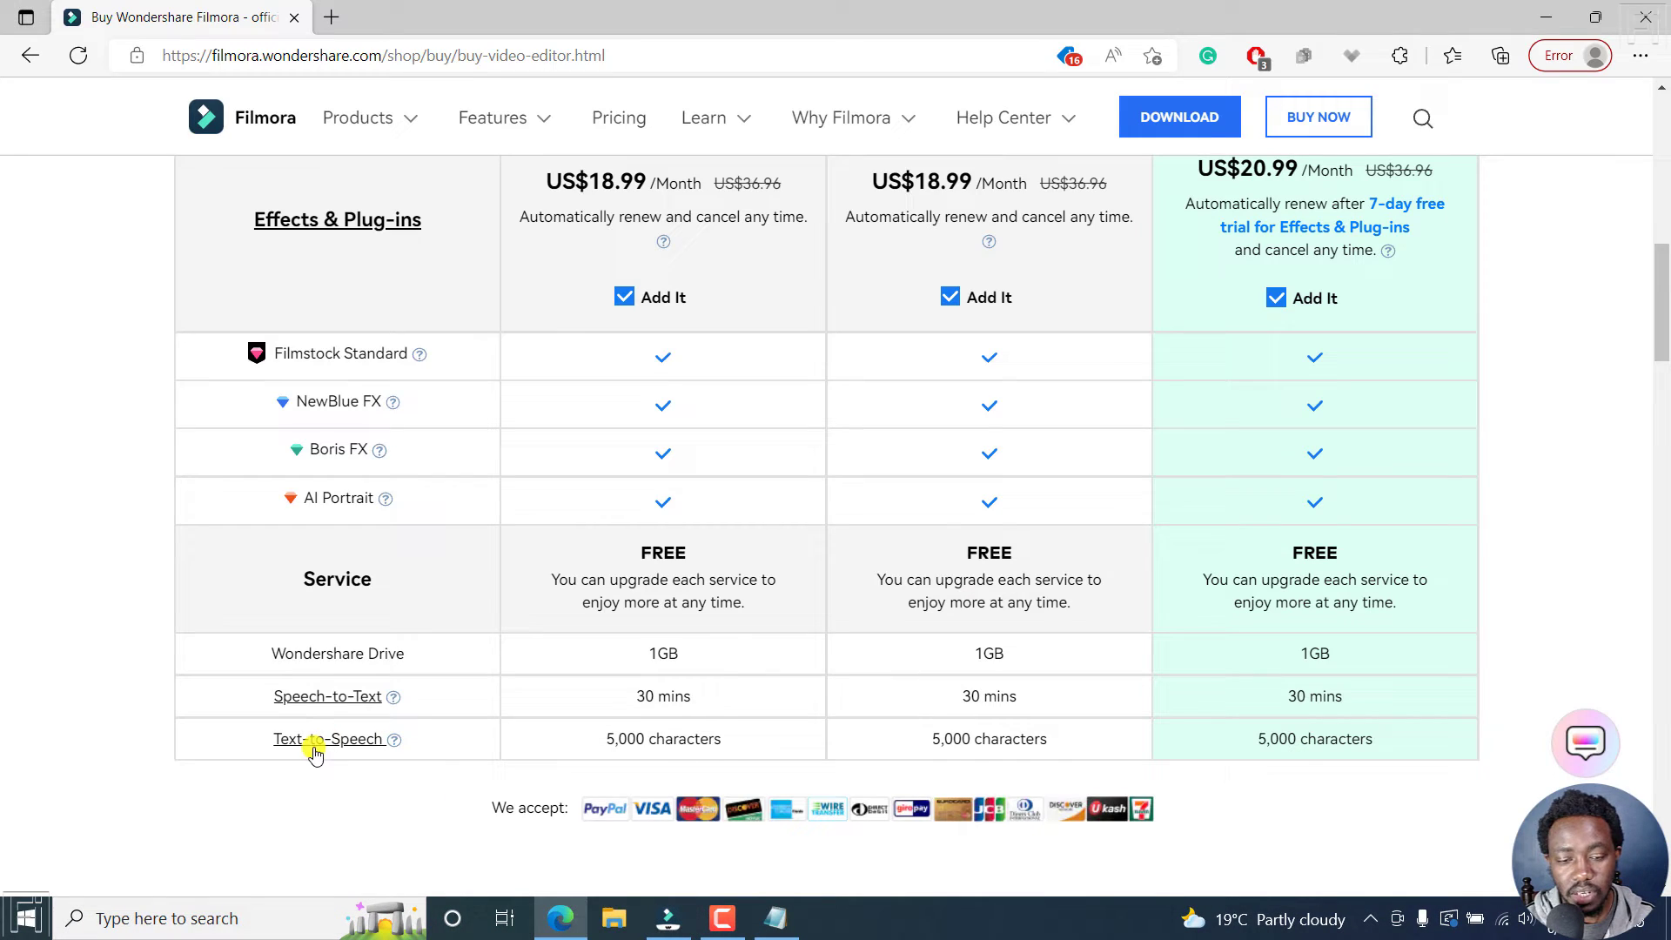
pyautogui.moveTo(460, 758)
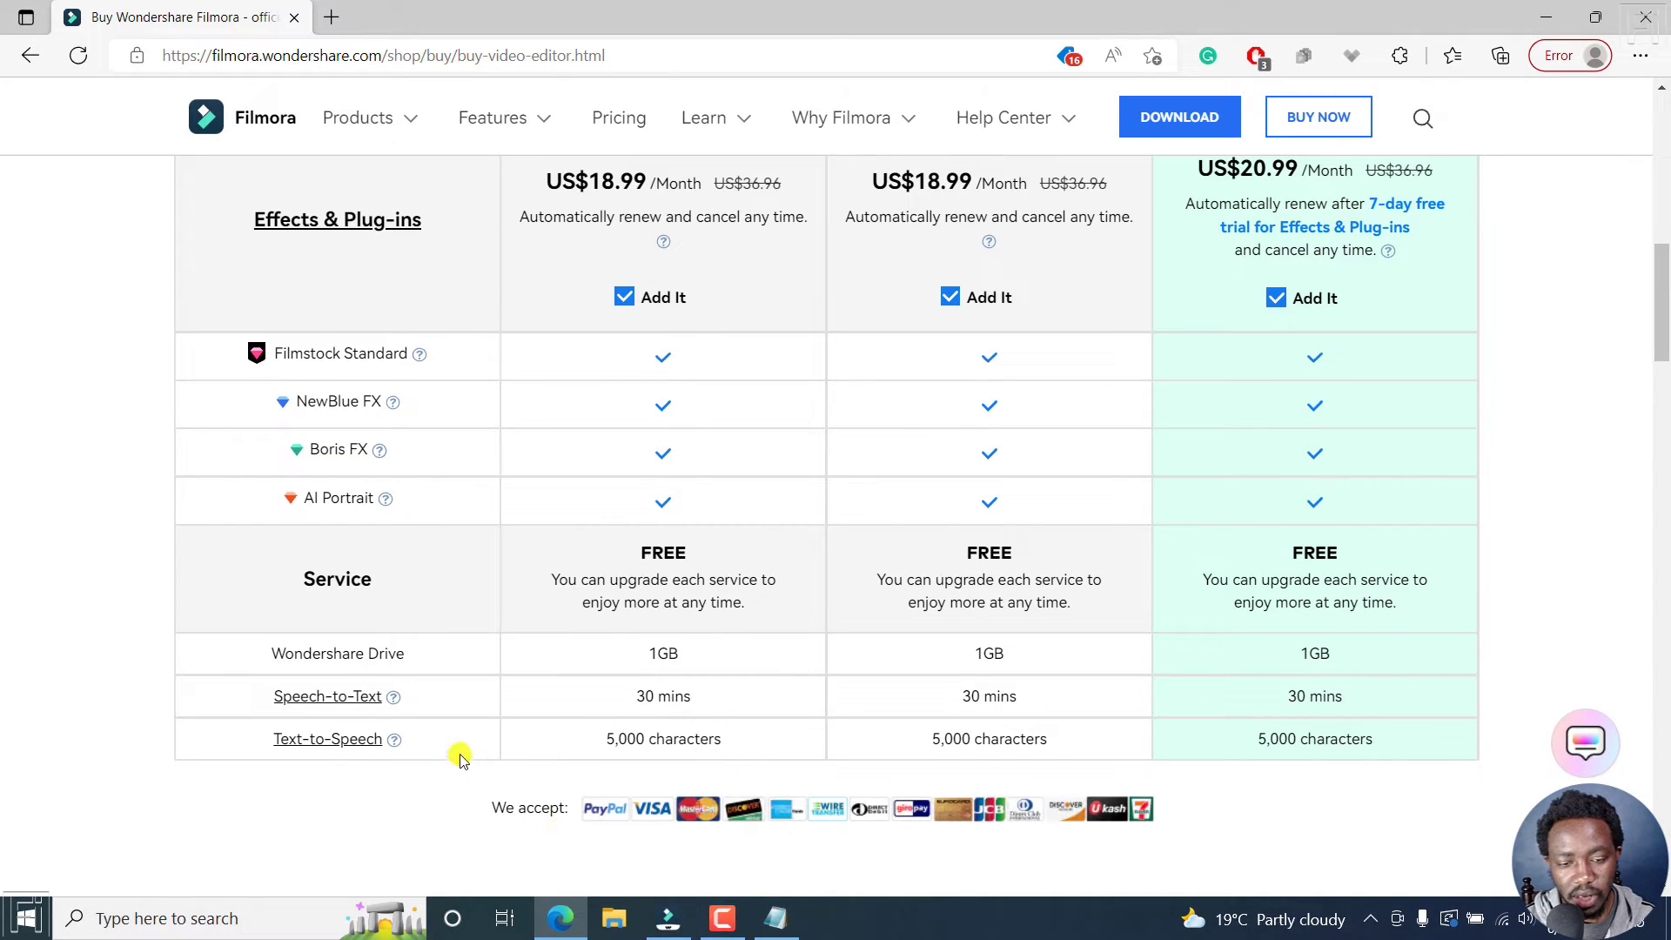
pyautogui.moveTo(579, 674)
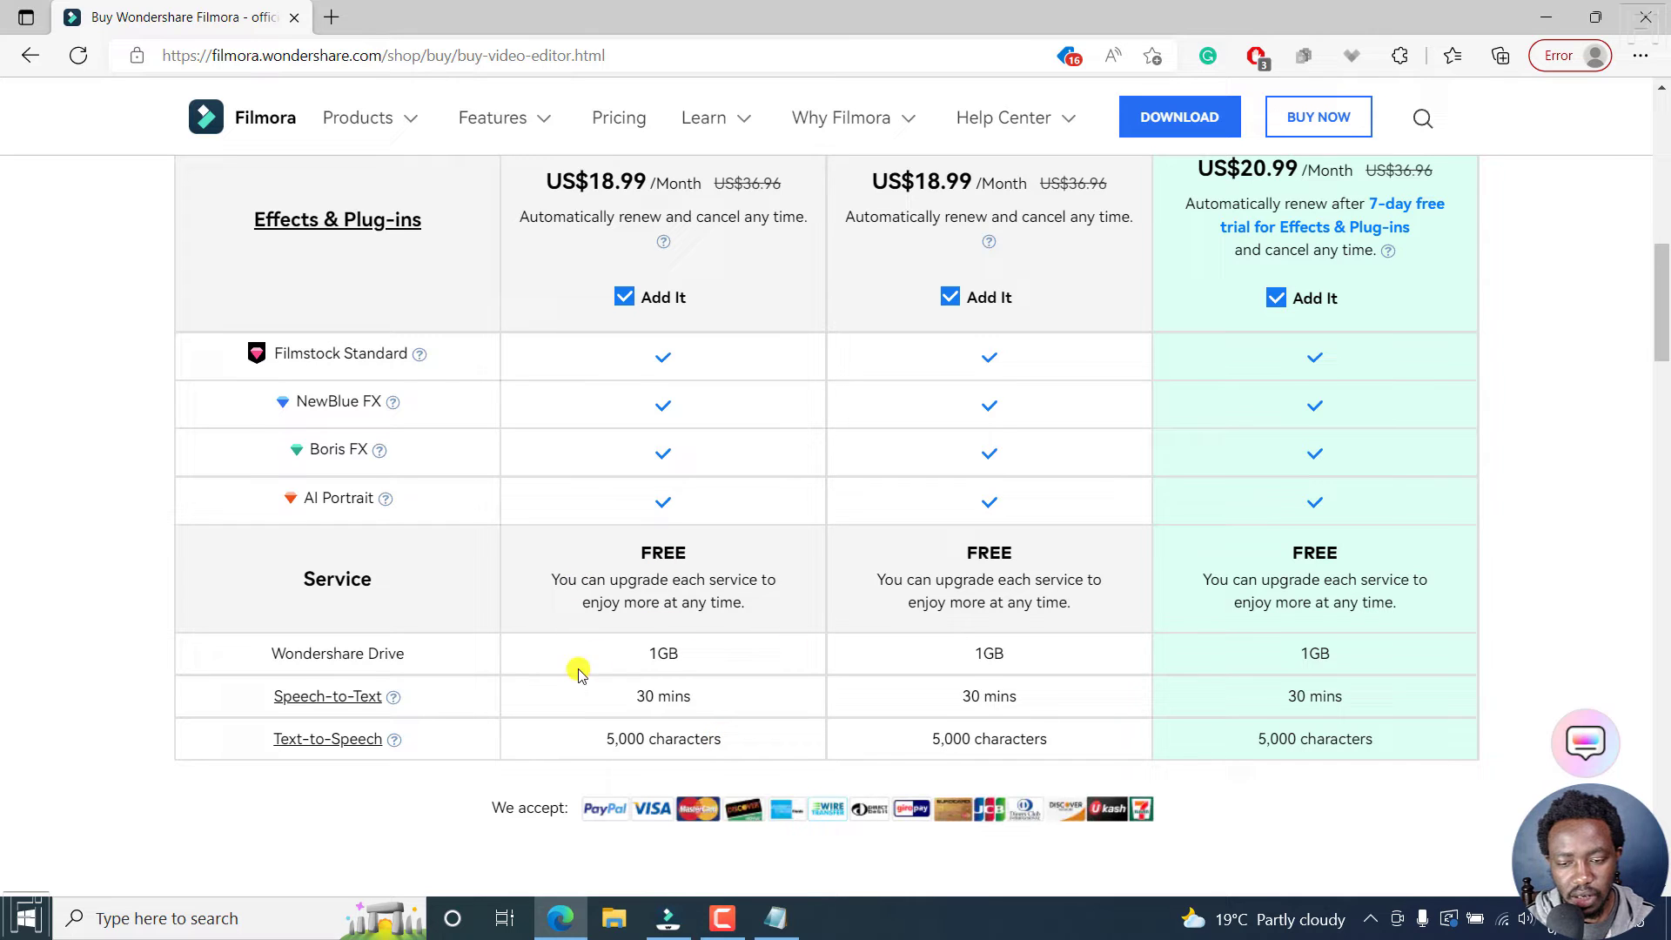
pyautogui.moveTo(664, 550)
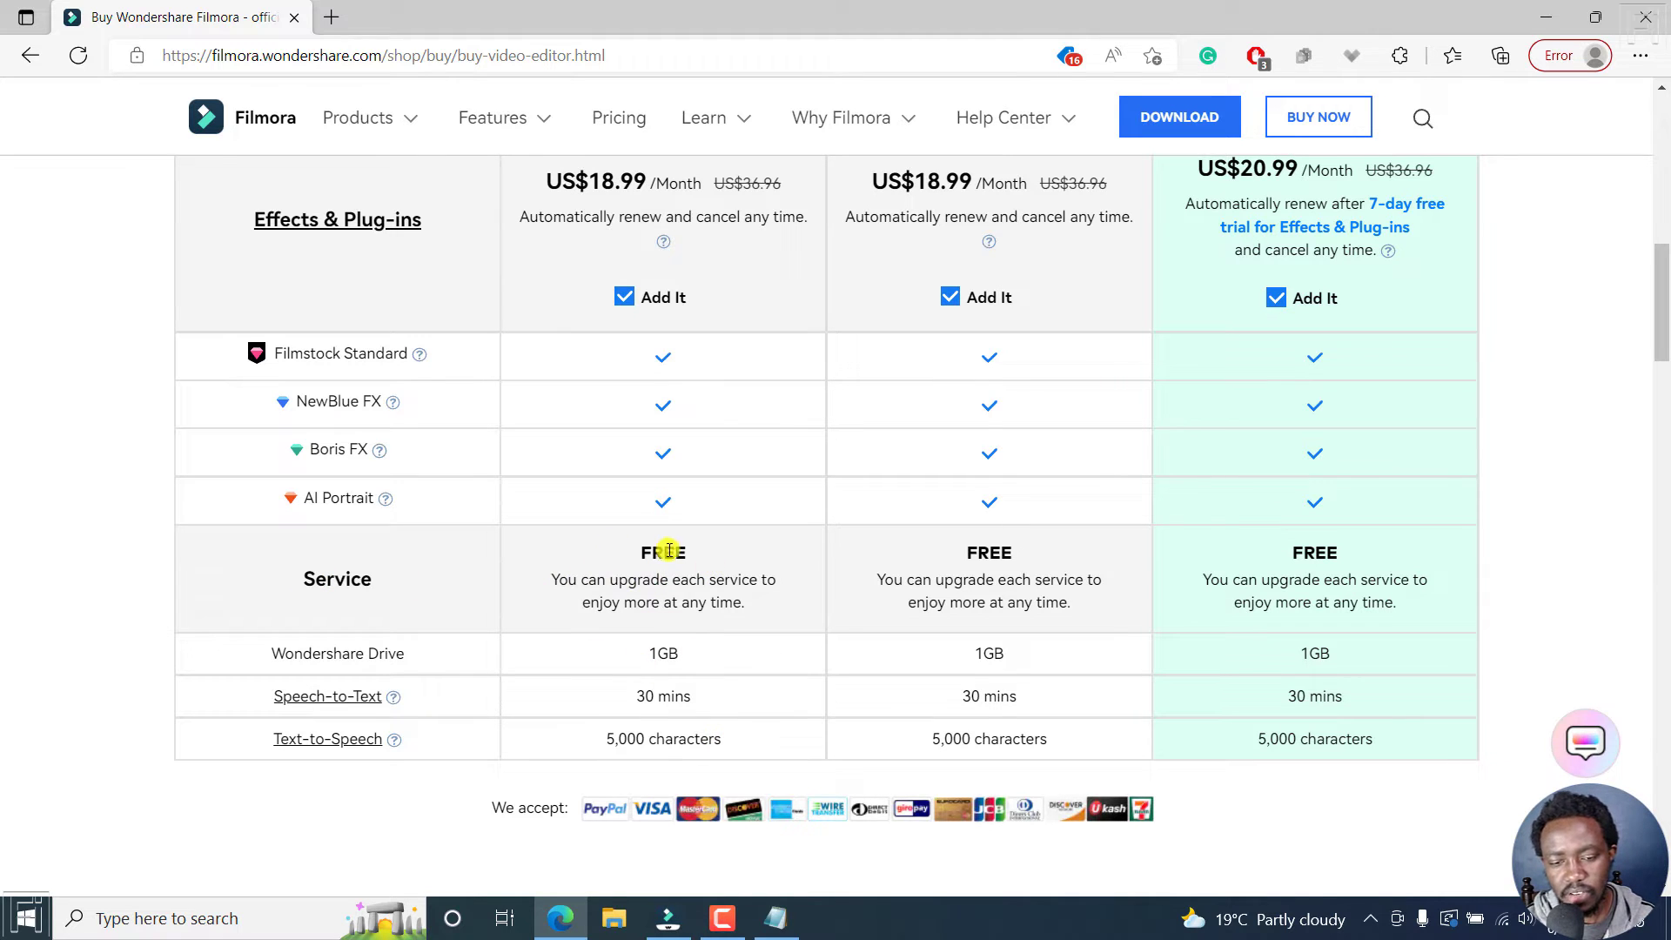
pyautogui.moveTo(628, 659)
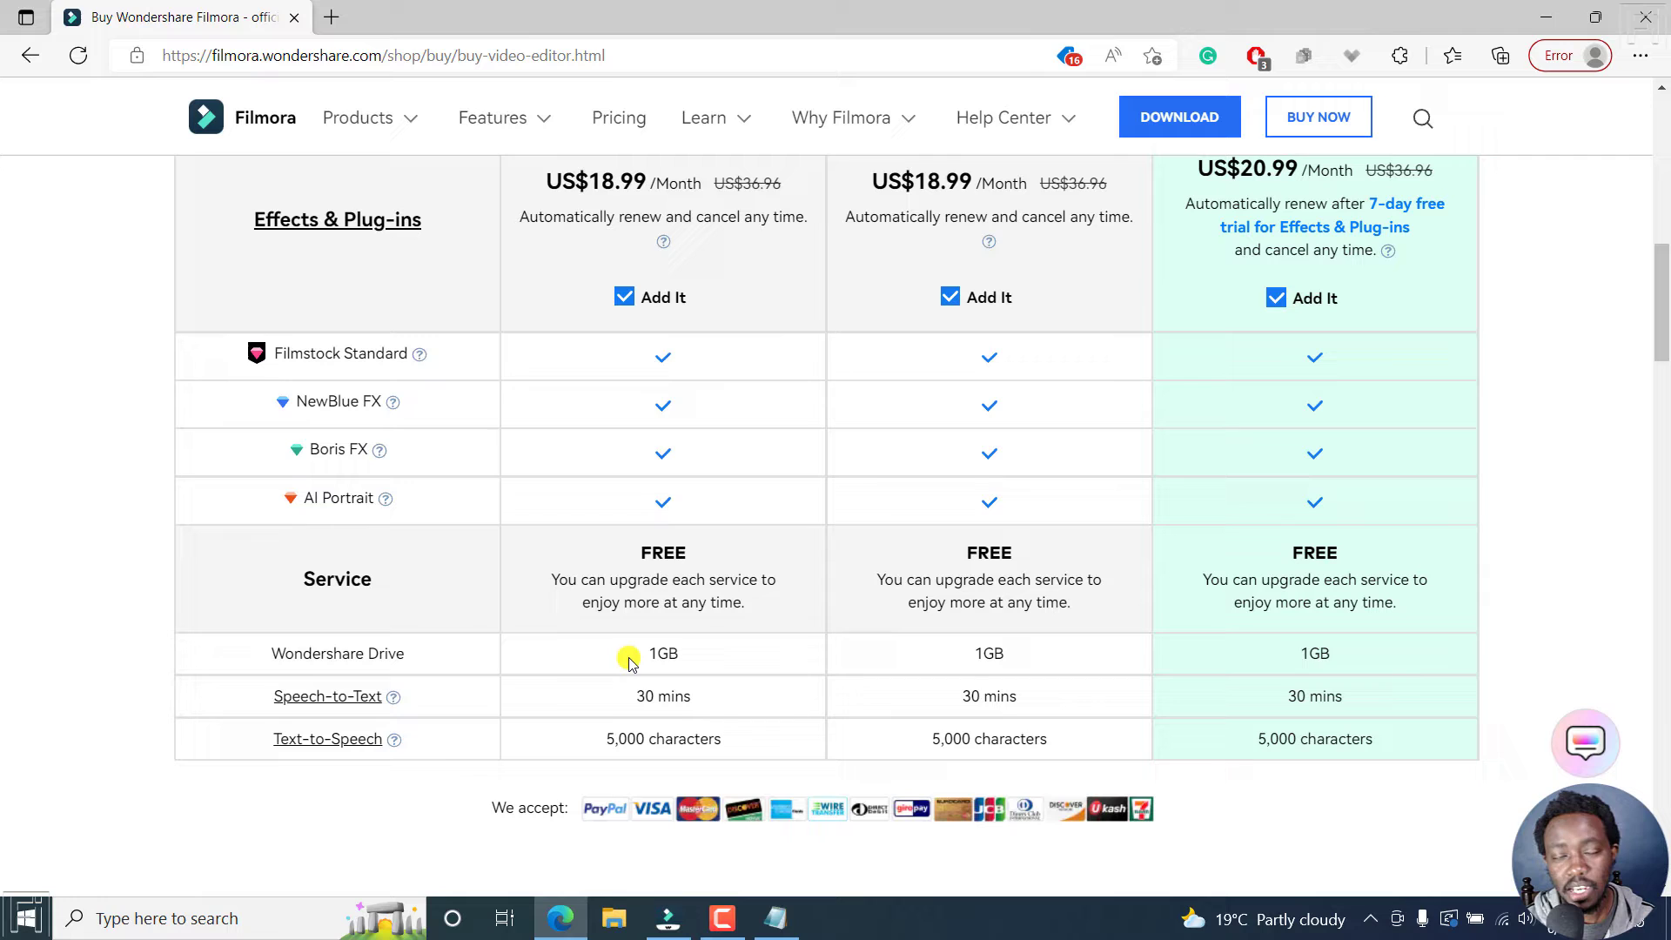
pyautogui.moveTo(585, 738)
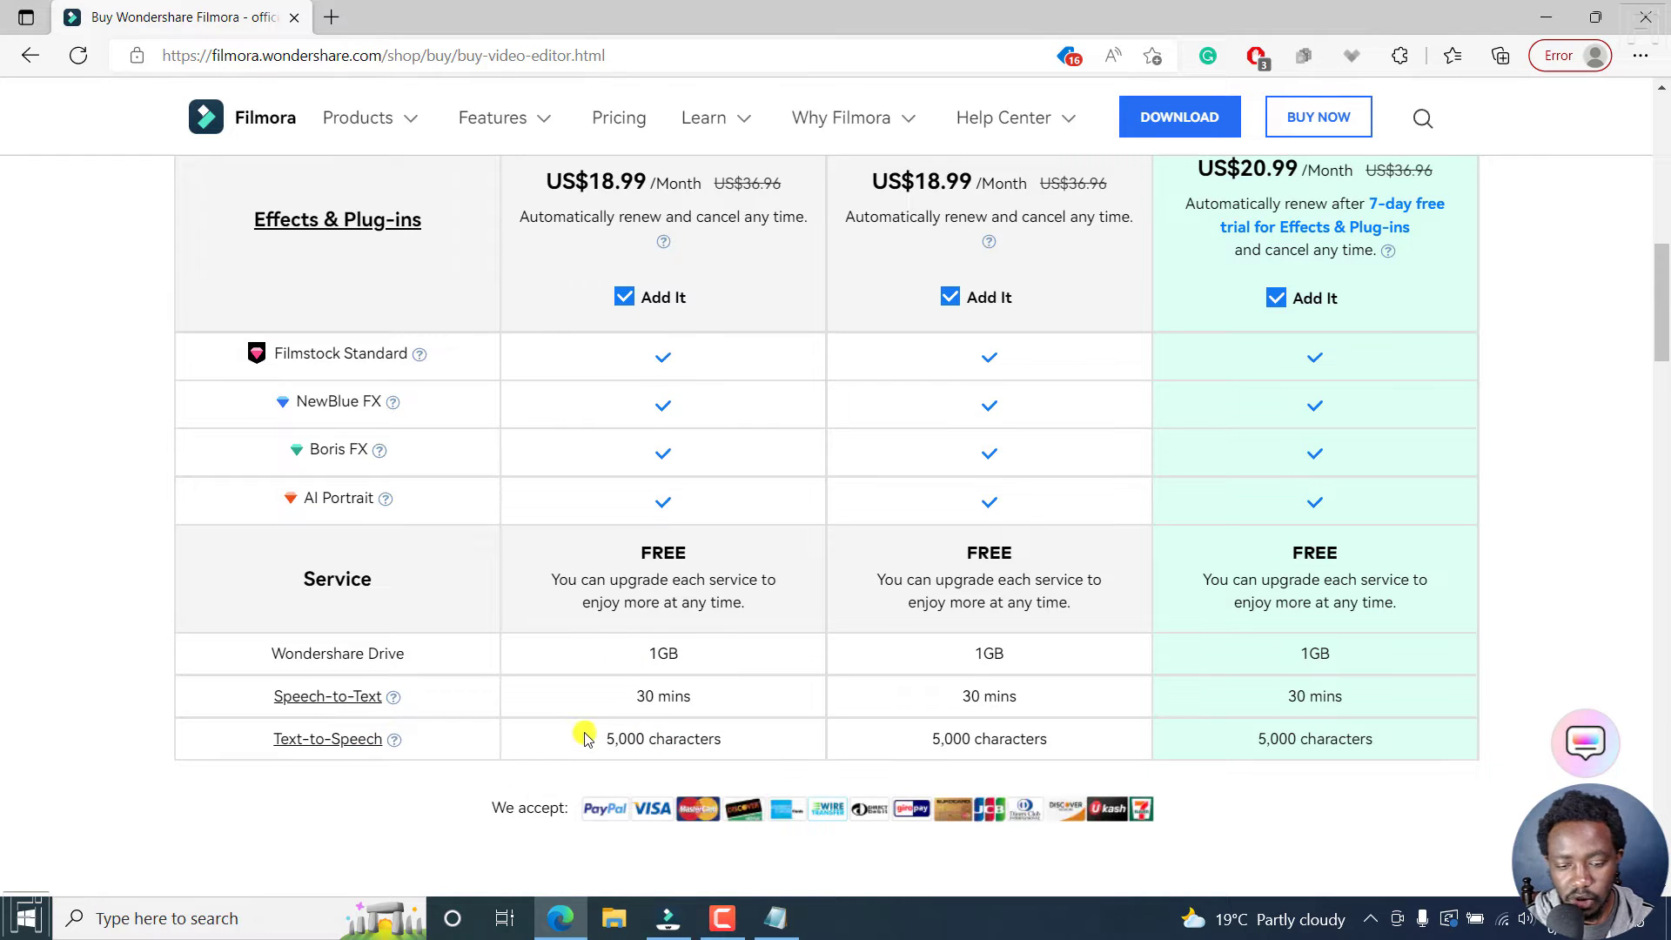
# - Highlight the 5,000-character Text-to-Speech allowance on Filmora's pricing page, then minimize Edge
pyautogui.doubleClick(660, 739)
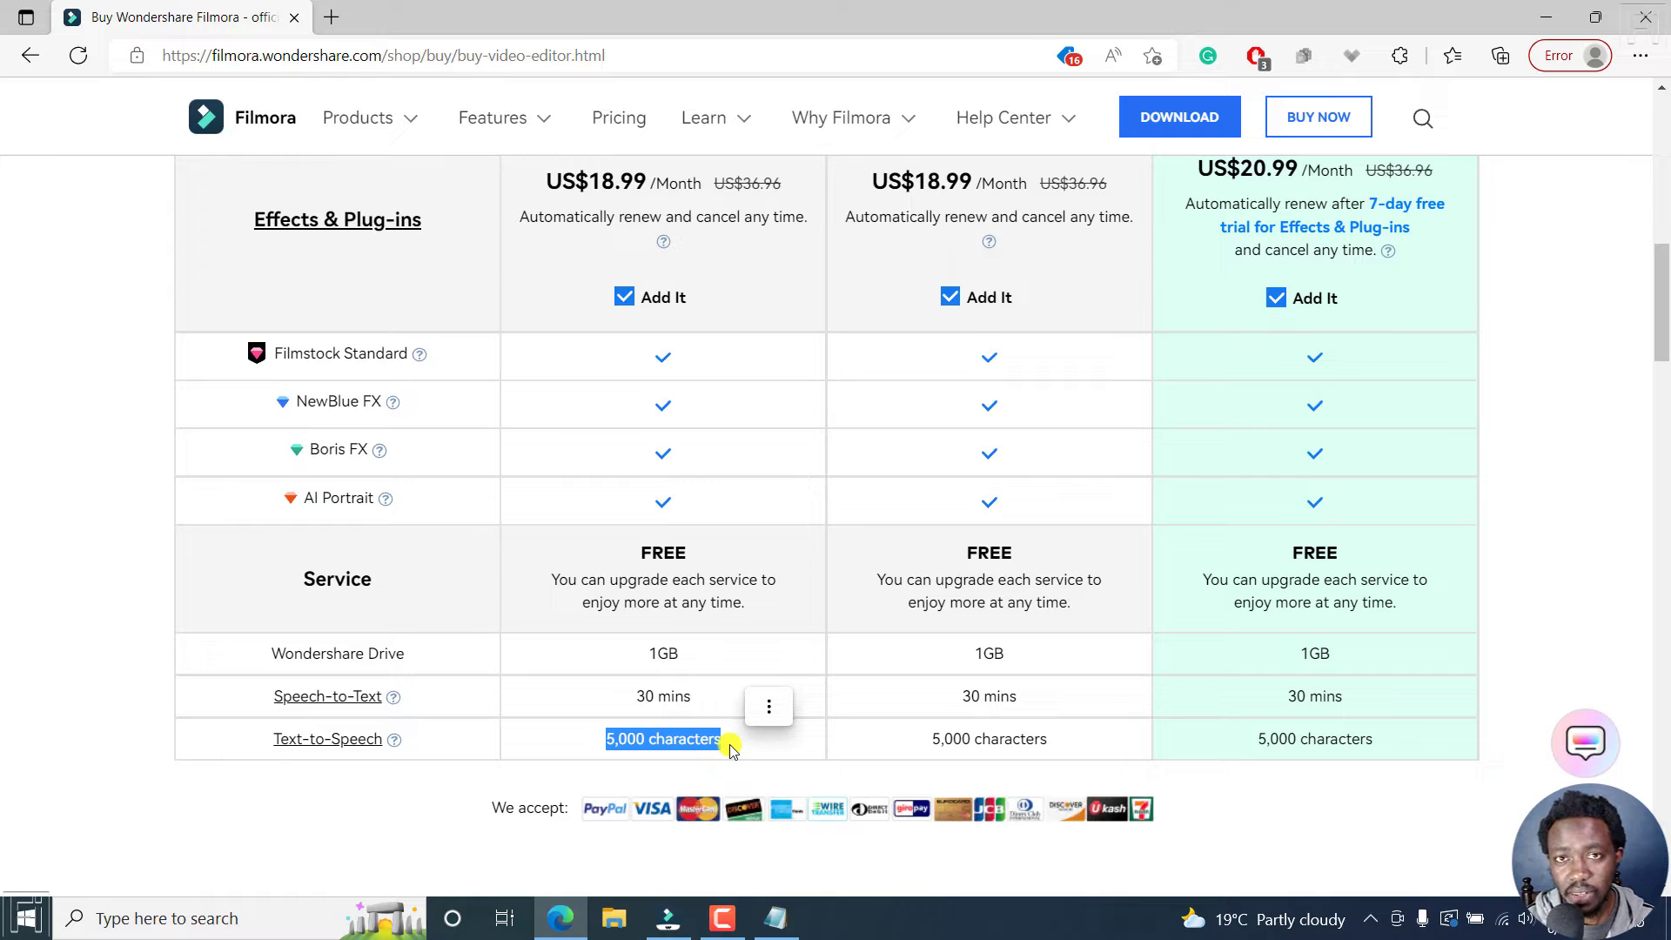
pyautogui.moveTo(443, 712)
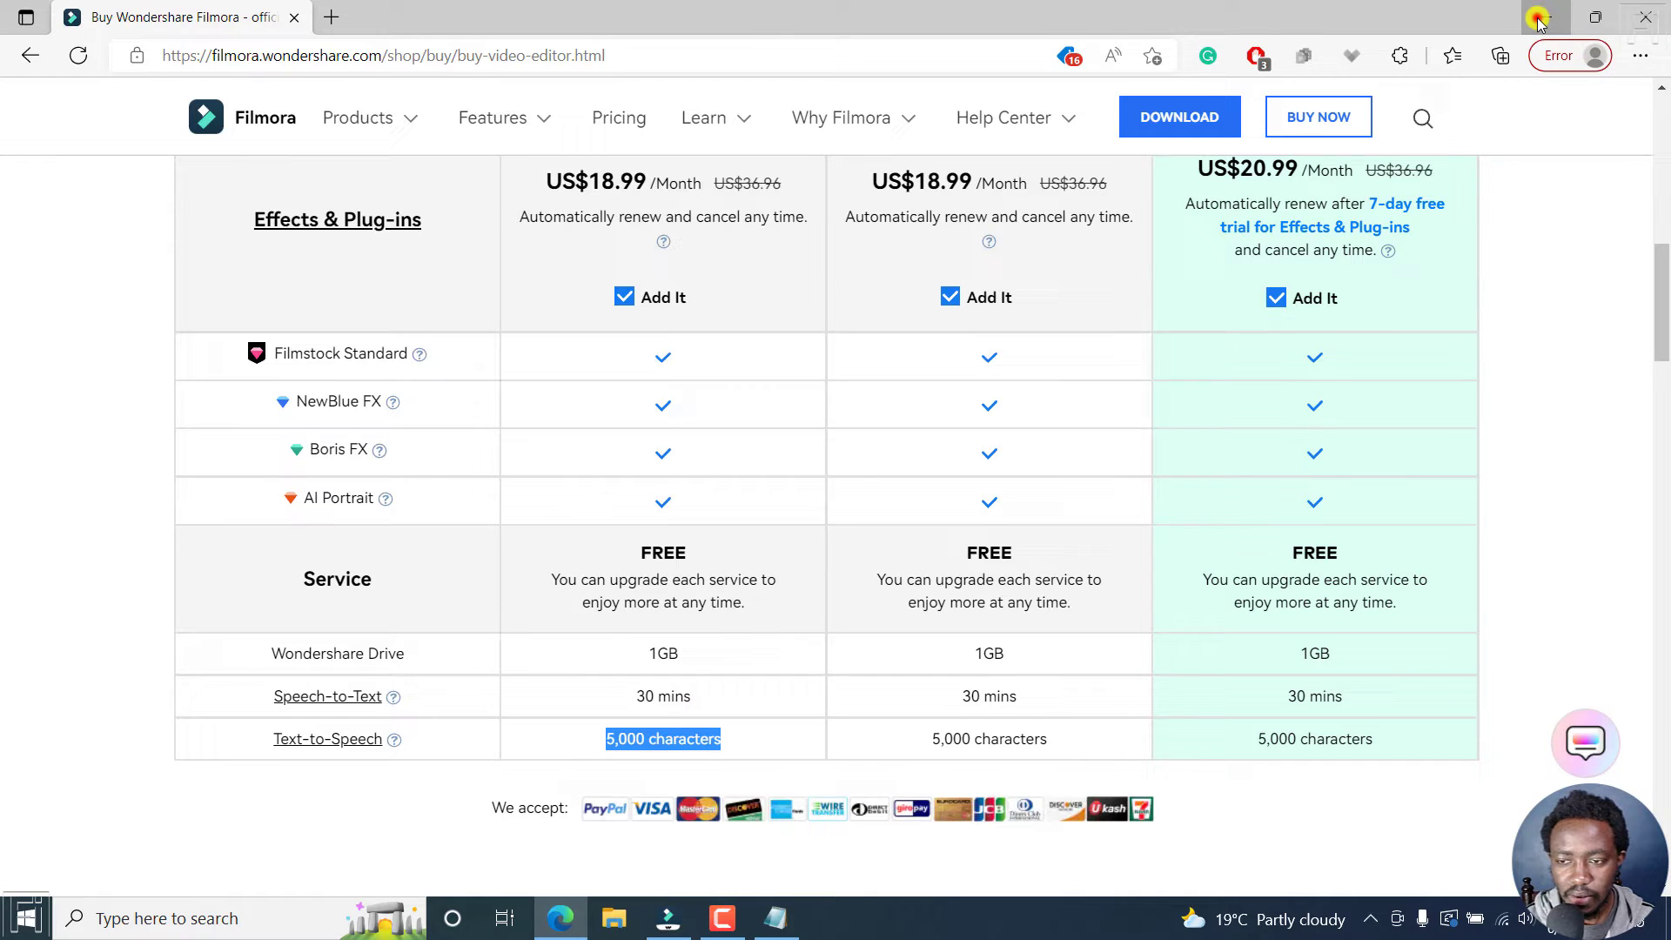
pyautogui.click(667, 918)
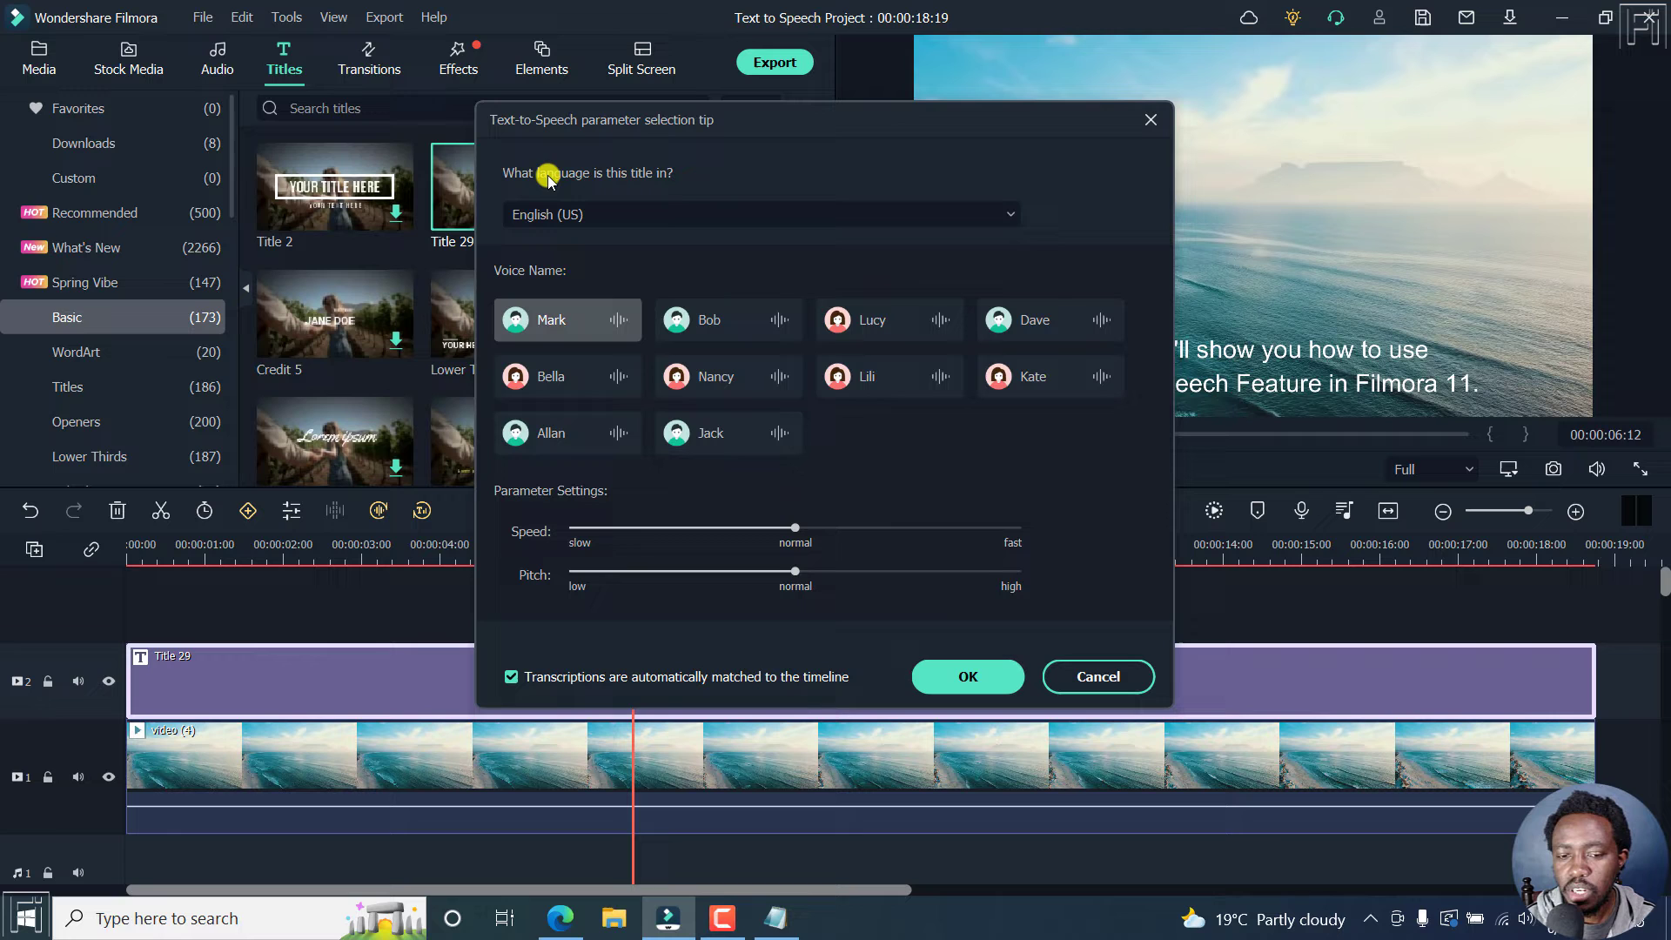
pyautogui.moveTo(1350, 359)
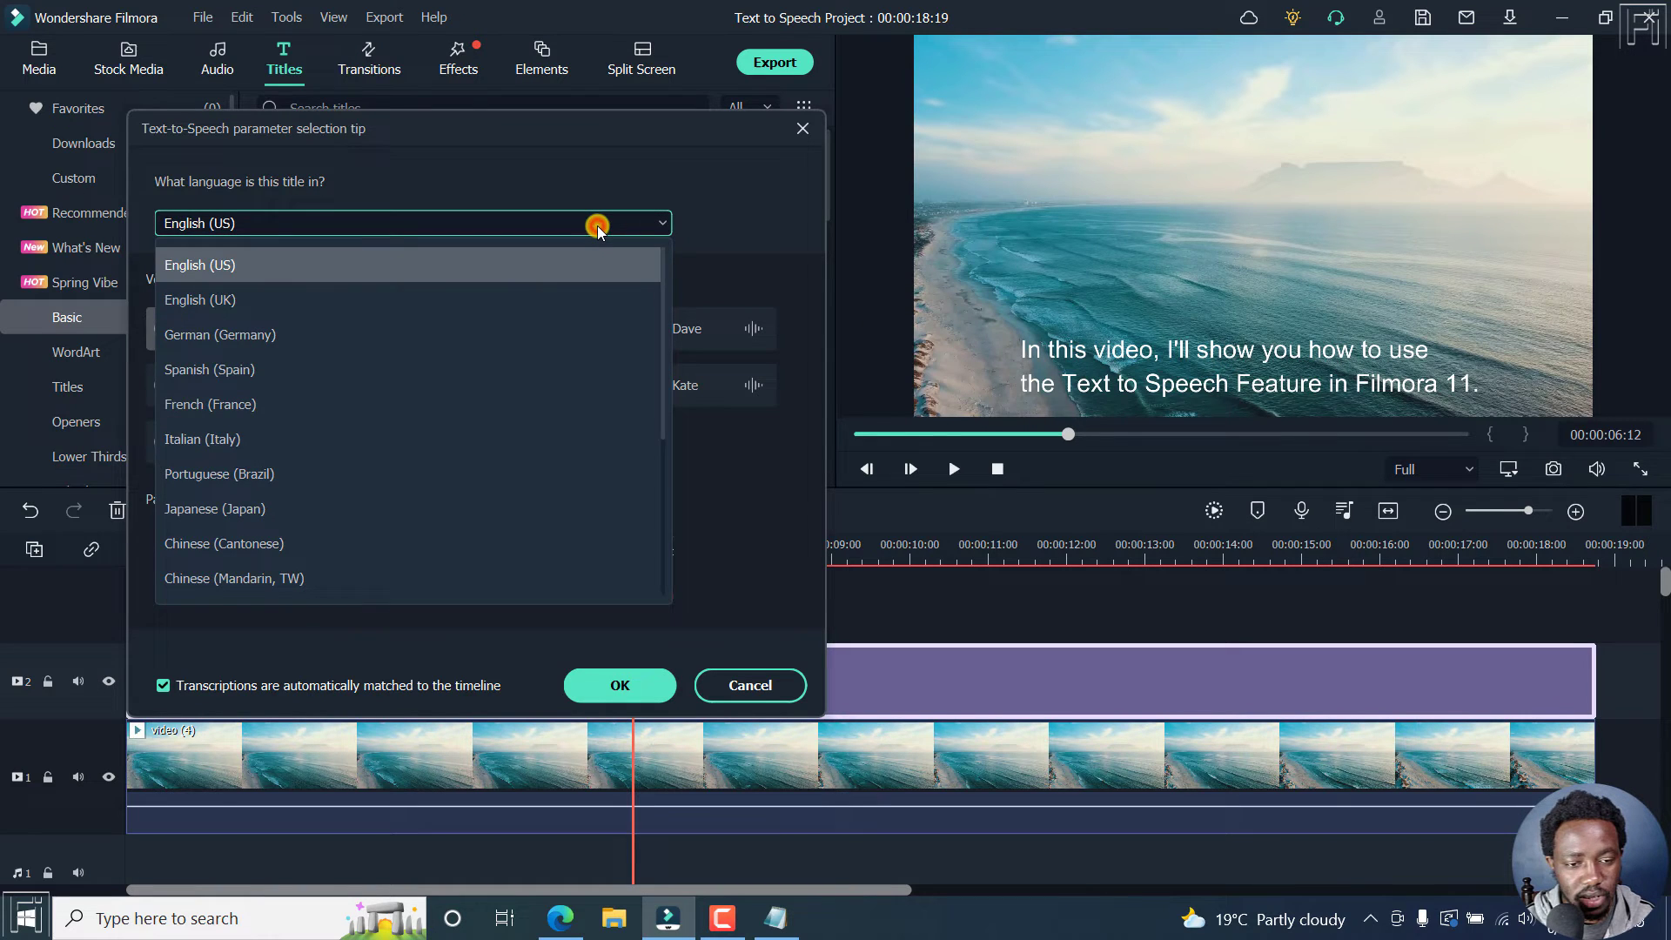
pyautogui.moveTo(380, 299)
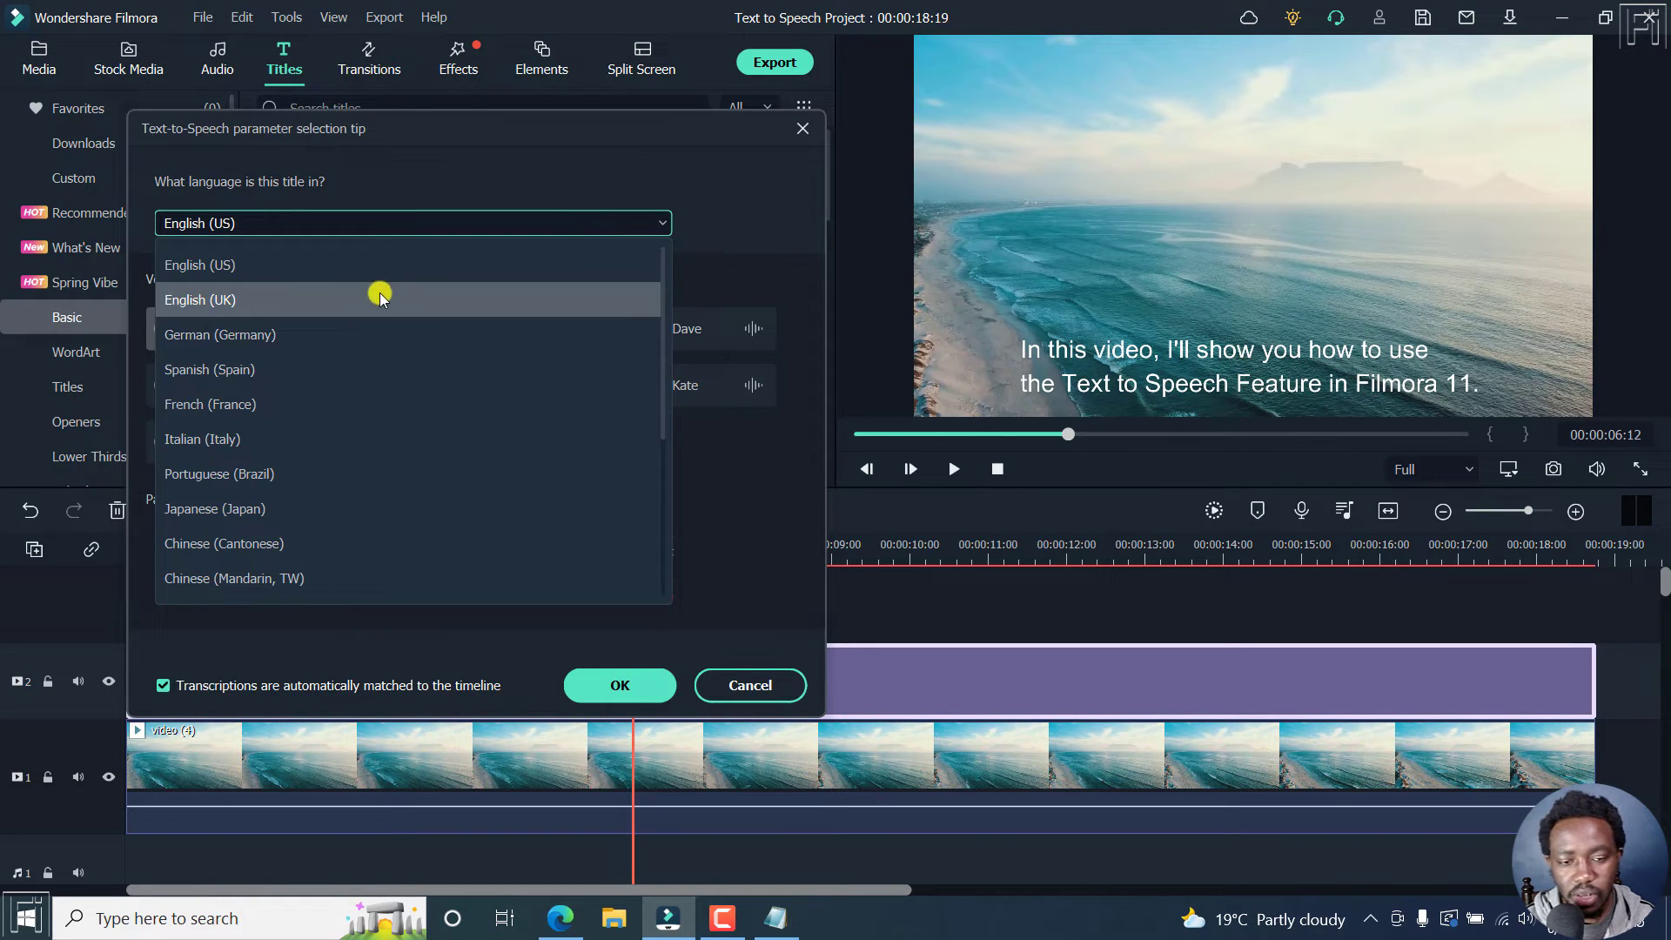
pyautogui.moveTo(296, 265)
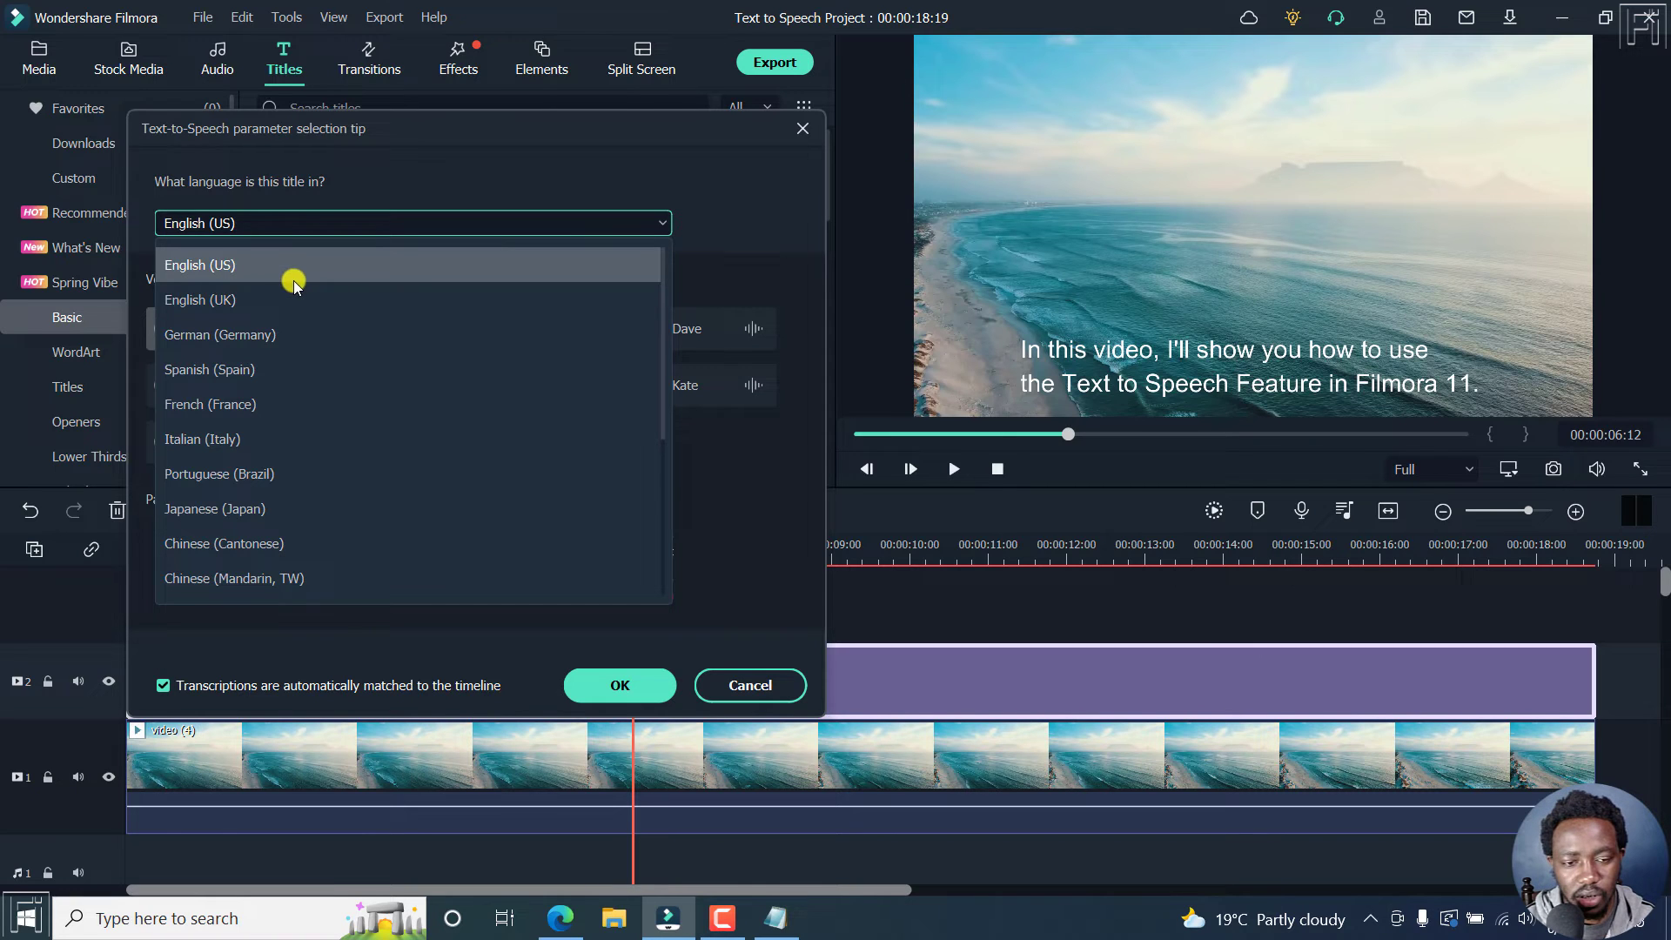
pyautogui.moveTo(234, 300)
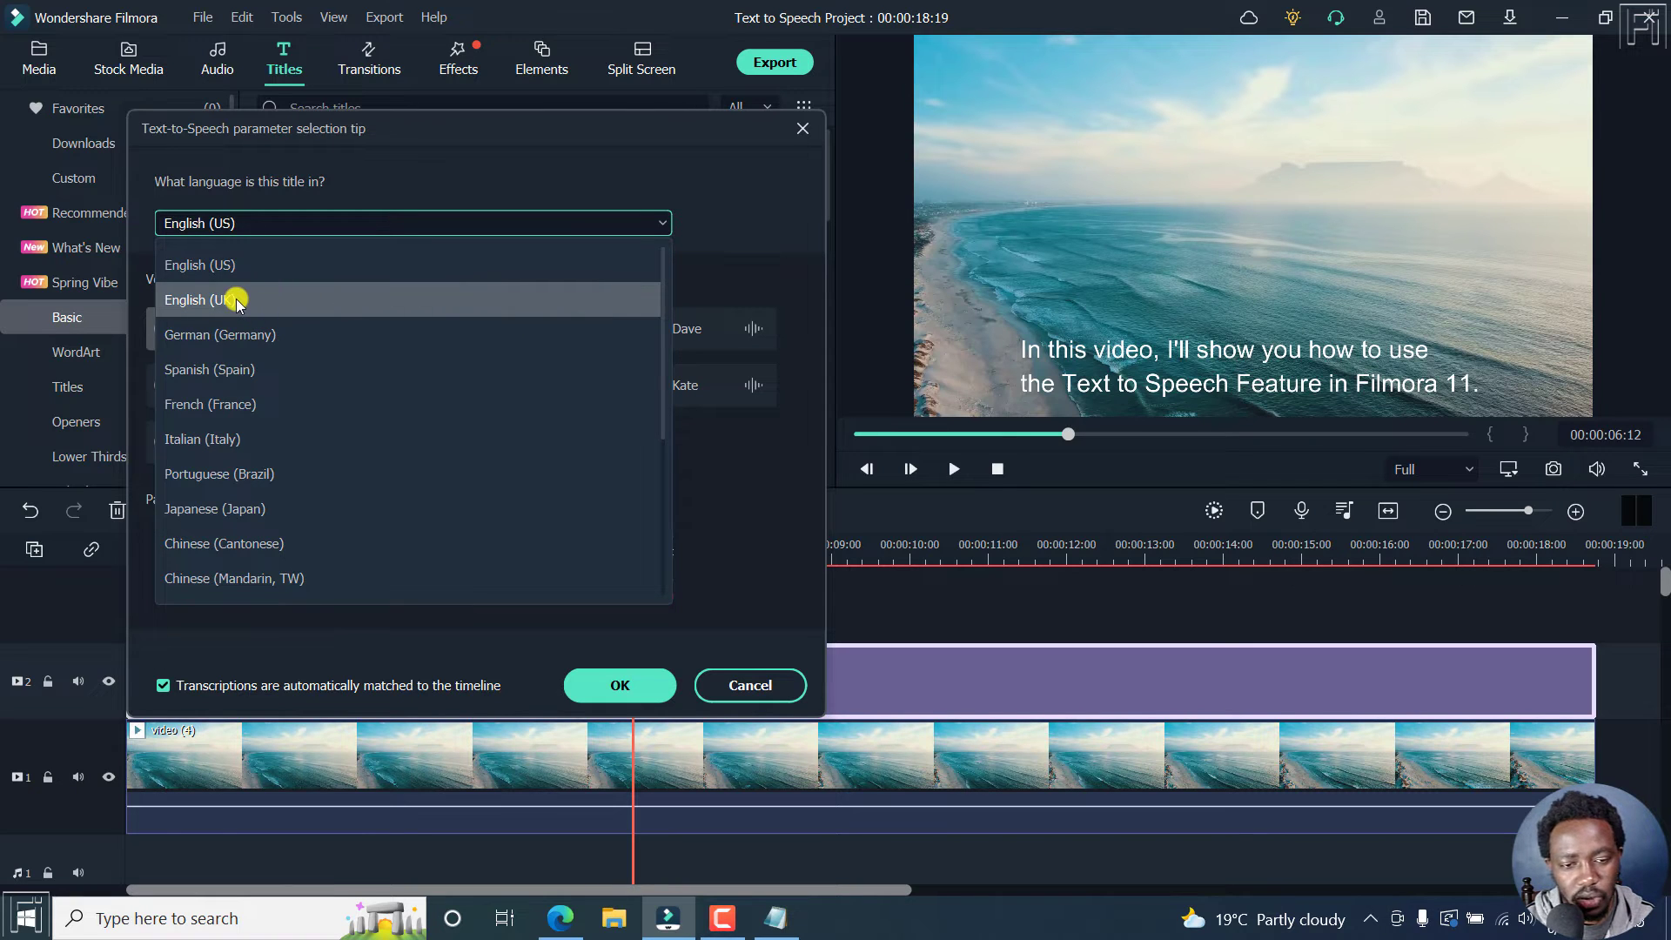
pyautogui.moveTo(213, 369)
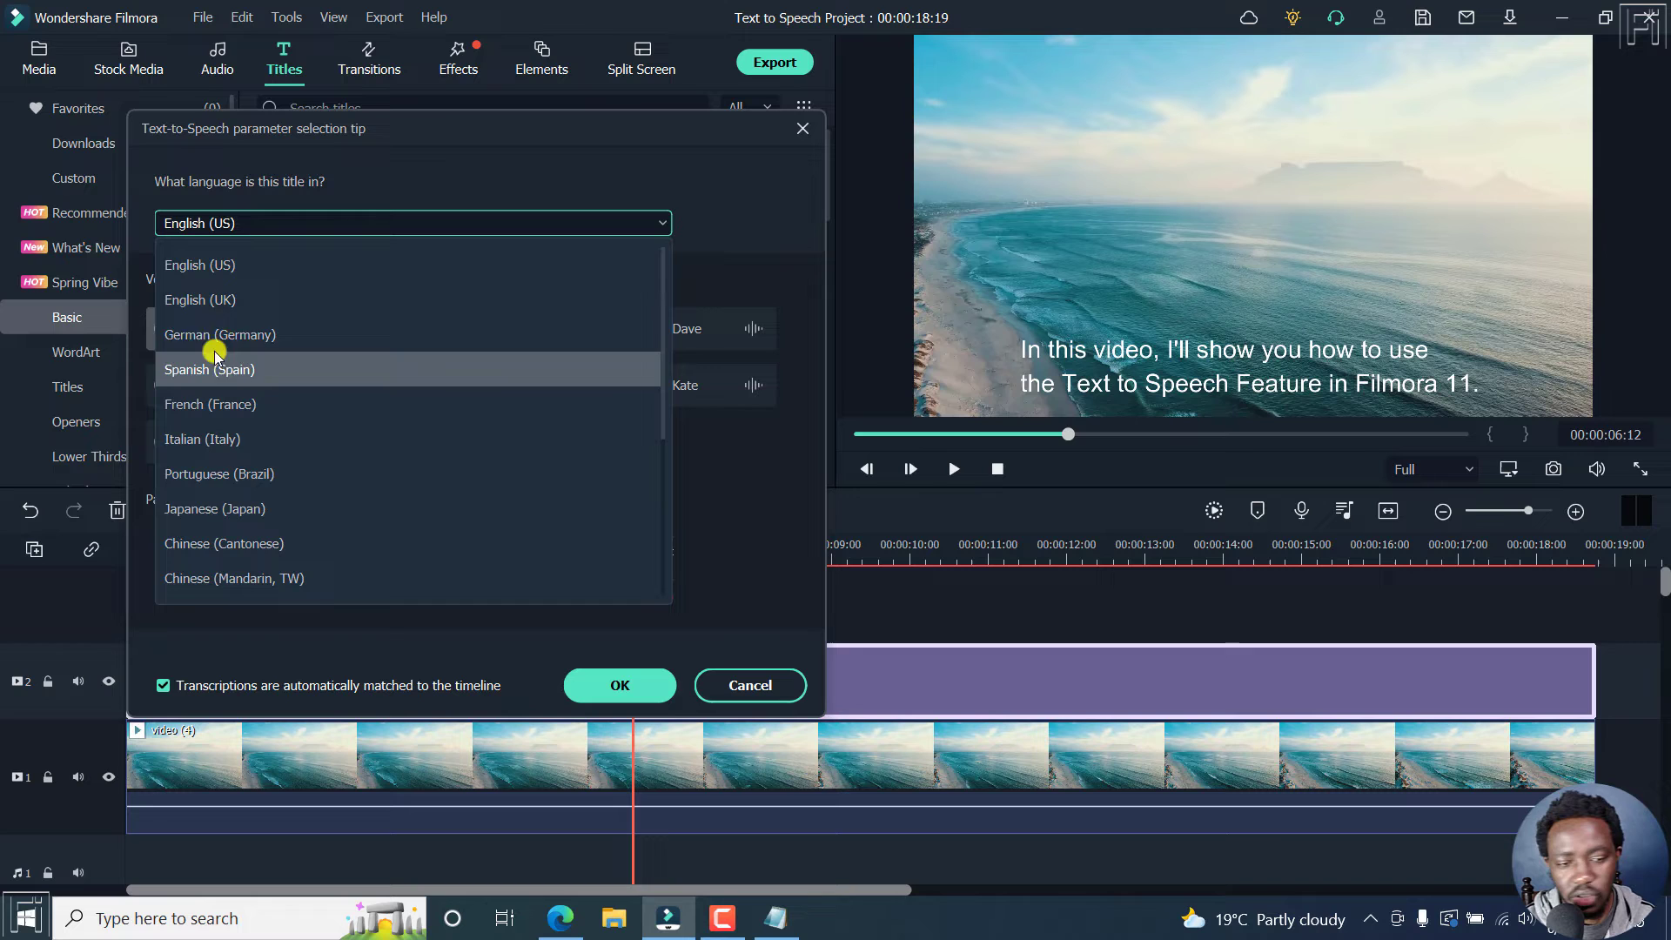
pyautogui.moveTo(210, 438)
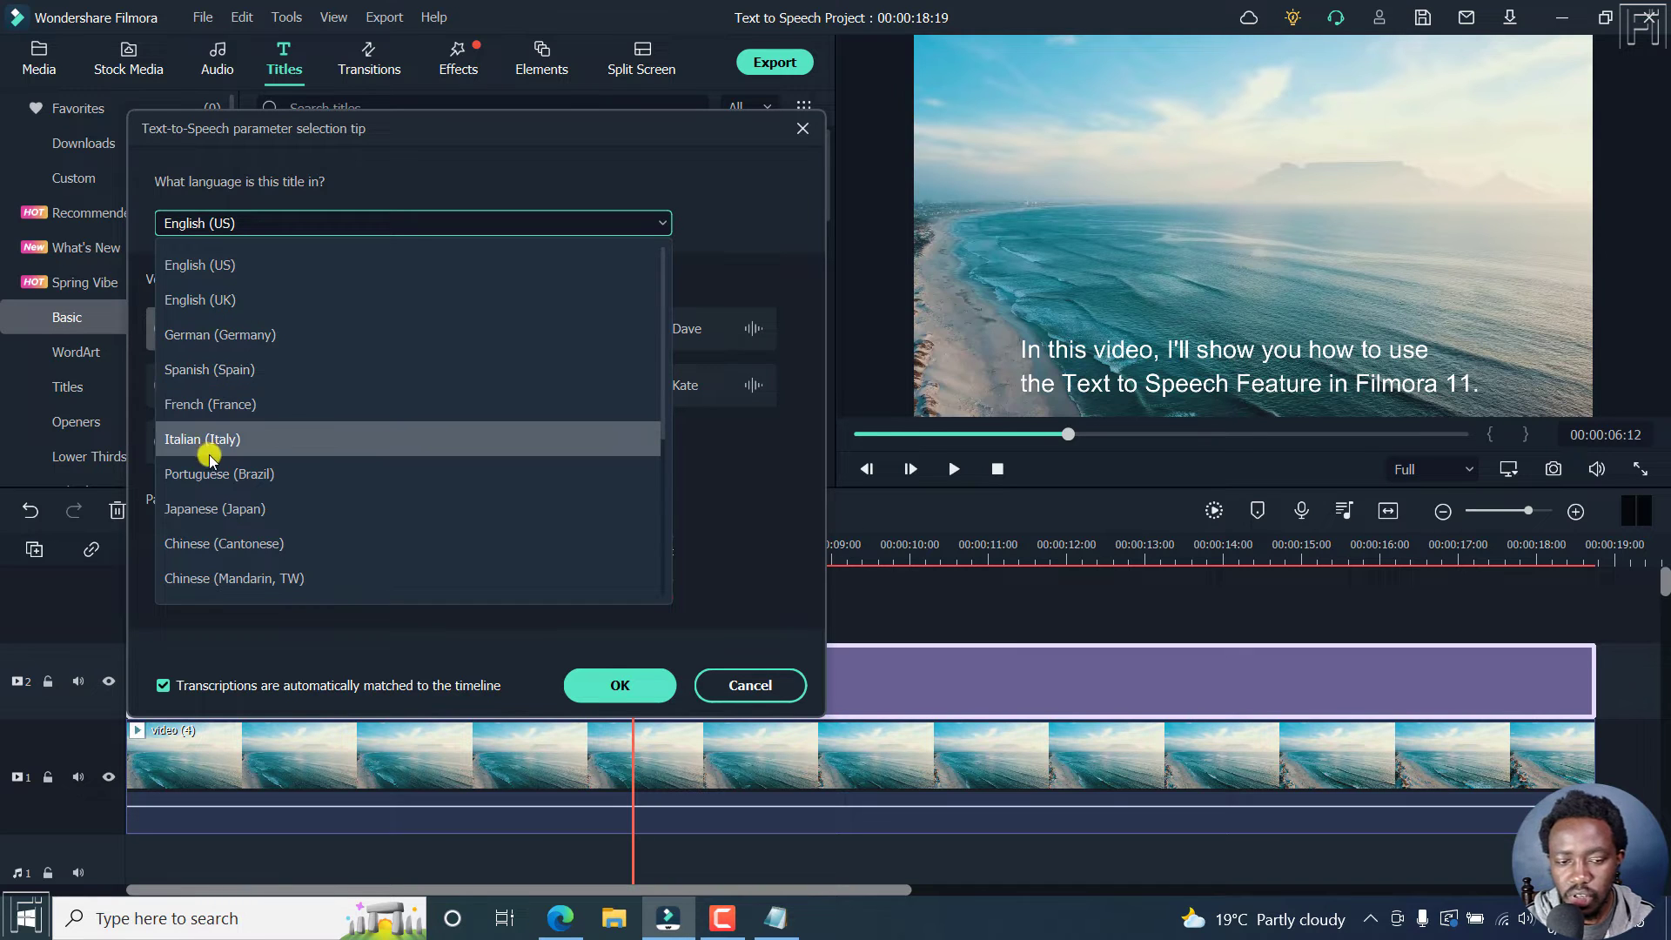
pyautogui.moveTo(235, 543)
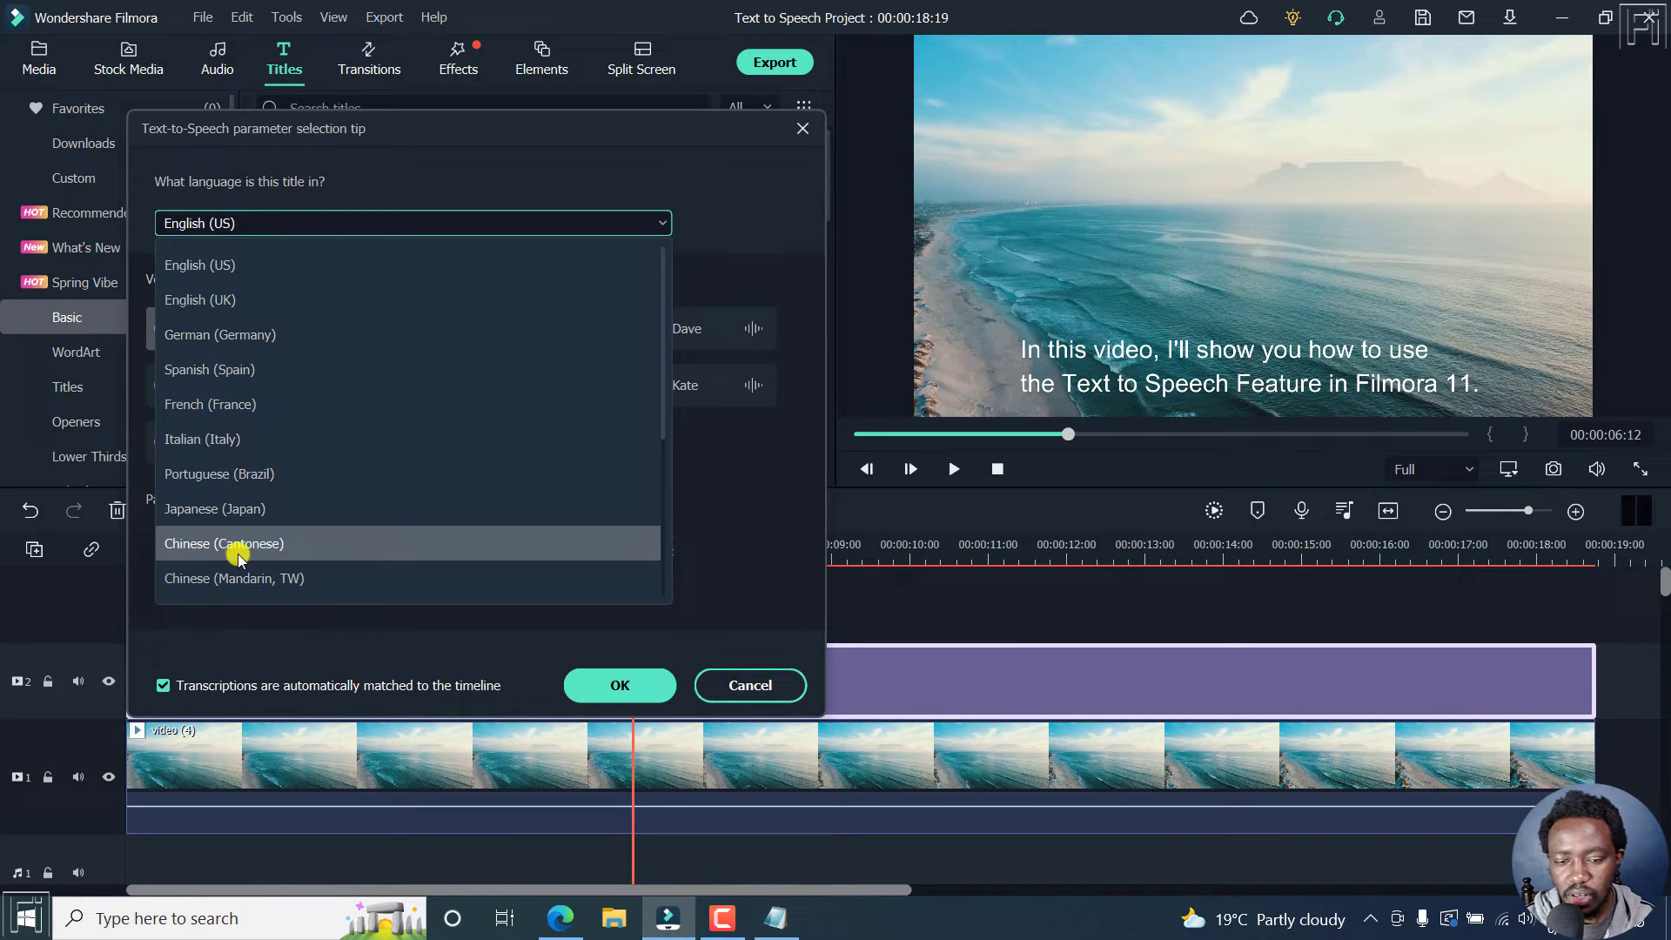
pyautogui.scroll(-3)
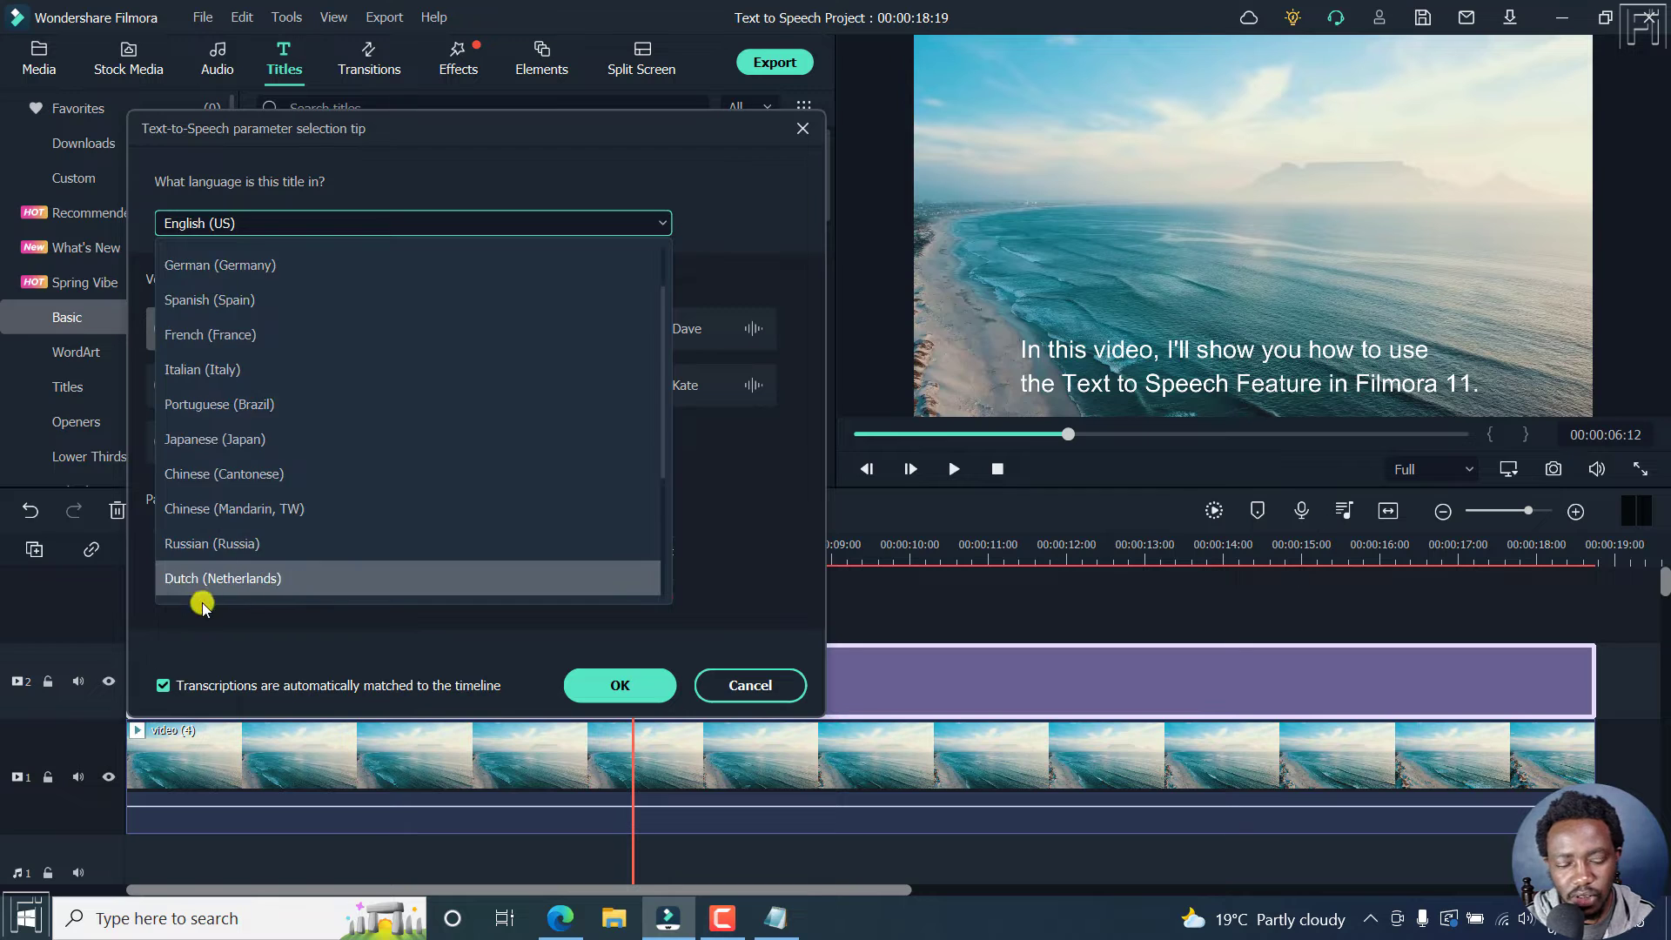
pyautogui.scroll(-3)
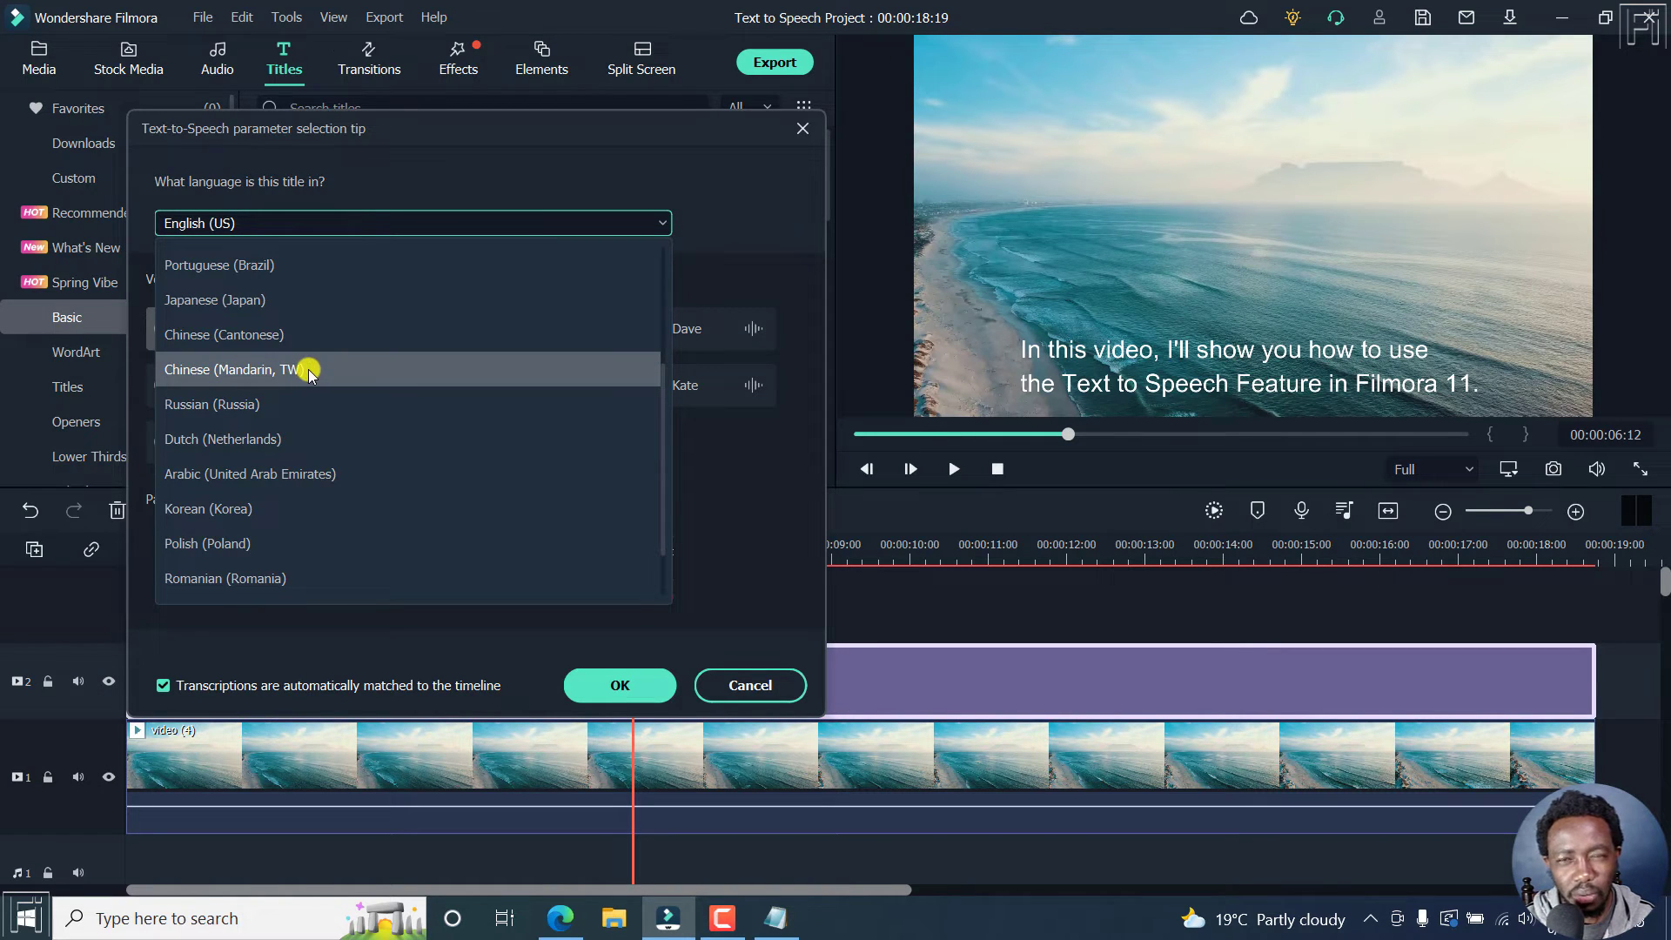
pyautogui.moveTo(240, 411)
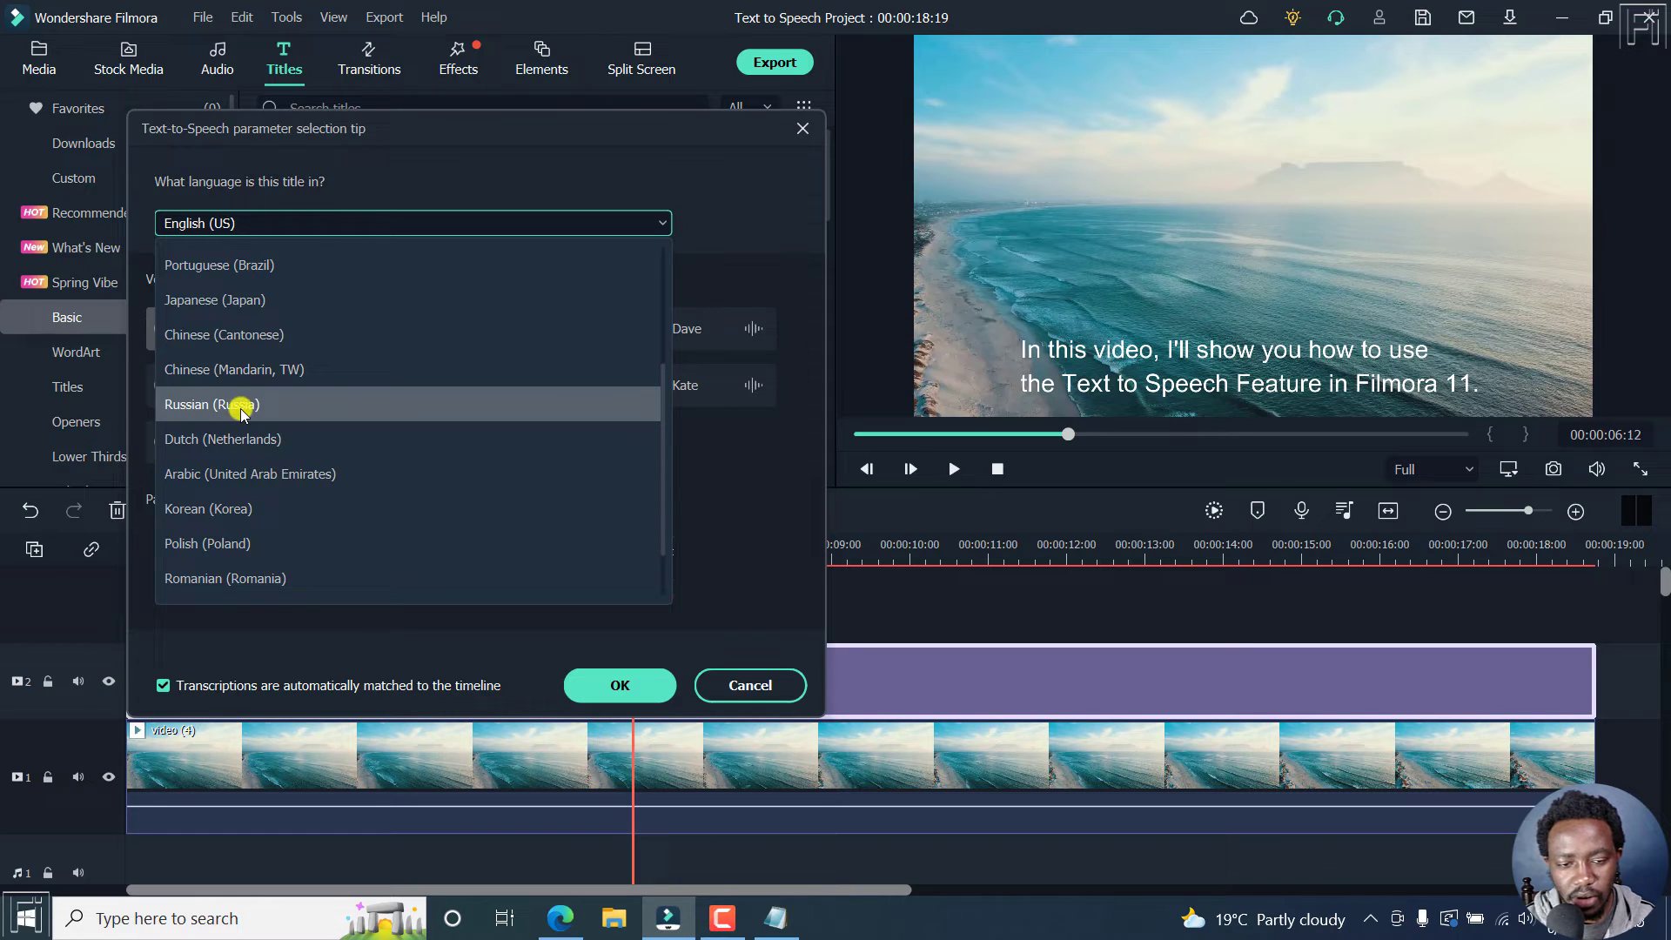
pyautogui.moveTo(211, 508)
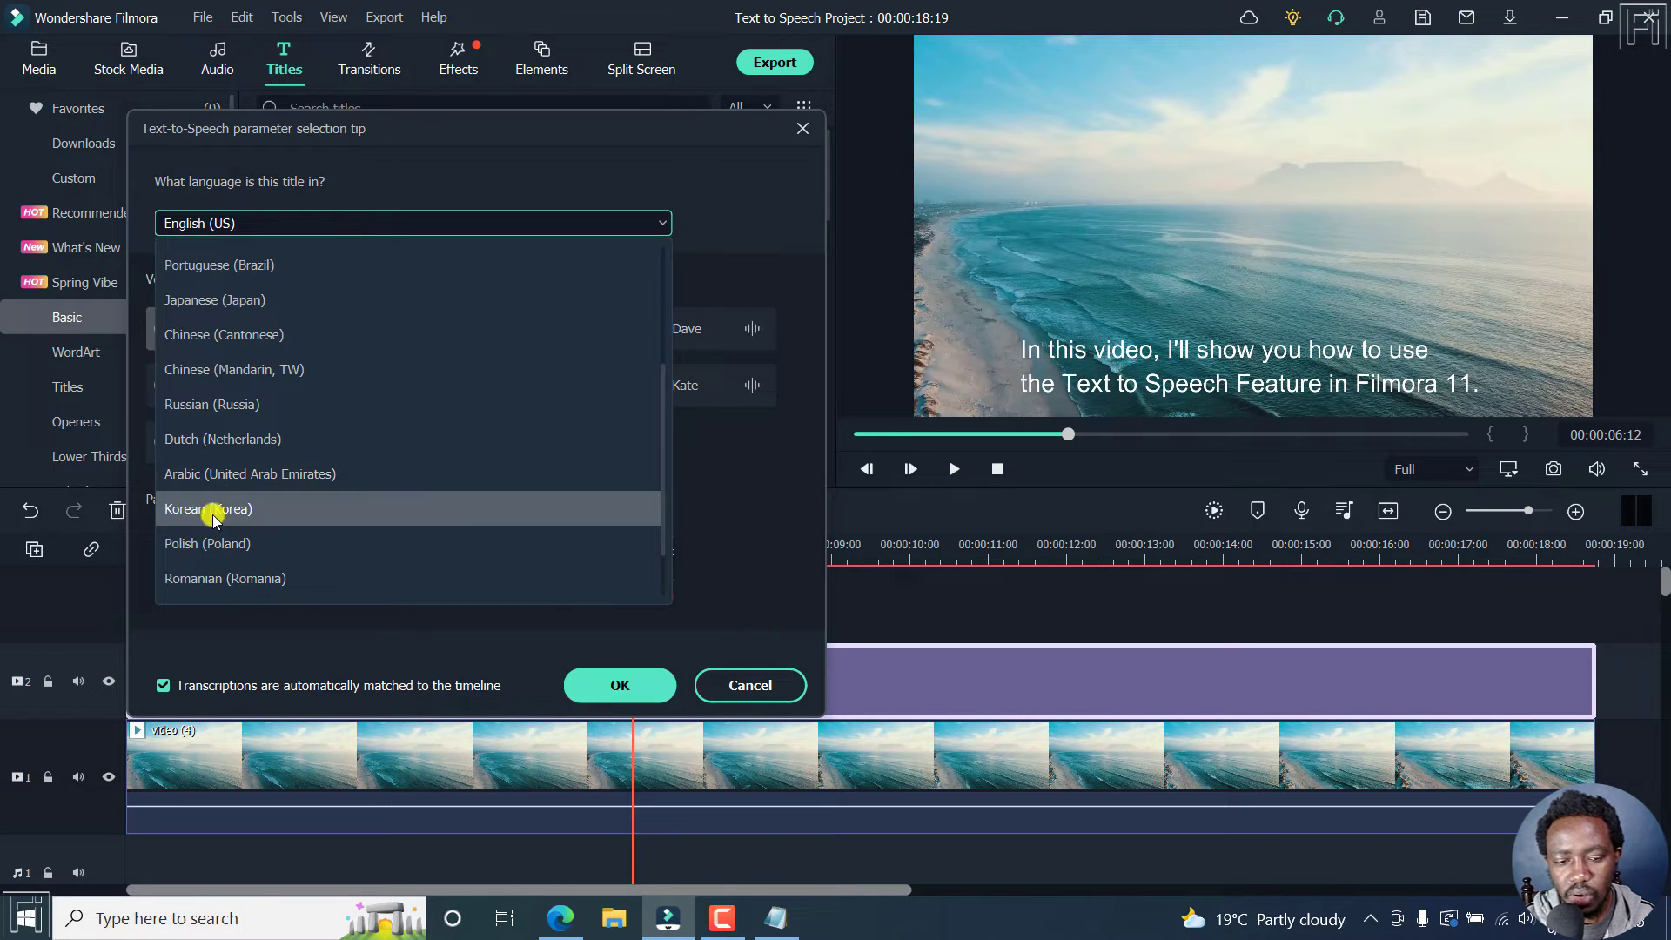
pyautogui.moveTo(602, 438)
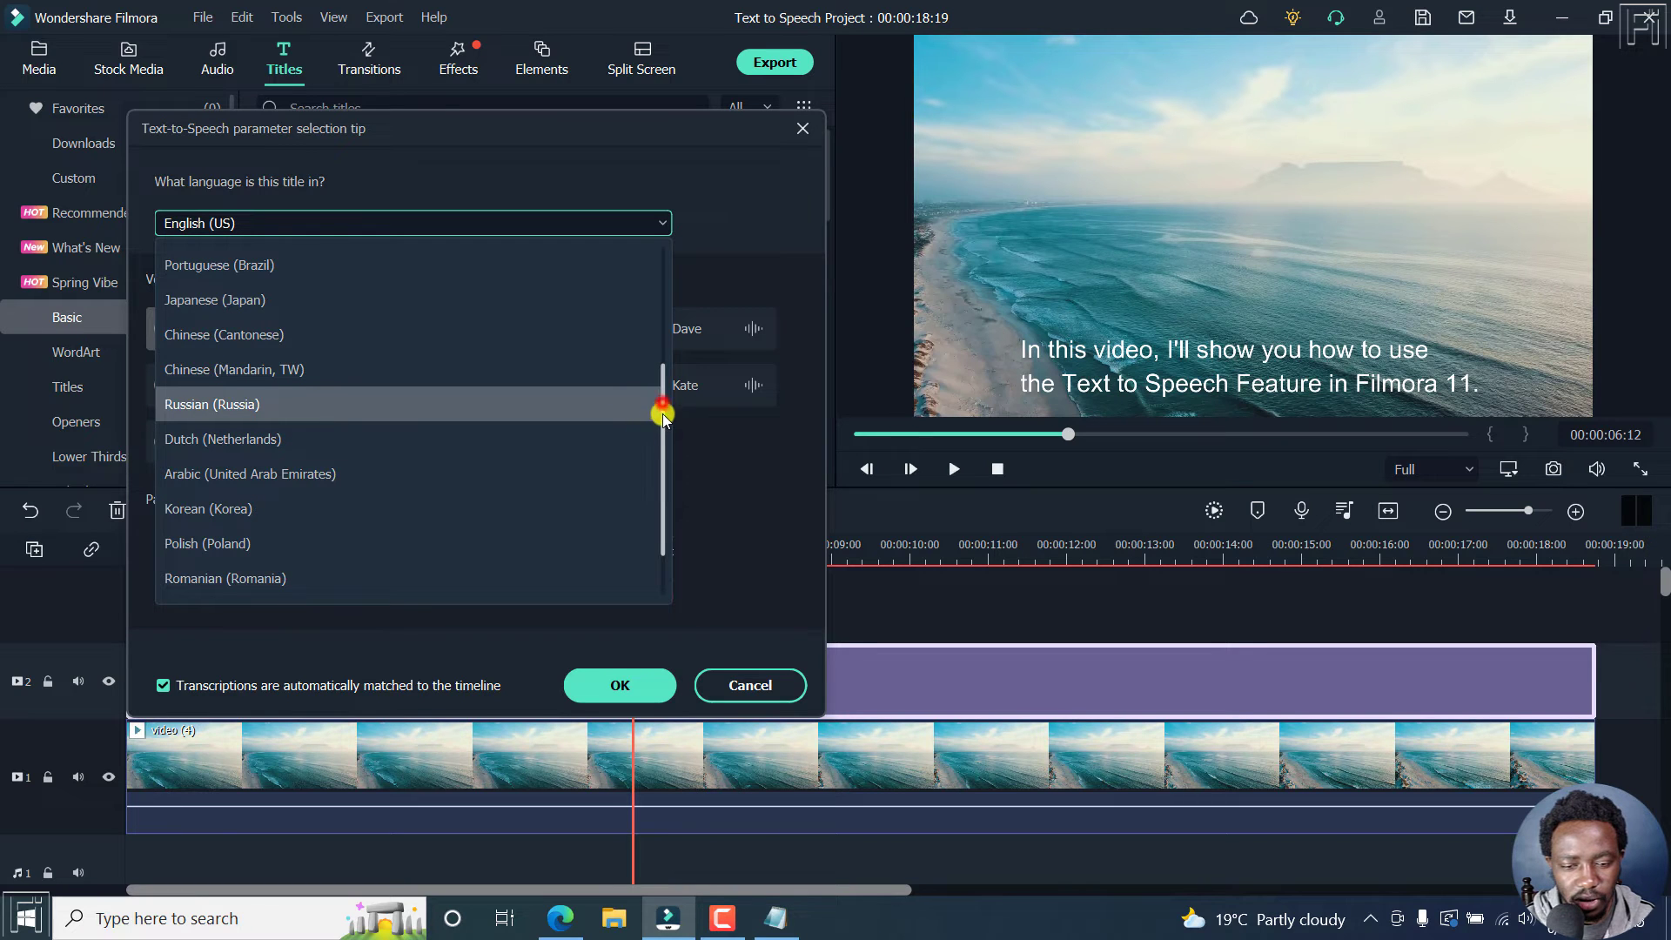
pyautogui.scroll(-3)
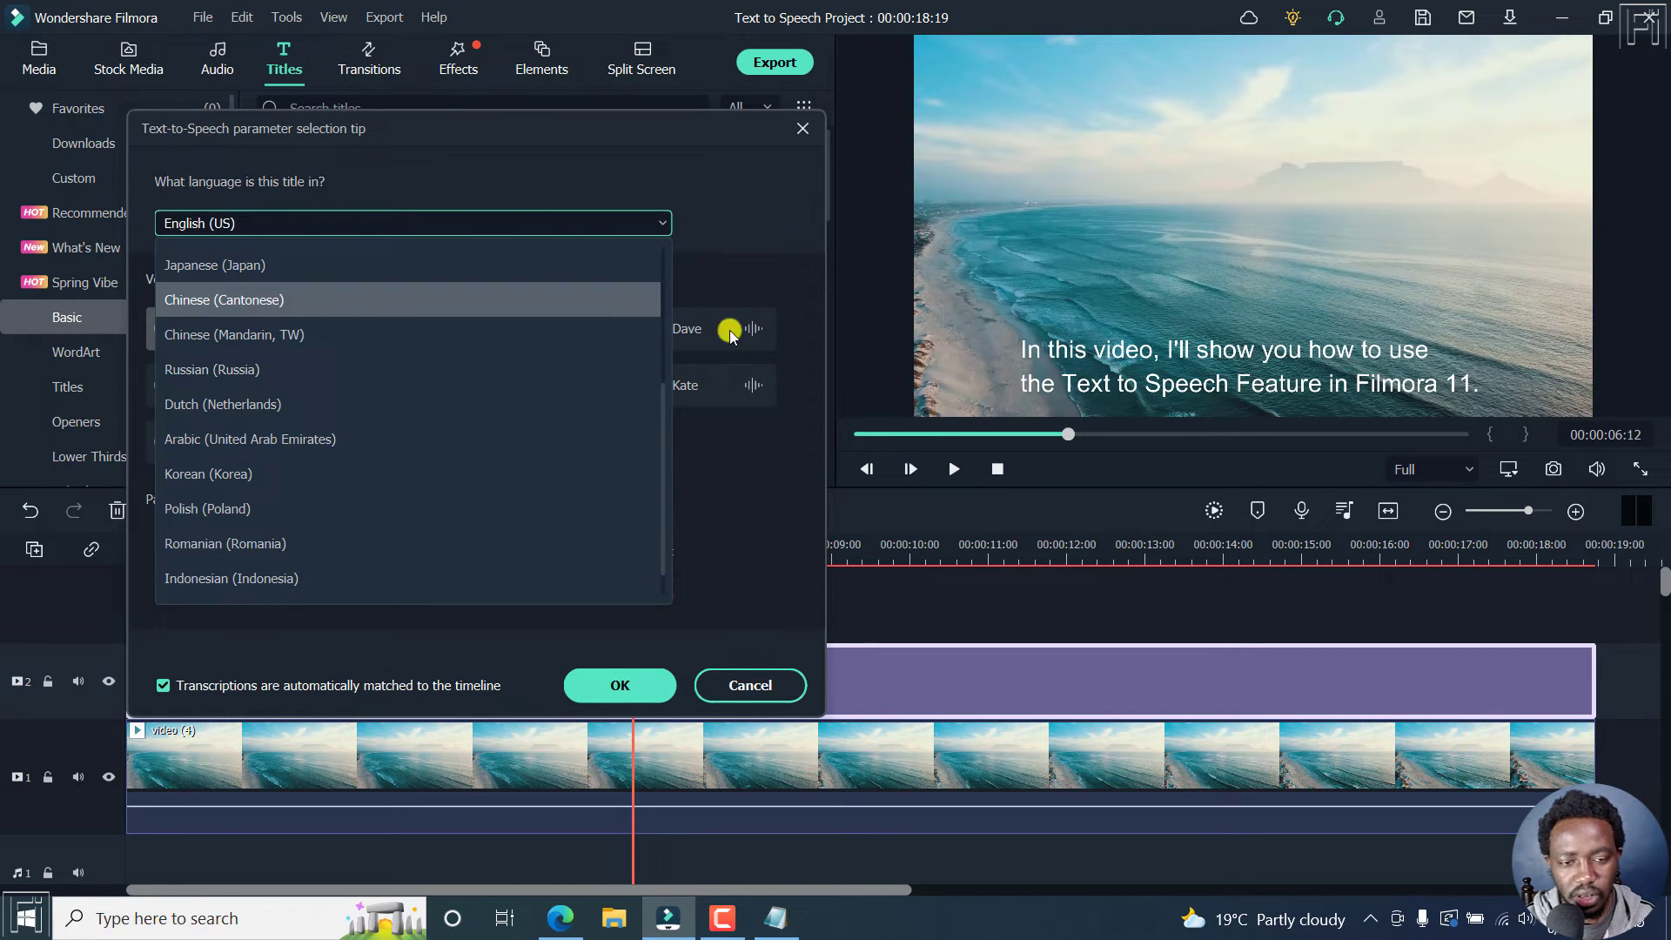
pyautogui.click(412, 223)
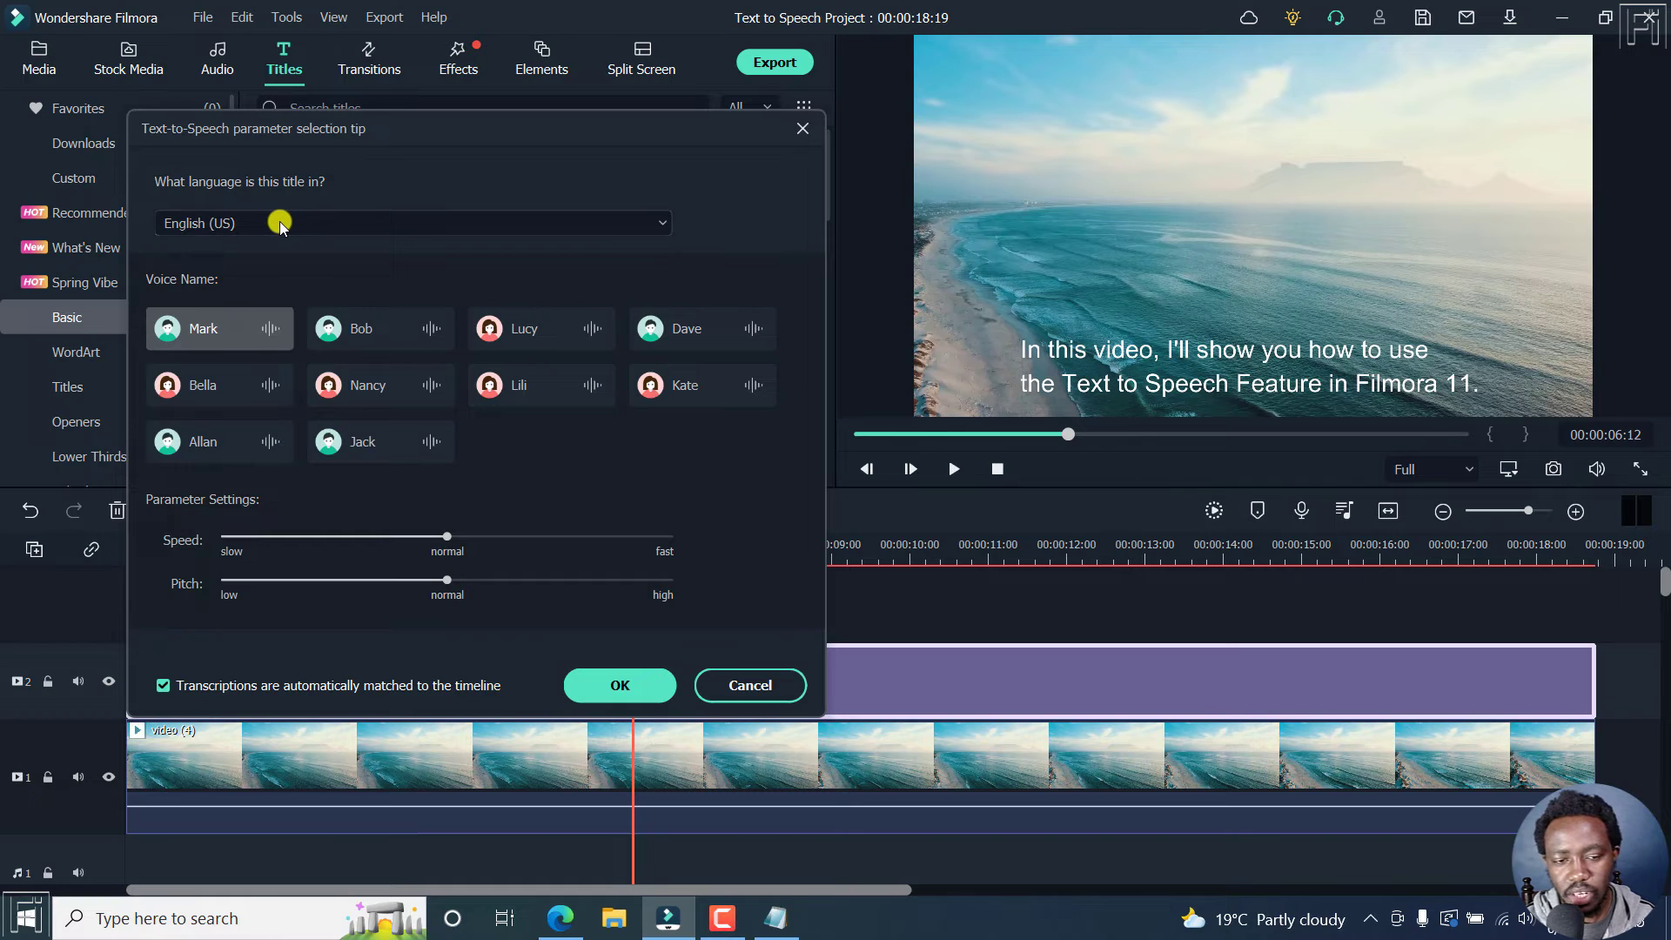
pyautogui.moveTo(247, 230)
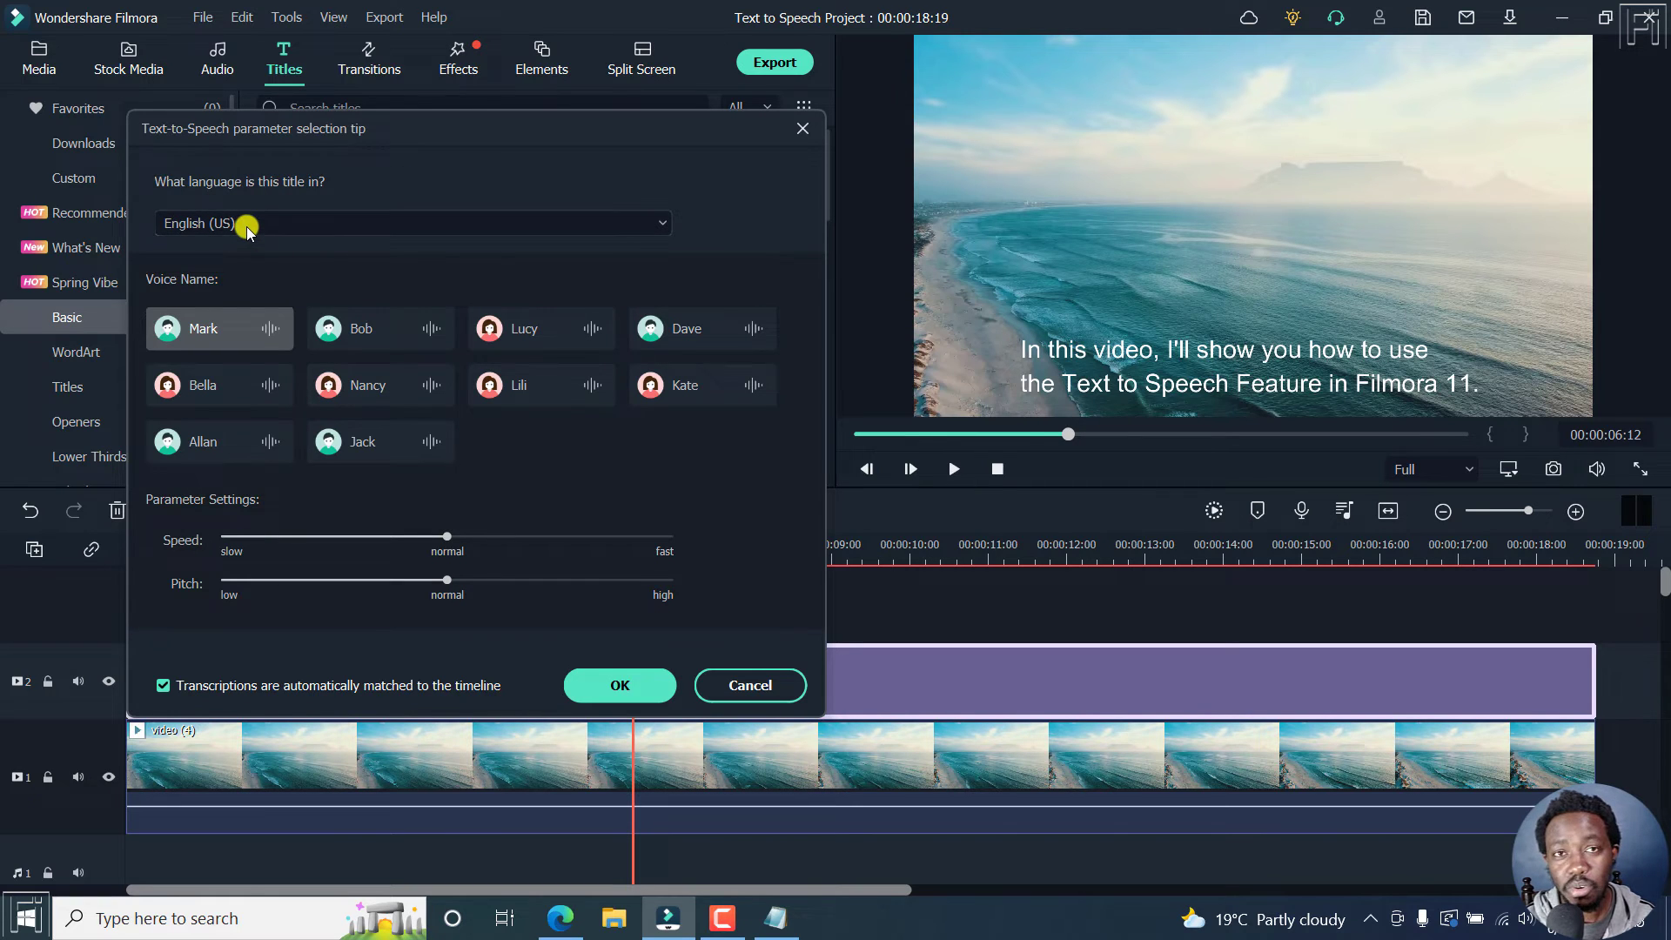
pyautogui.moveTo(702, 296)
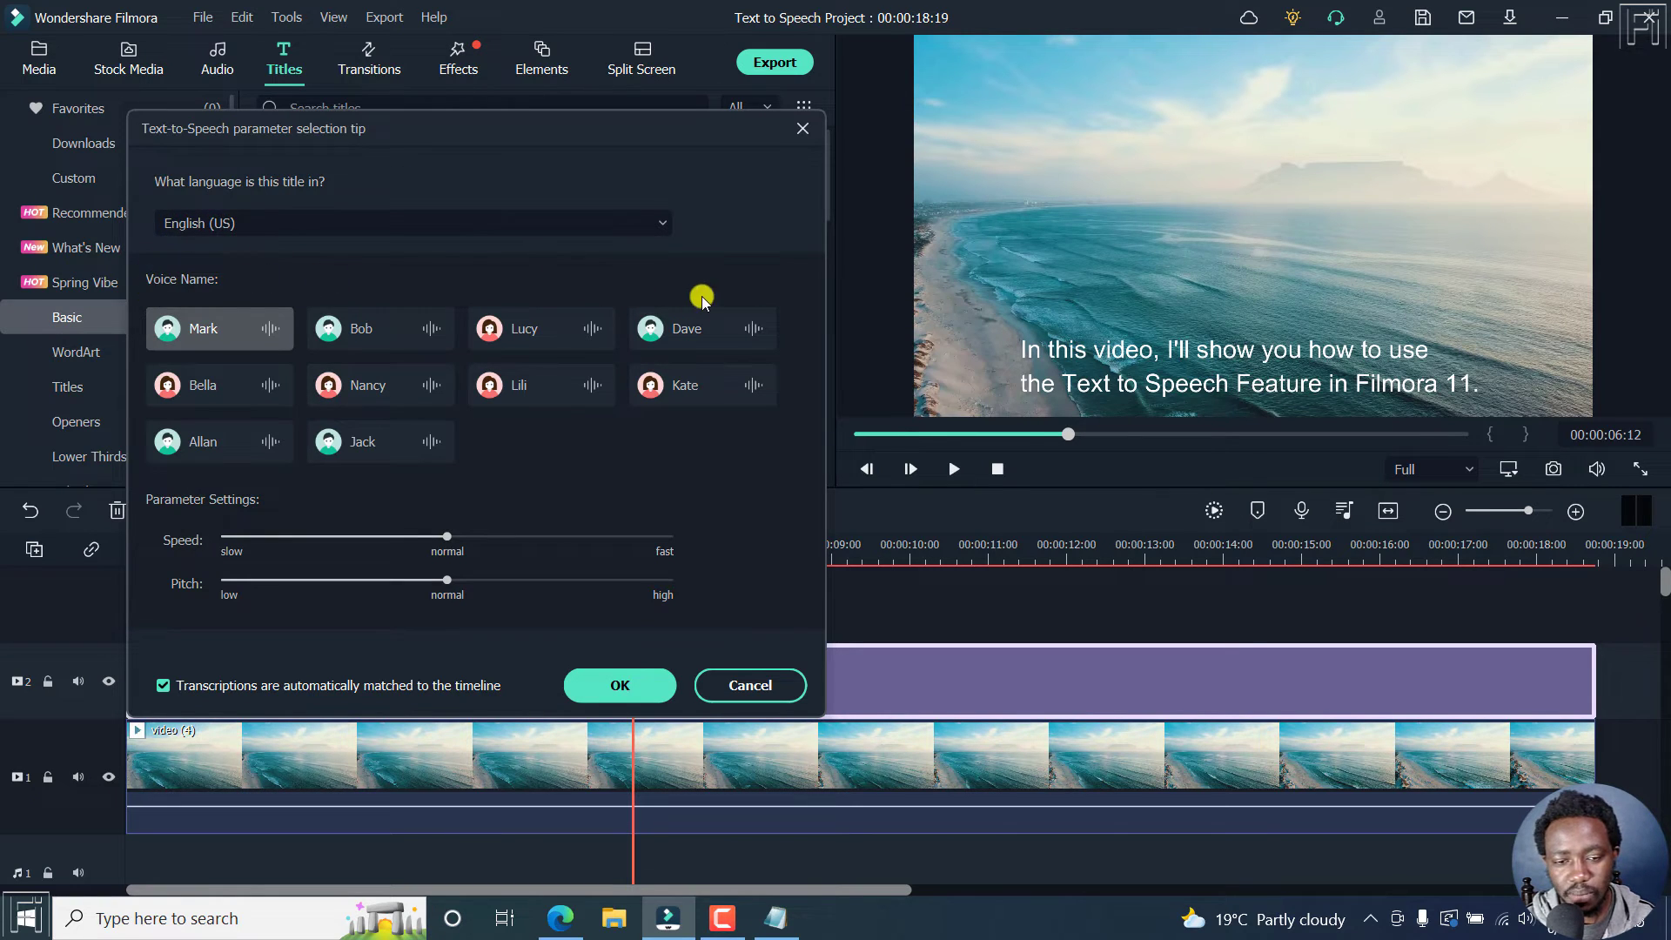
pyautogui.moveTo(568, 370)
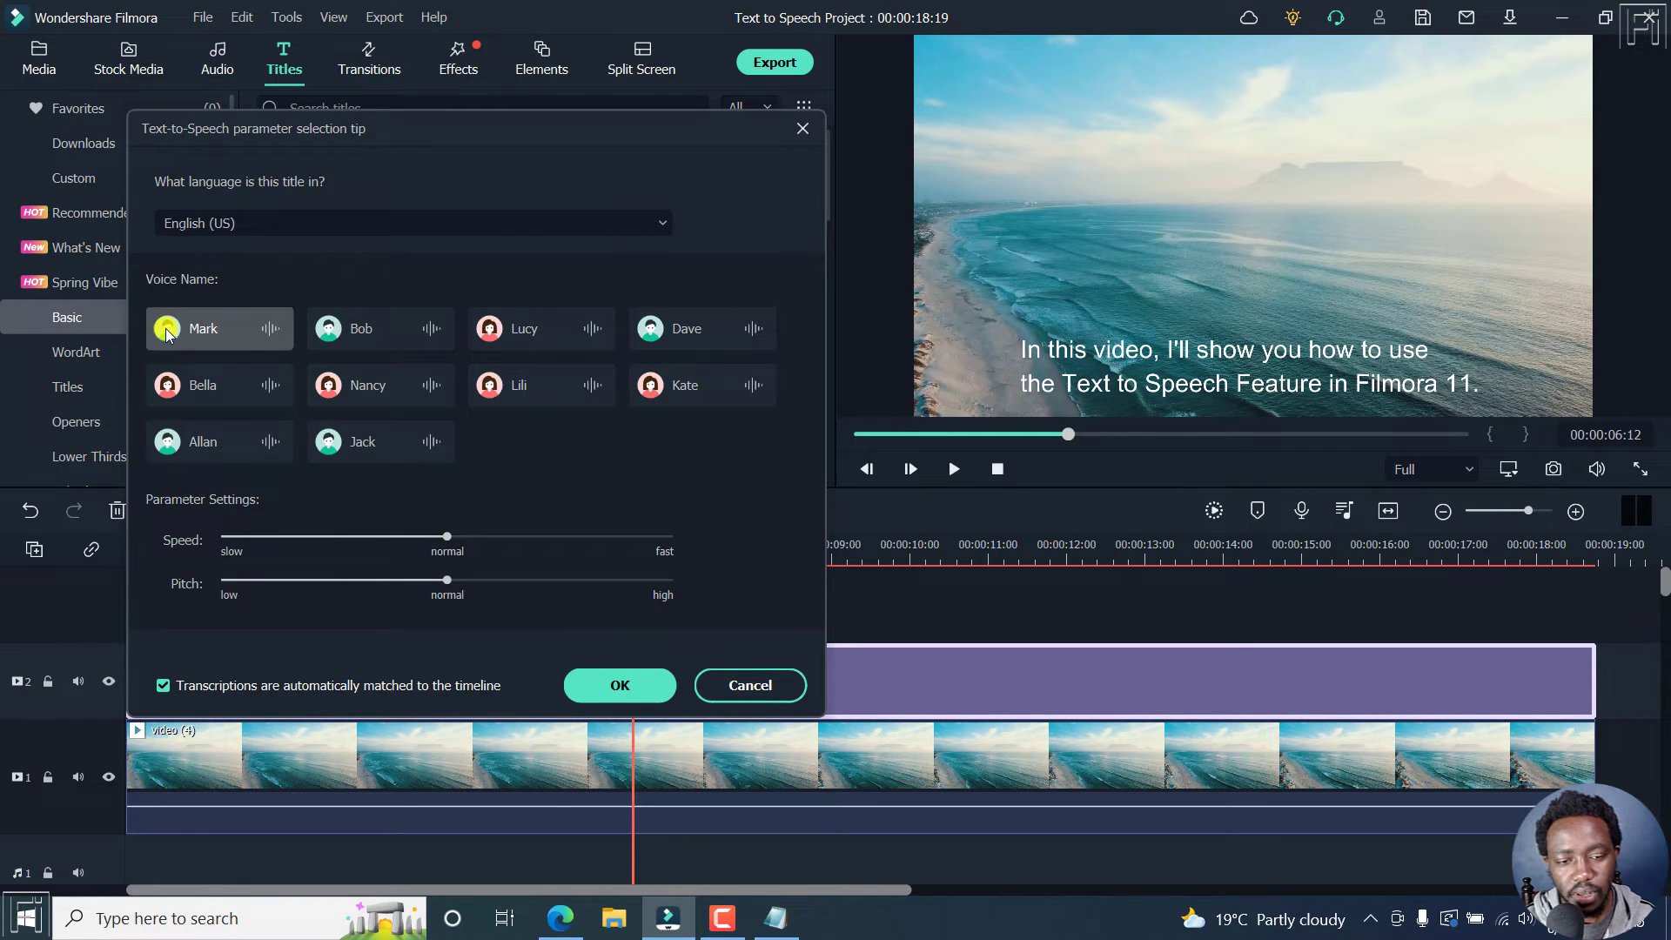
pyautogui.moveTo(273, 346)
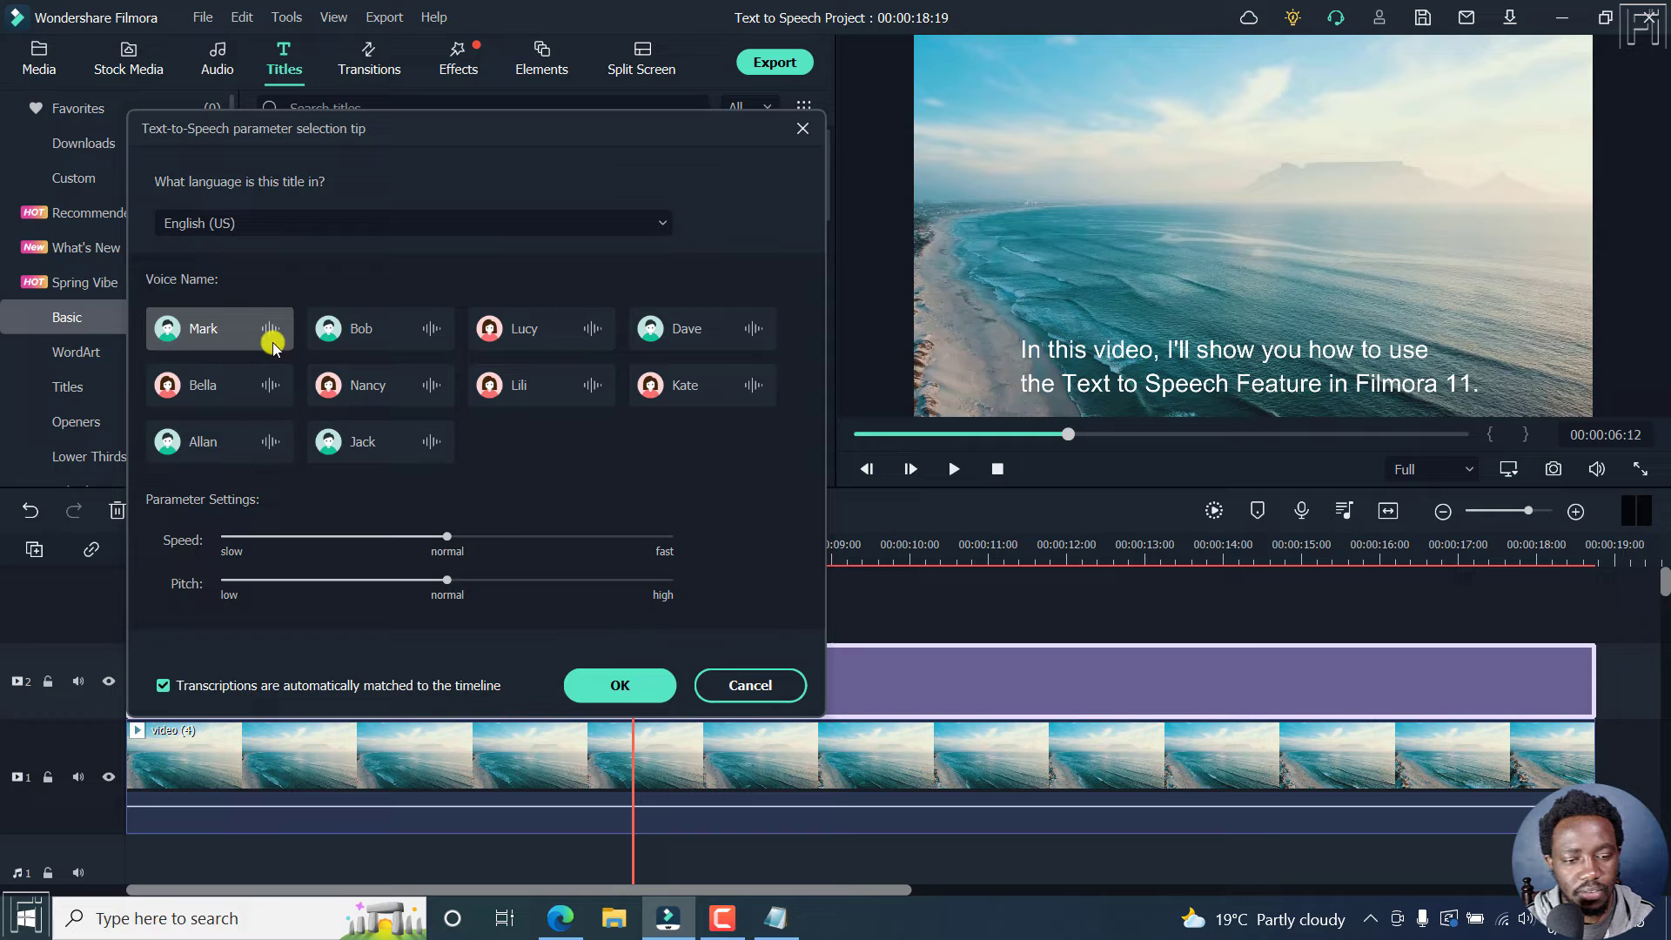
pyautogui.moveTo(488, 328)
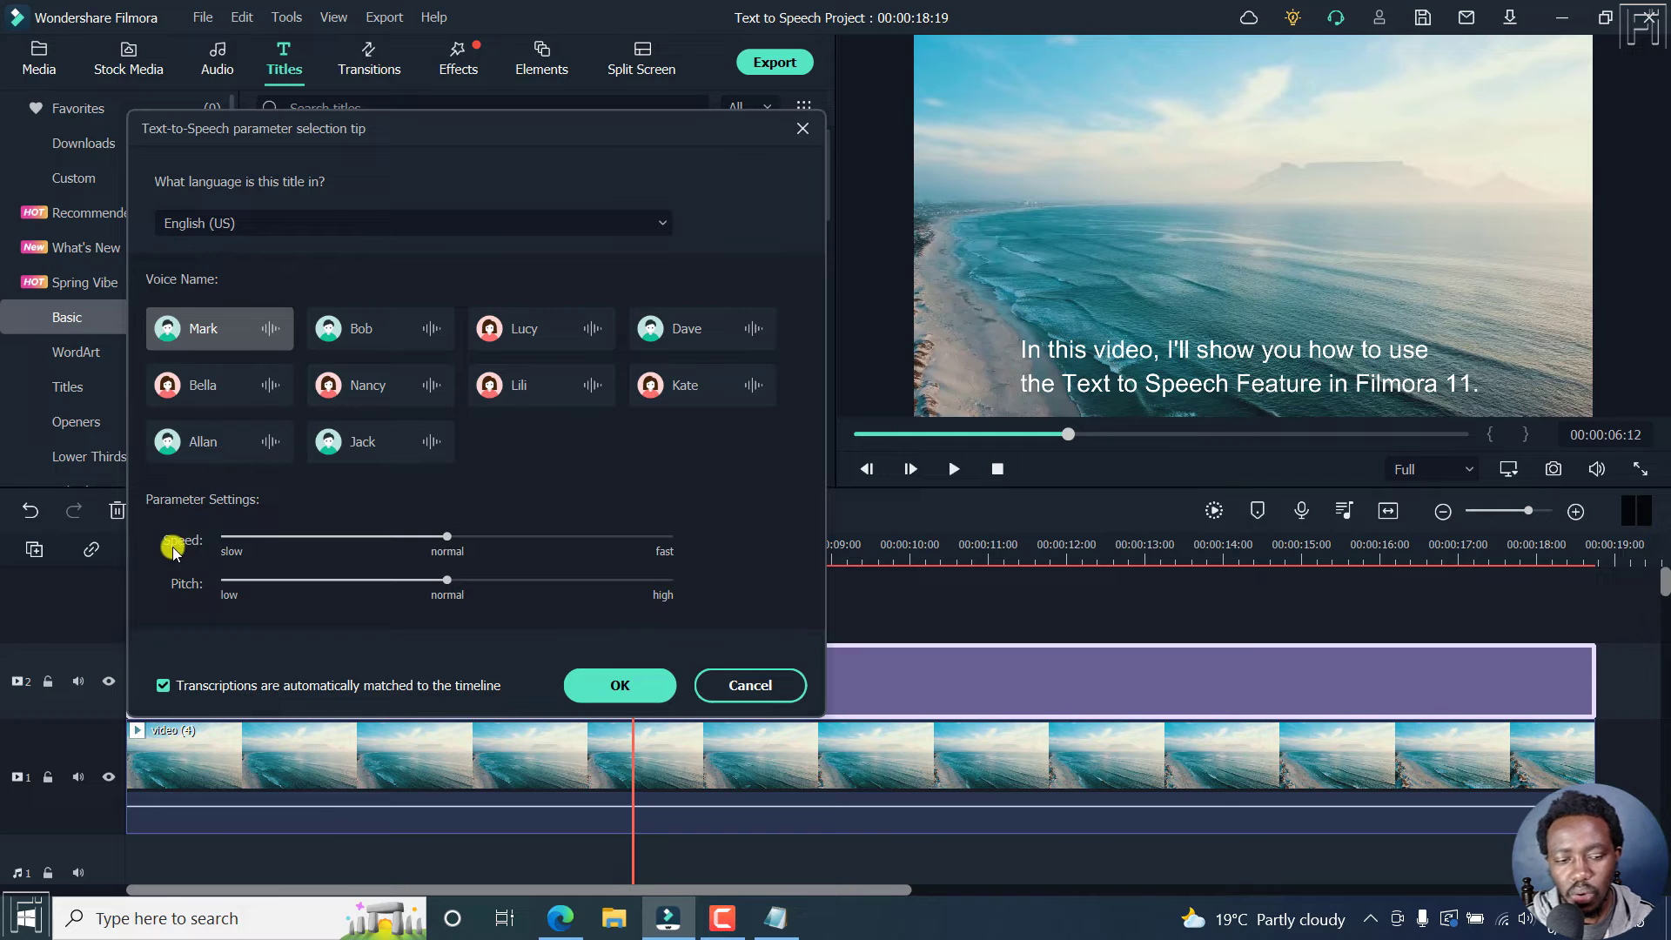
pyautogui.moveTo(257, 290)
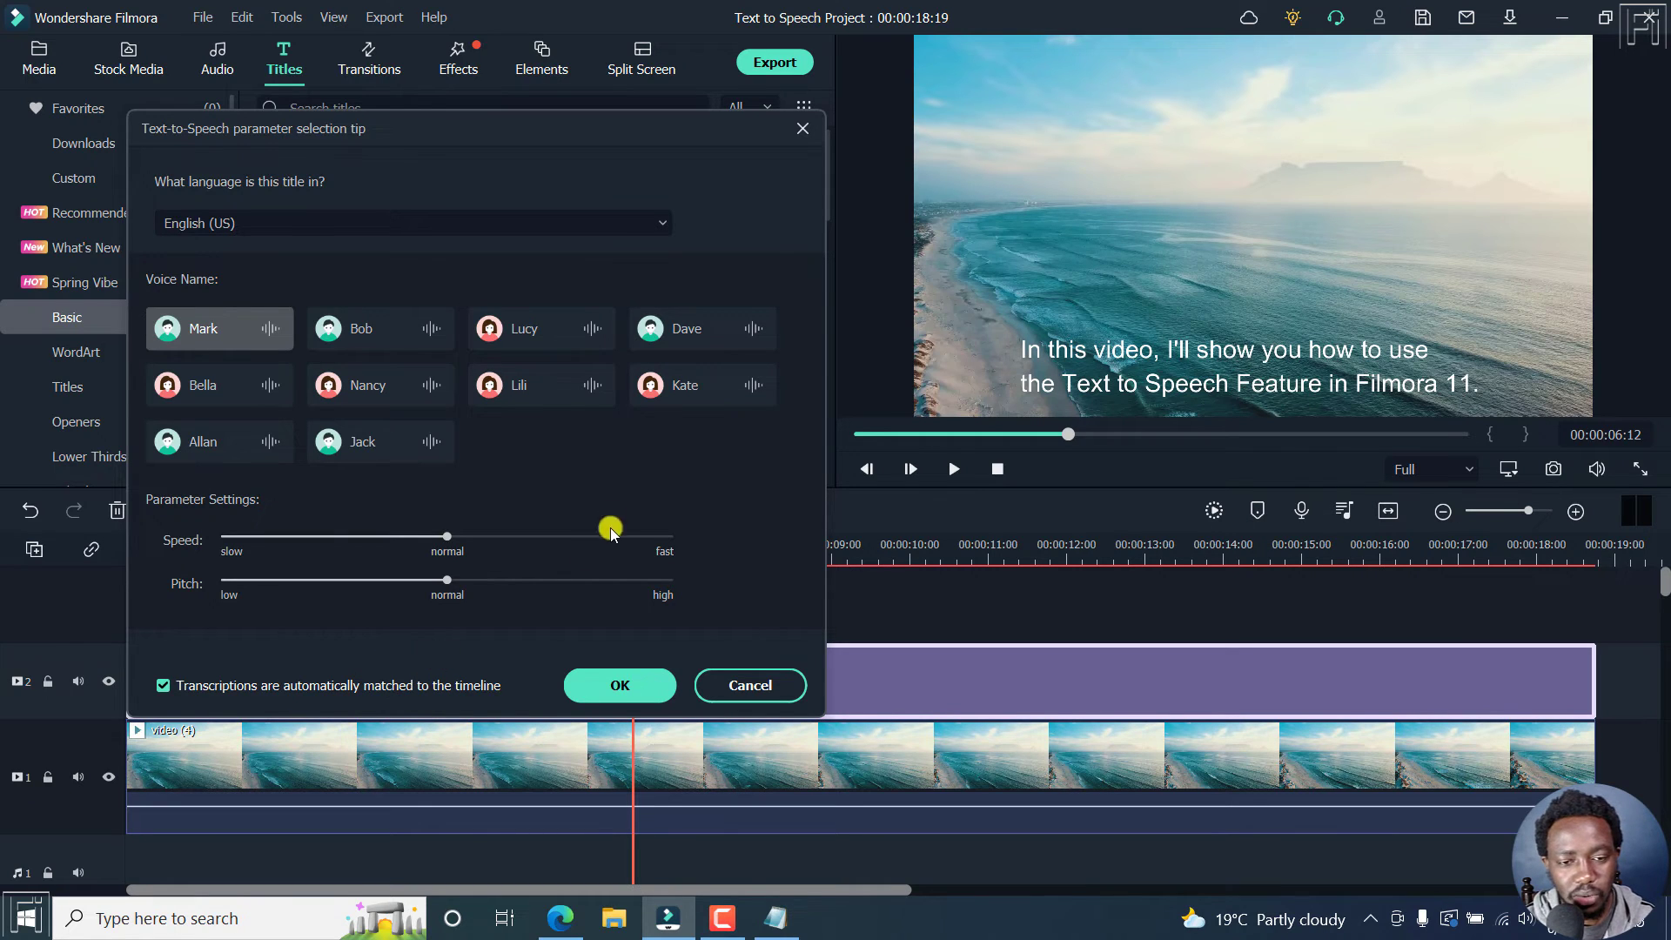
pyautogui.moveTo(675, 654)
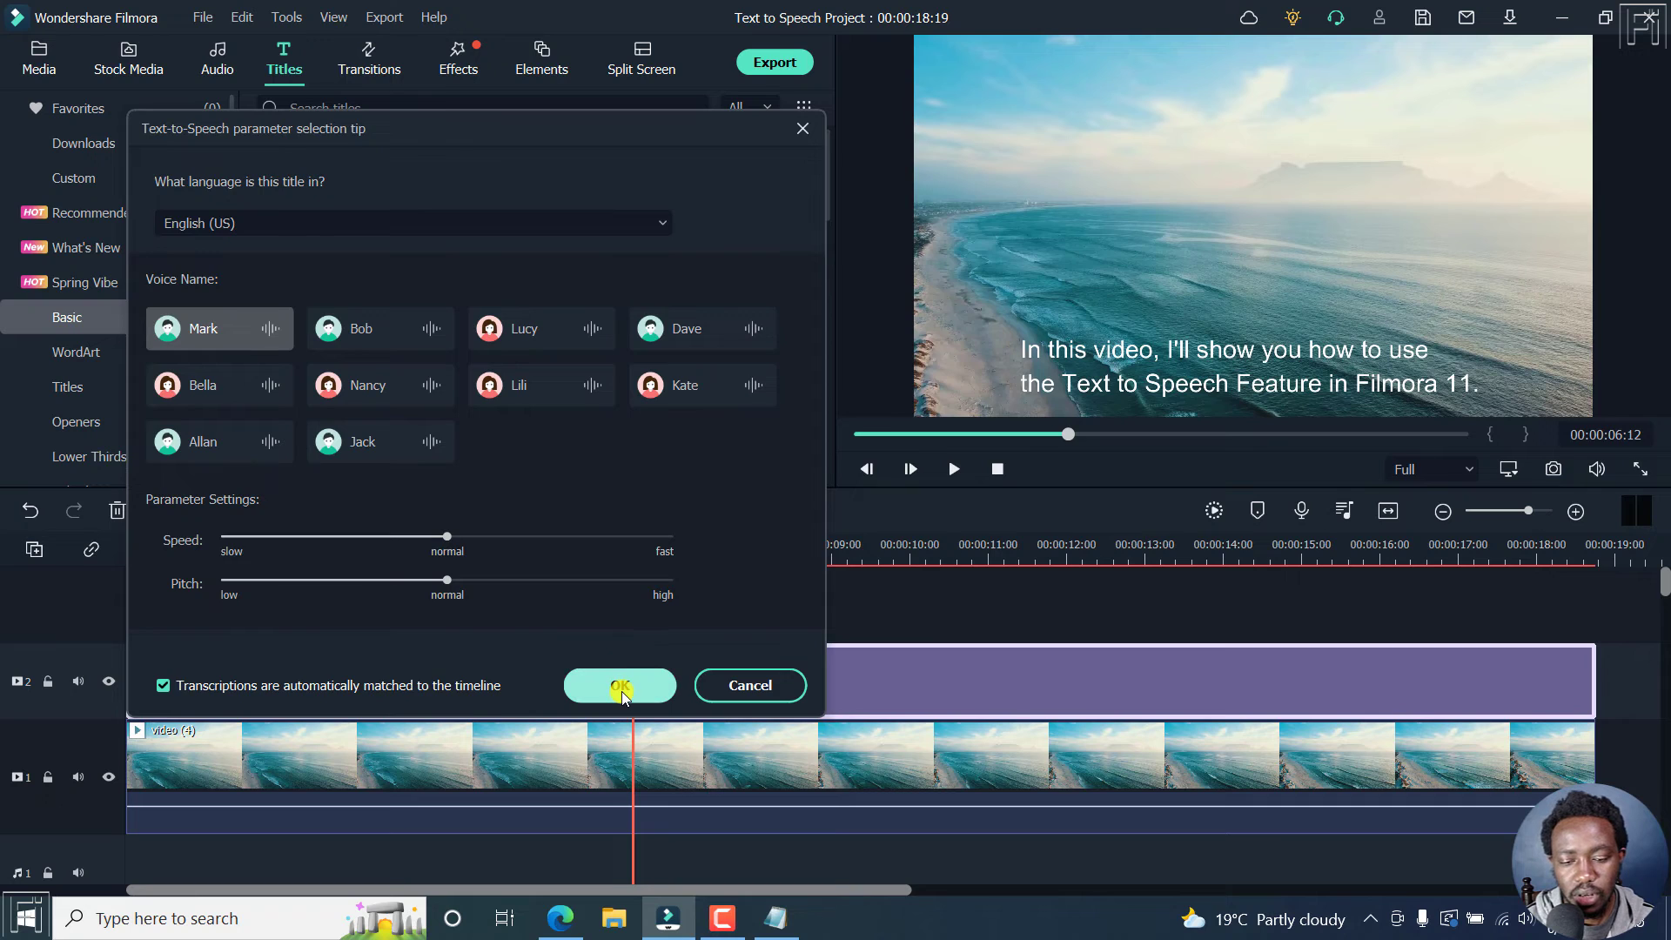
# - Generate the Title 29 voiceover clip, leaving 4,918 characters remaining
pyautogui.click(619, 685)
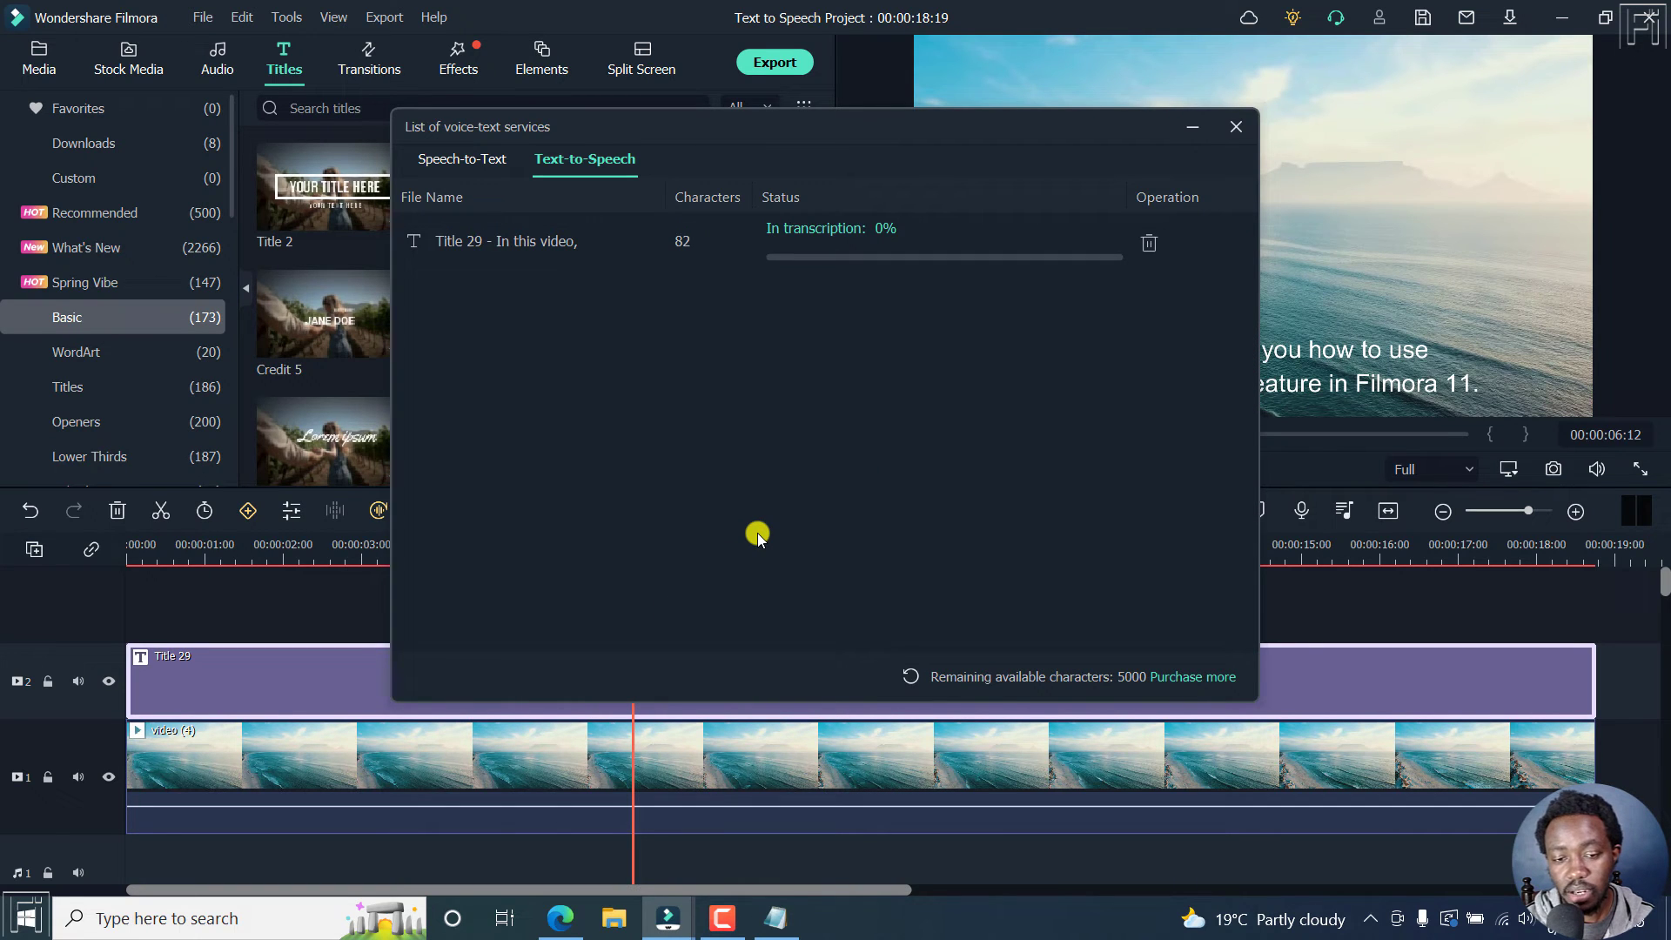
pyautogui.moveTo(1043, 257)
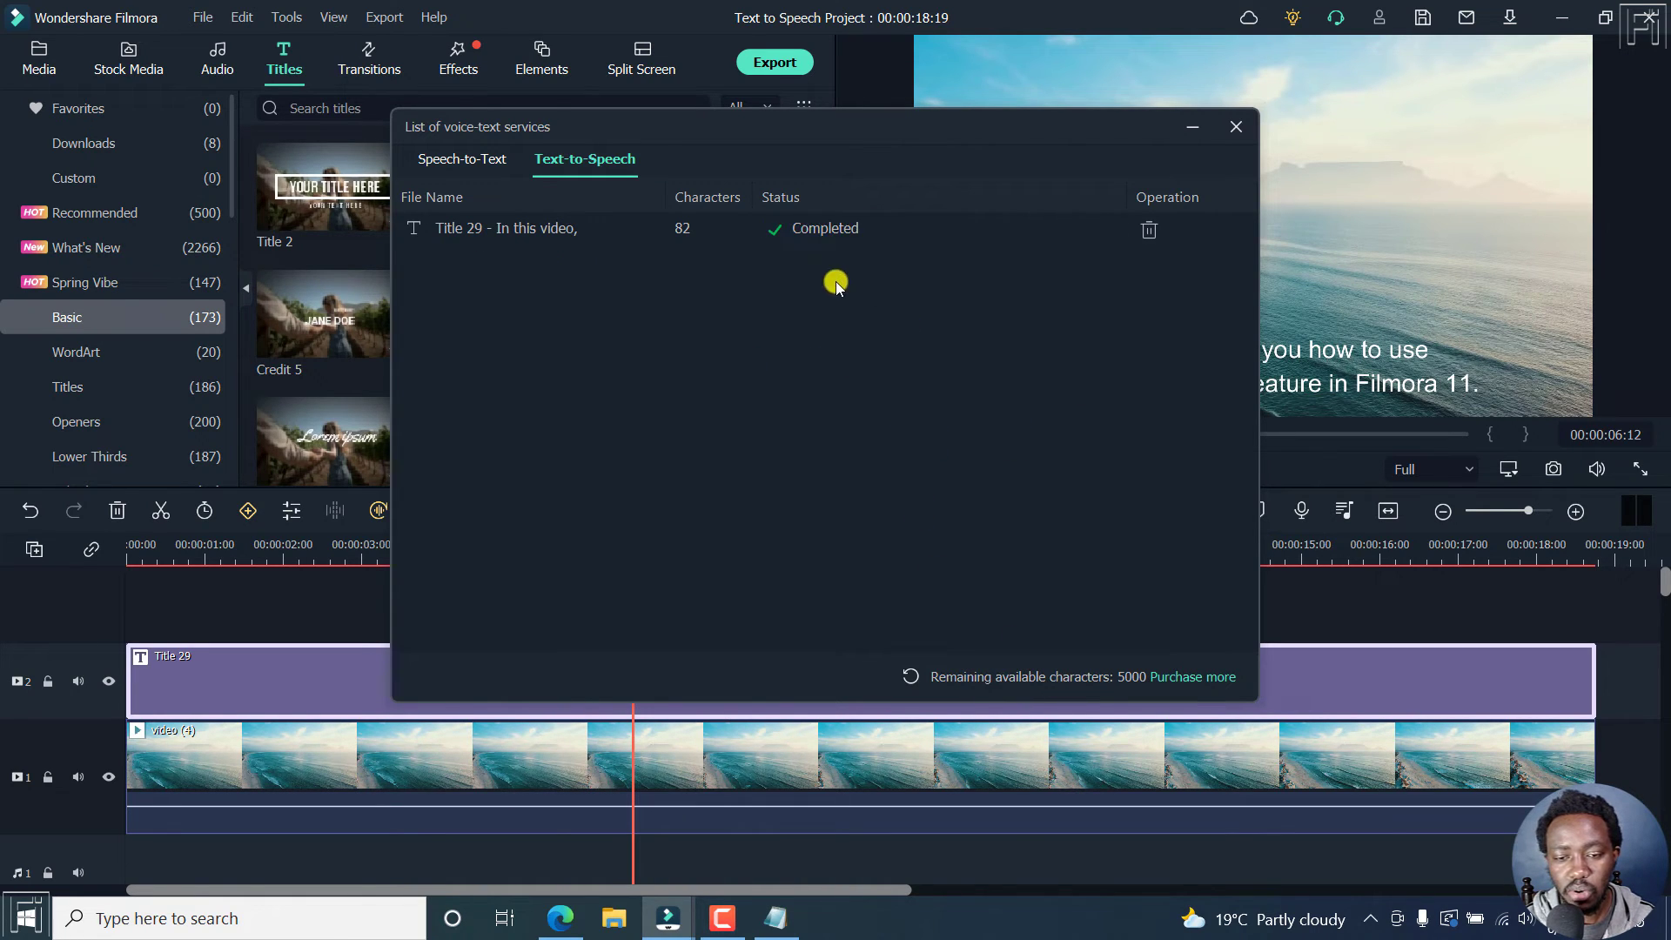
pyautogui.click(38, 57)
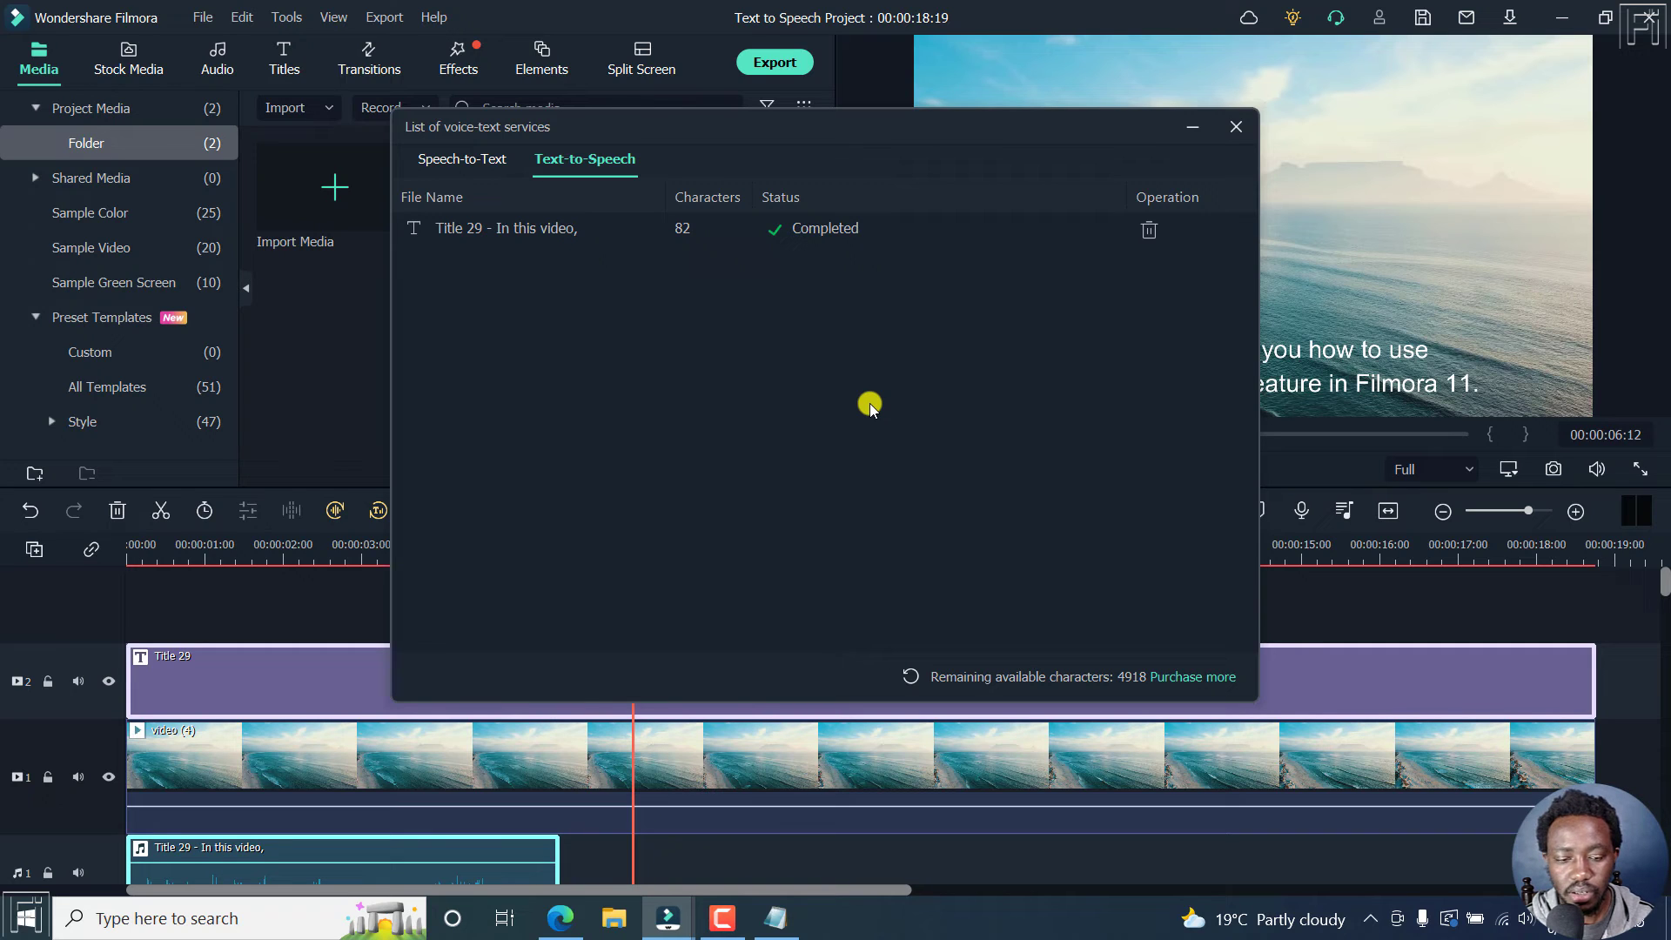
pyautogui.moveTo(1247, 180)
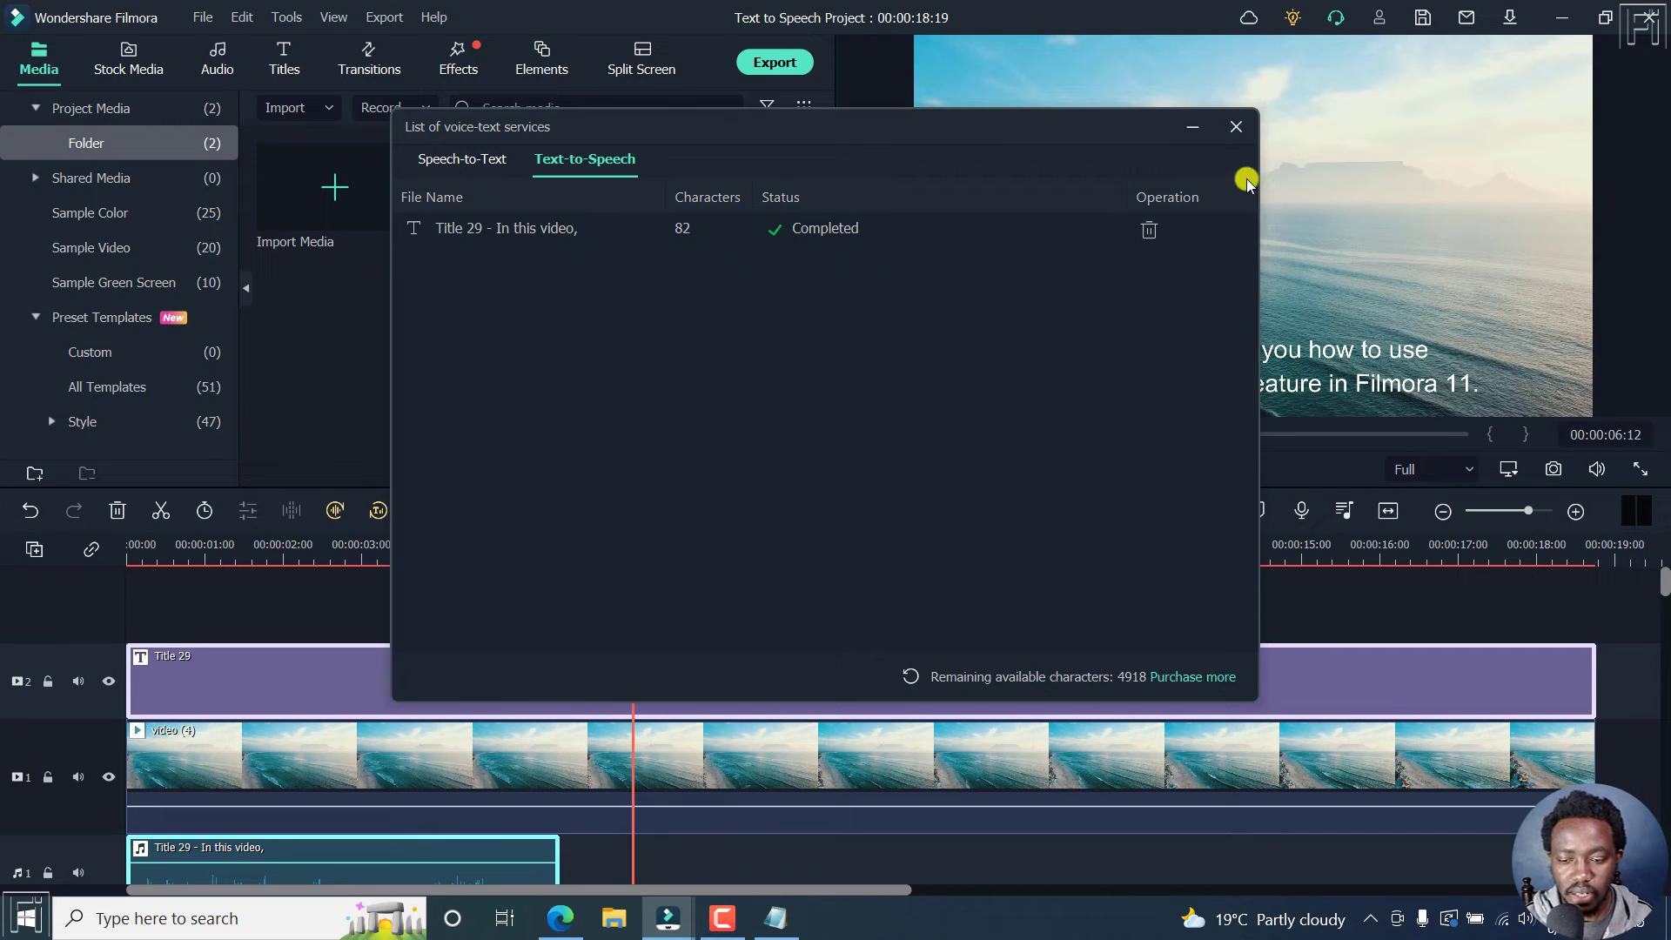
pyautogui.moveTo(1079, 688)
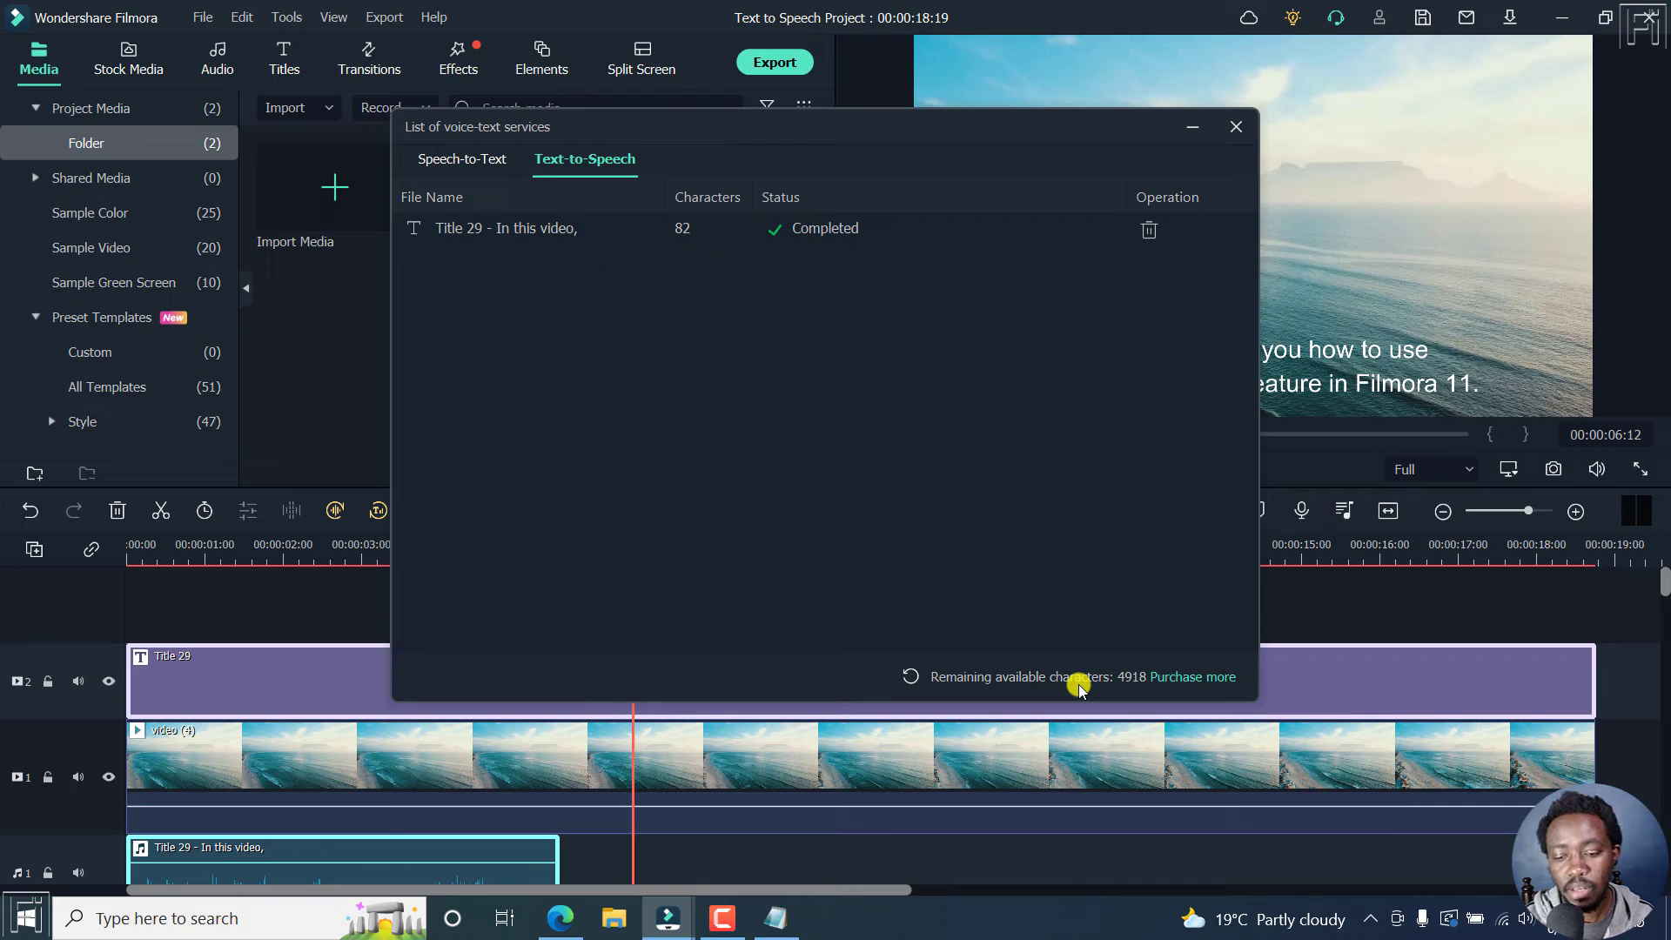
pyautogui.moveTo(1269, 416)
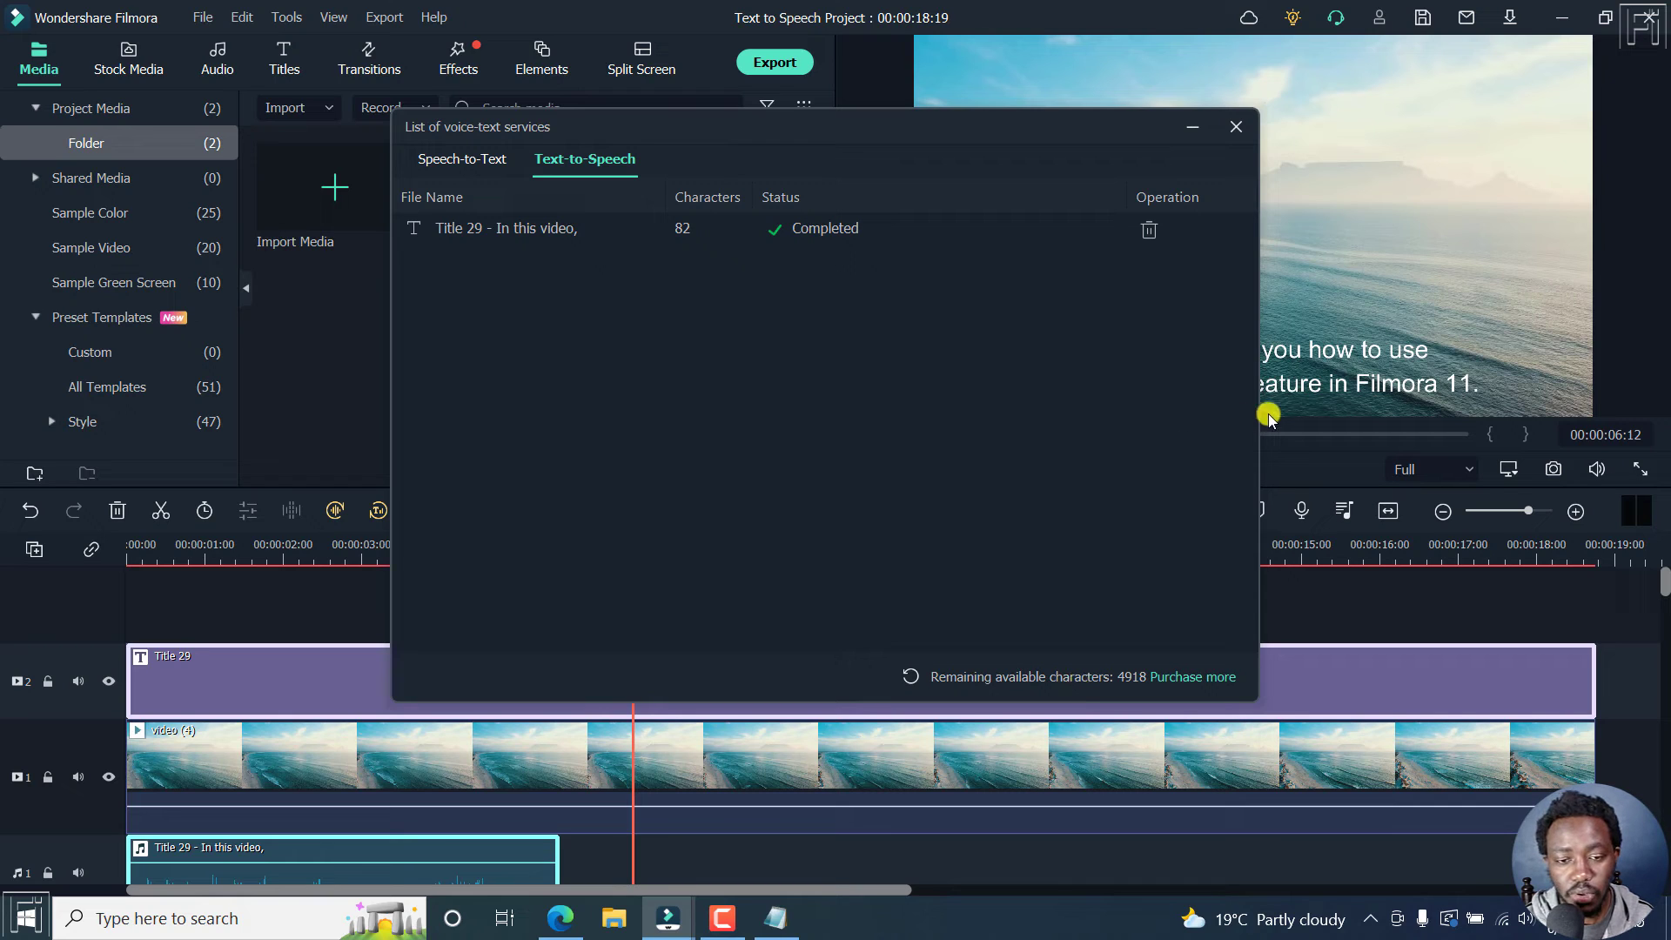
pyautogui.moveTo(1253, 155)
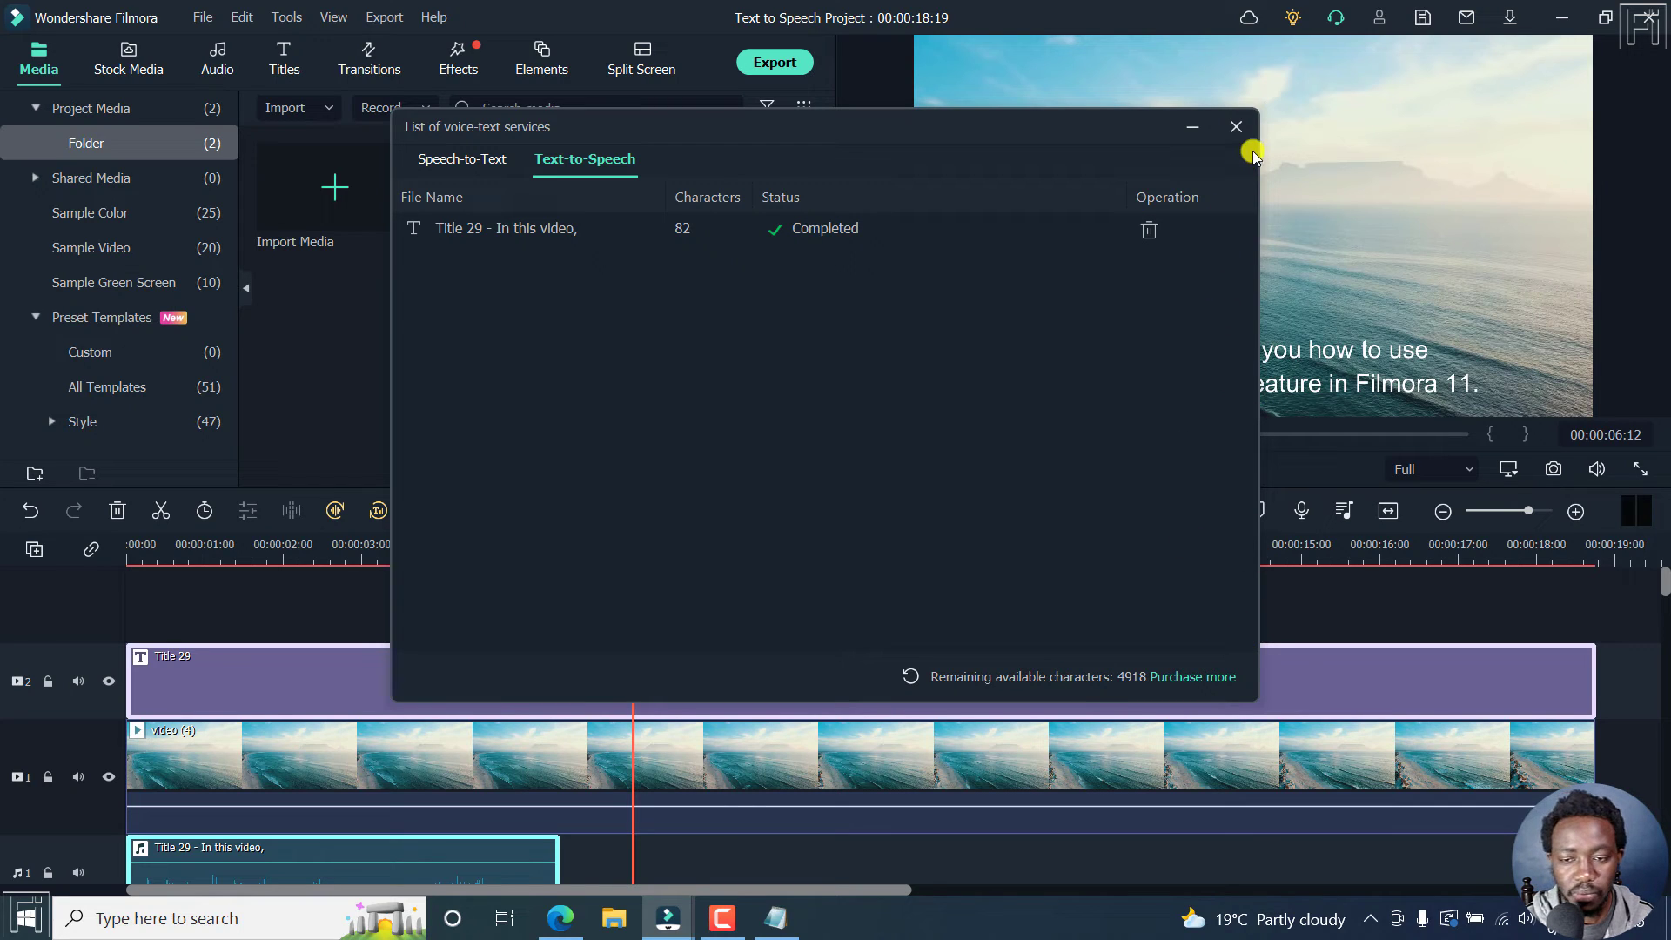
# - Close the voice-text services list and play back the voiceover over the beach footage
pyautogui.click(1236, 126)
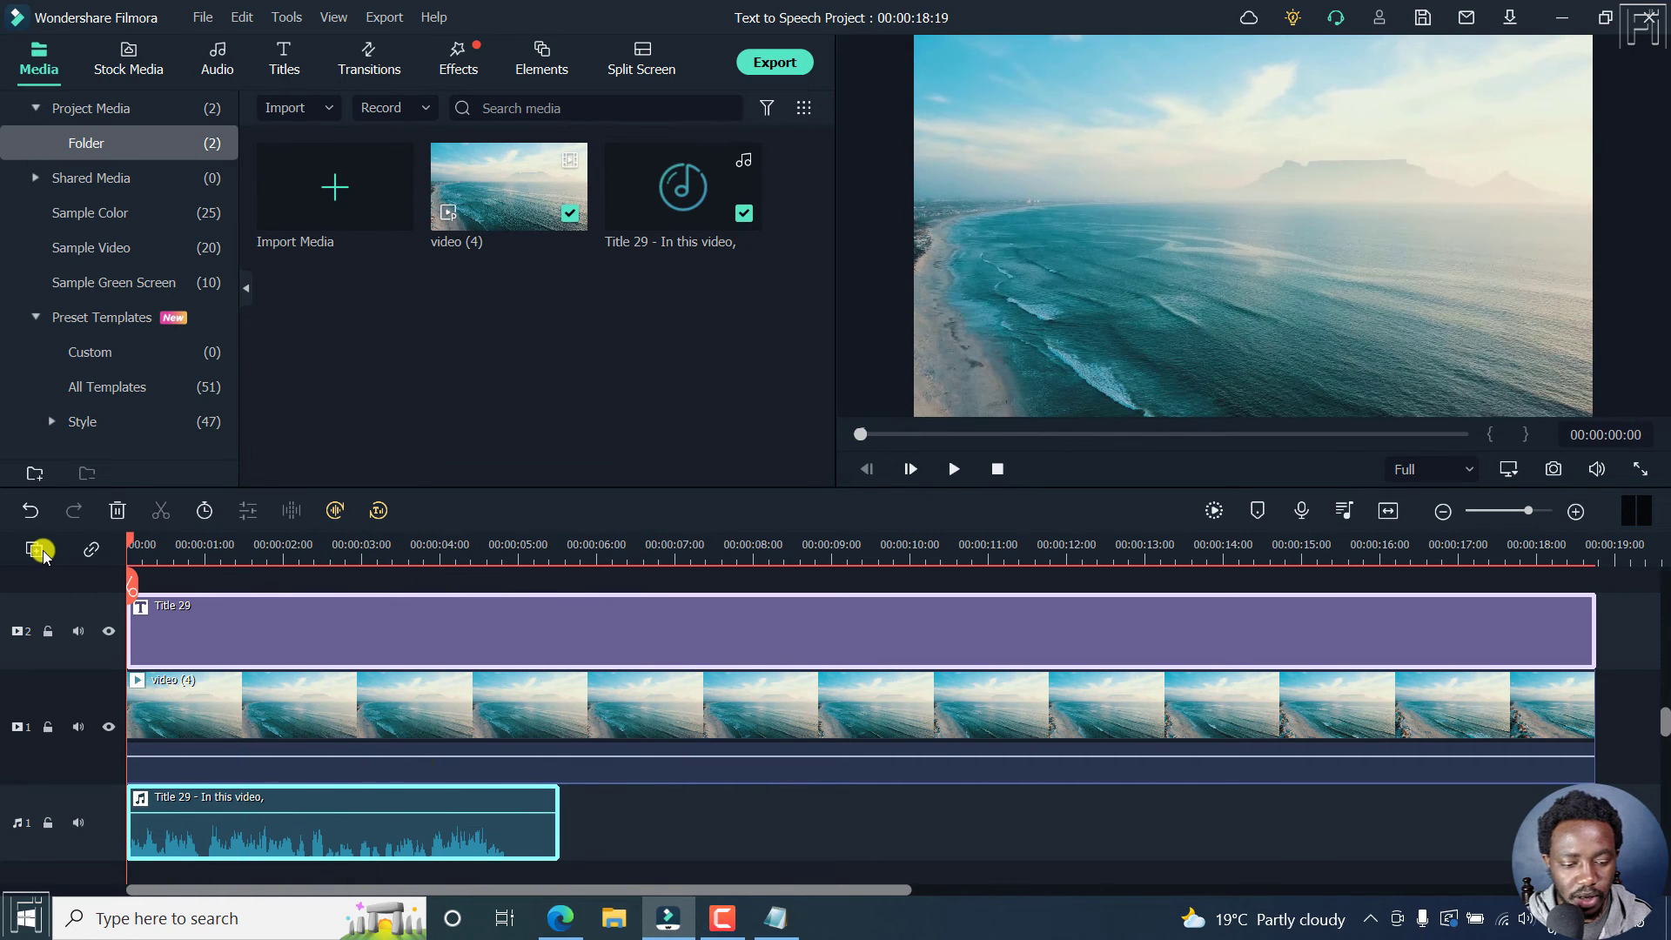
pyautogui.click(951, 469)
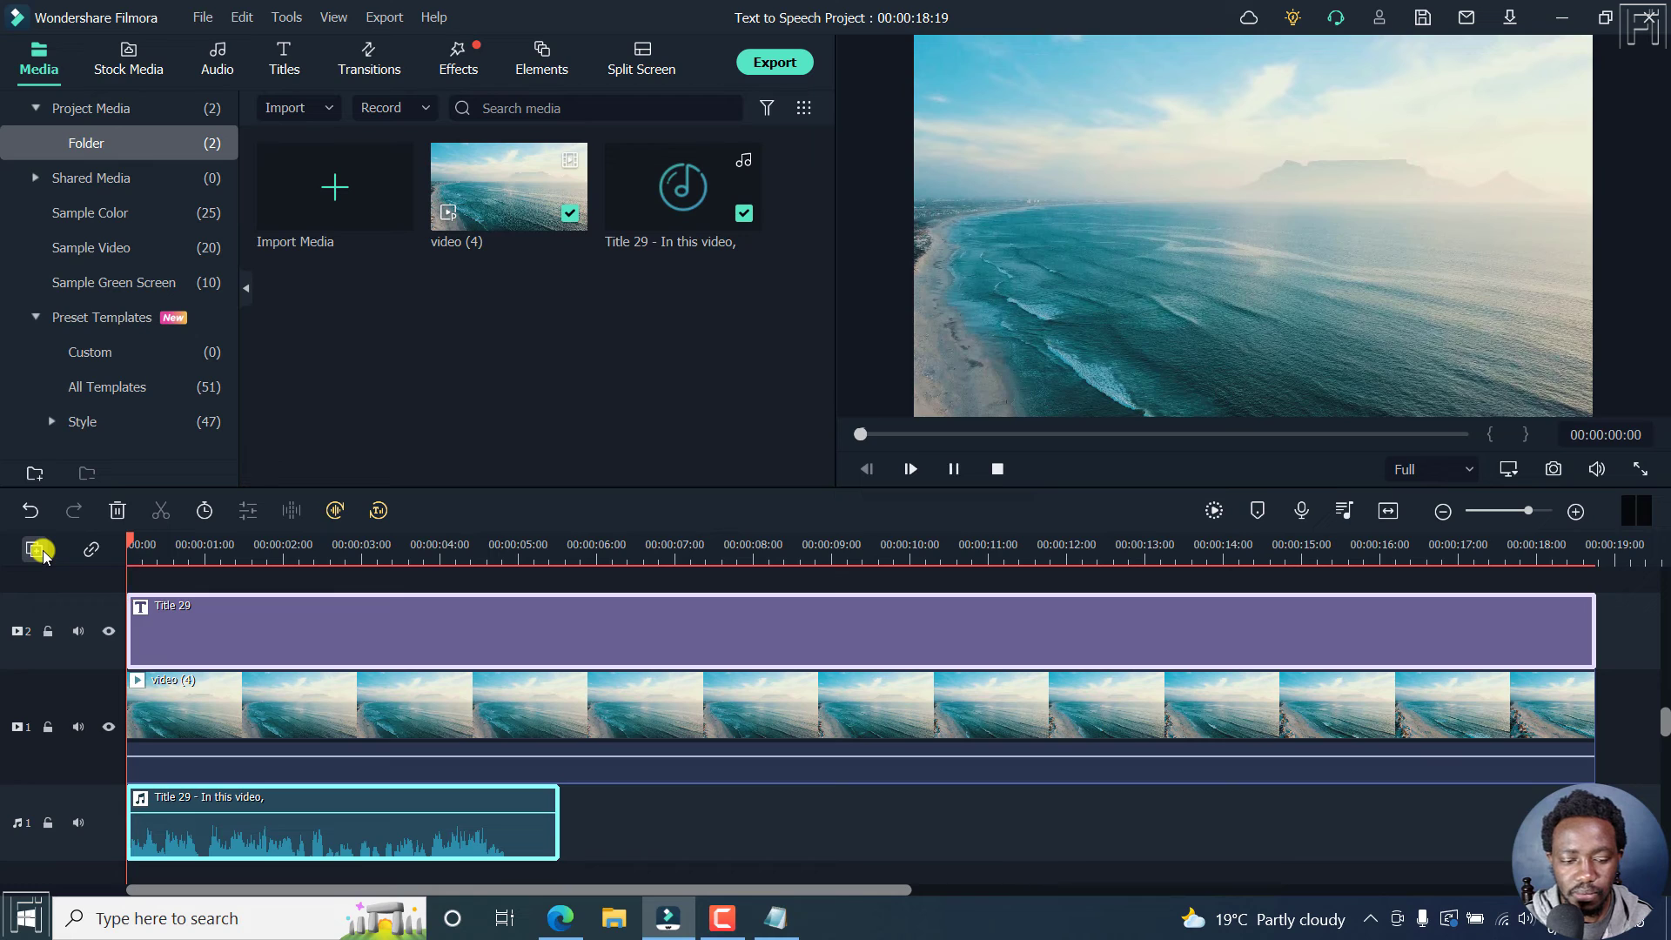
pyautogui.click(909, 469)
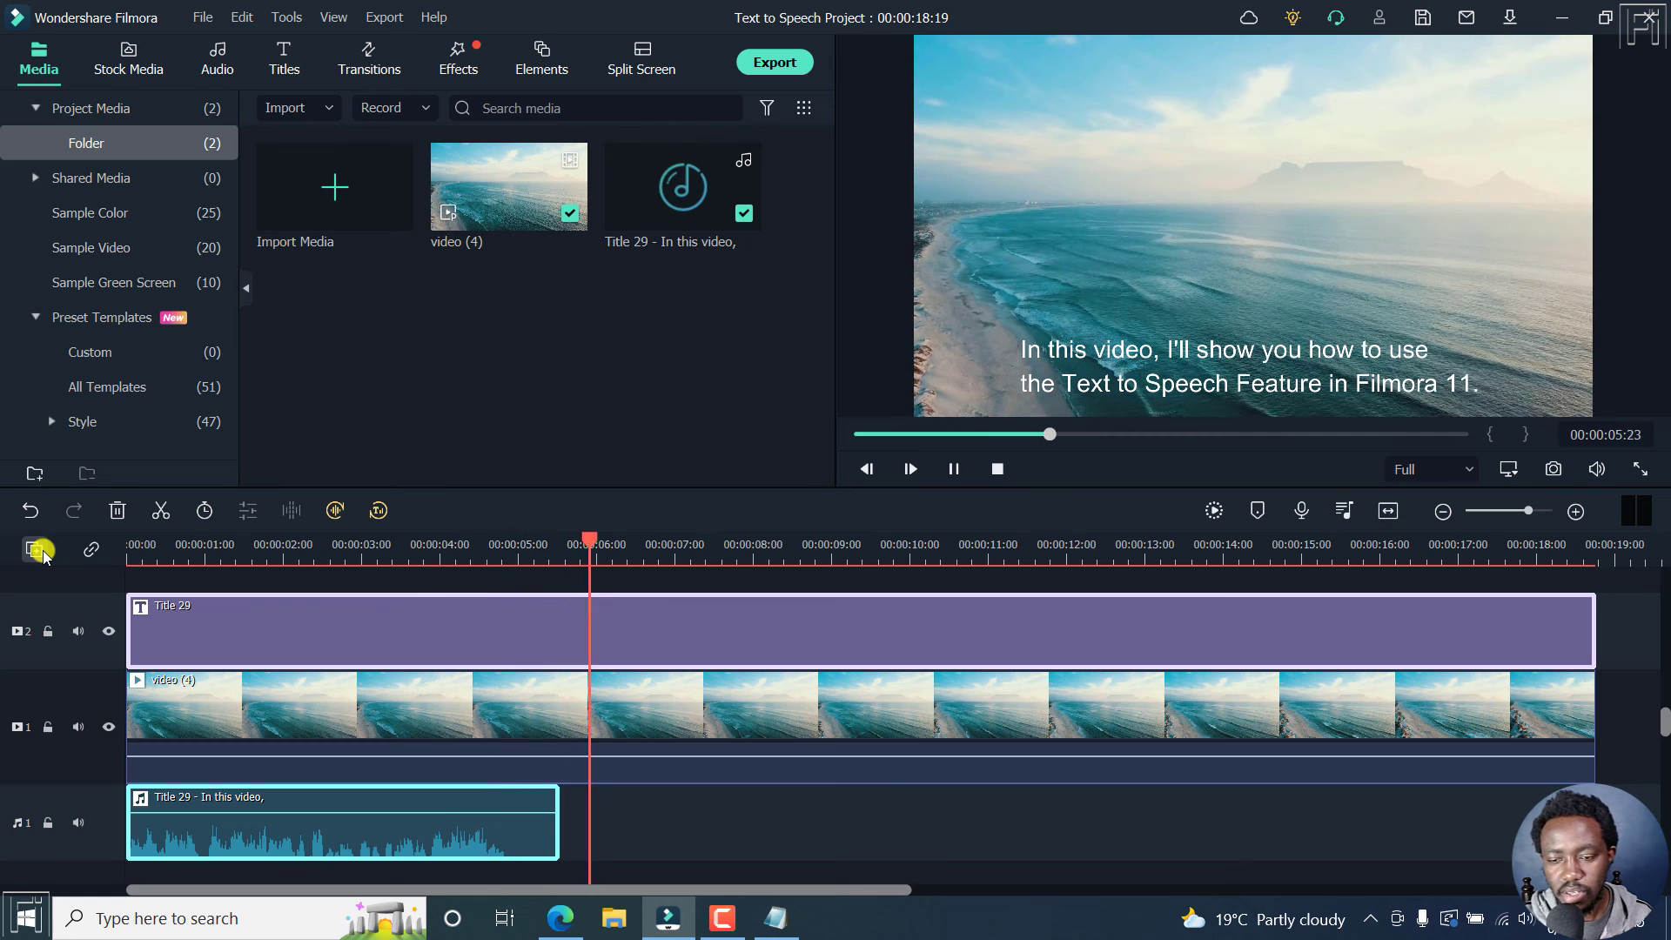
pyautogui.click(951, 468)
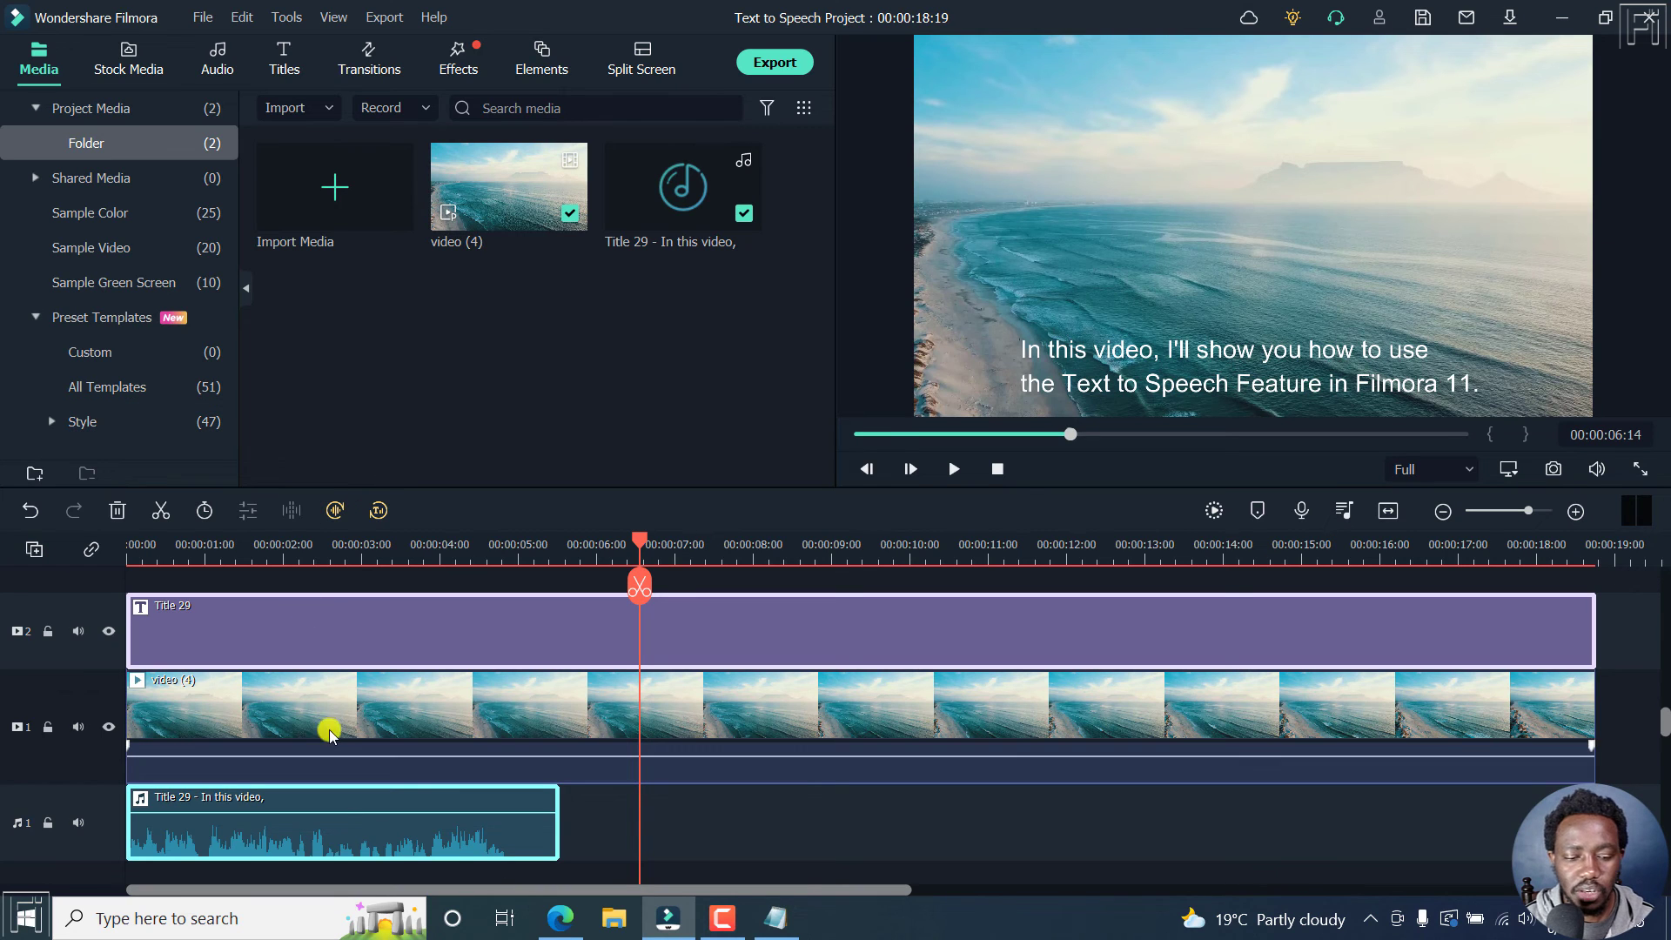
pyautogui.moveTo(389, 700)
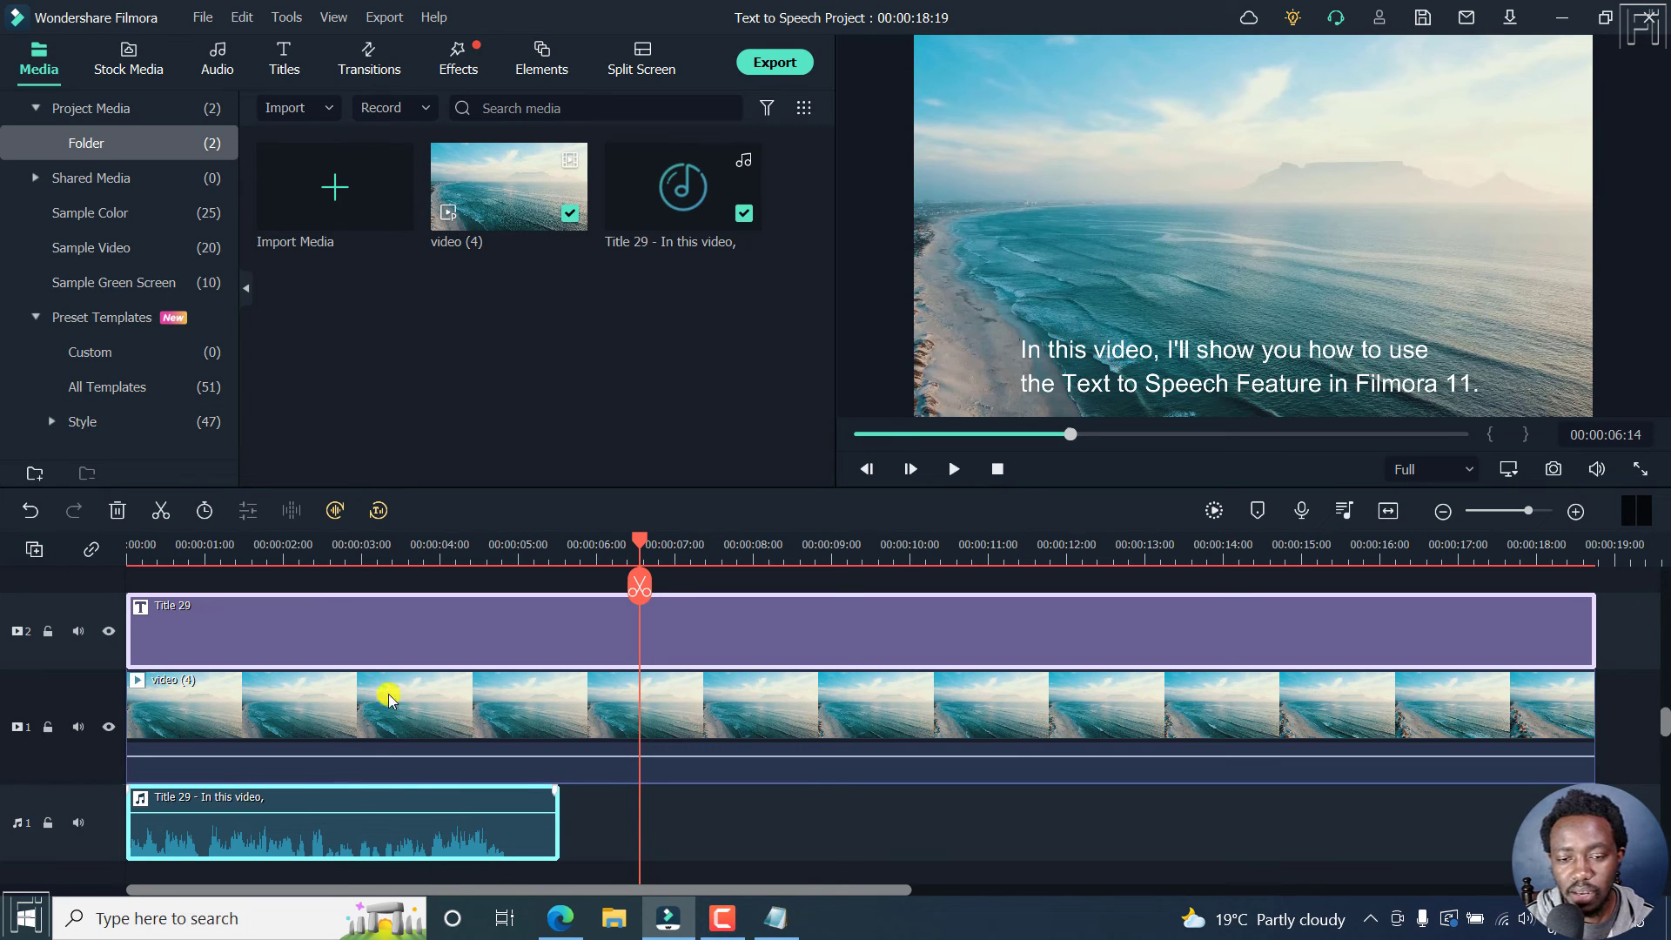
pyautogui.moveTo(722, 233)
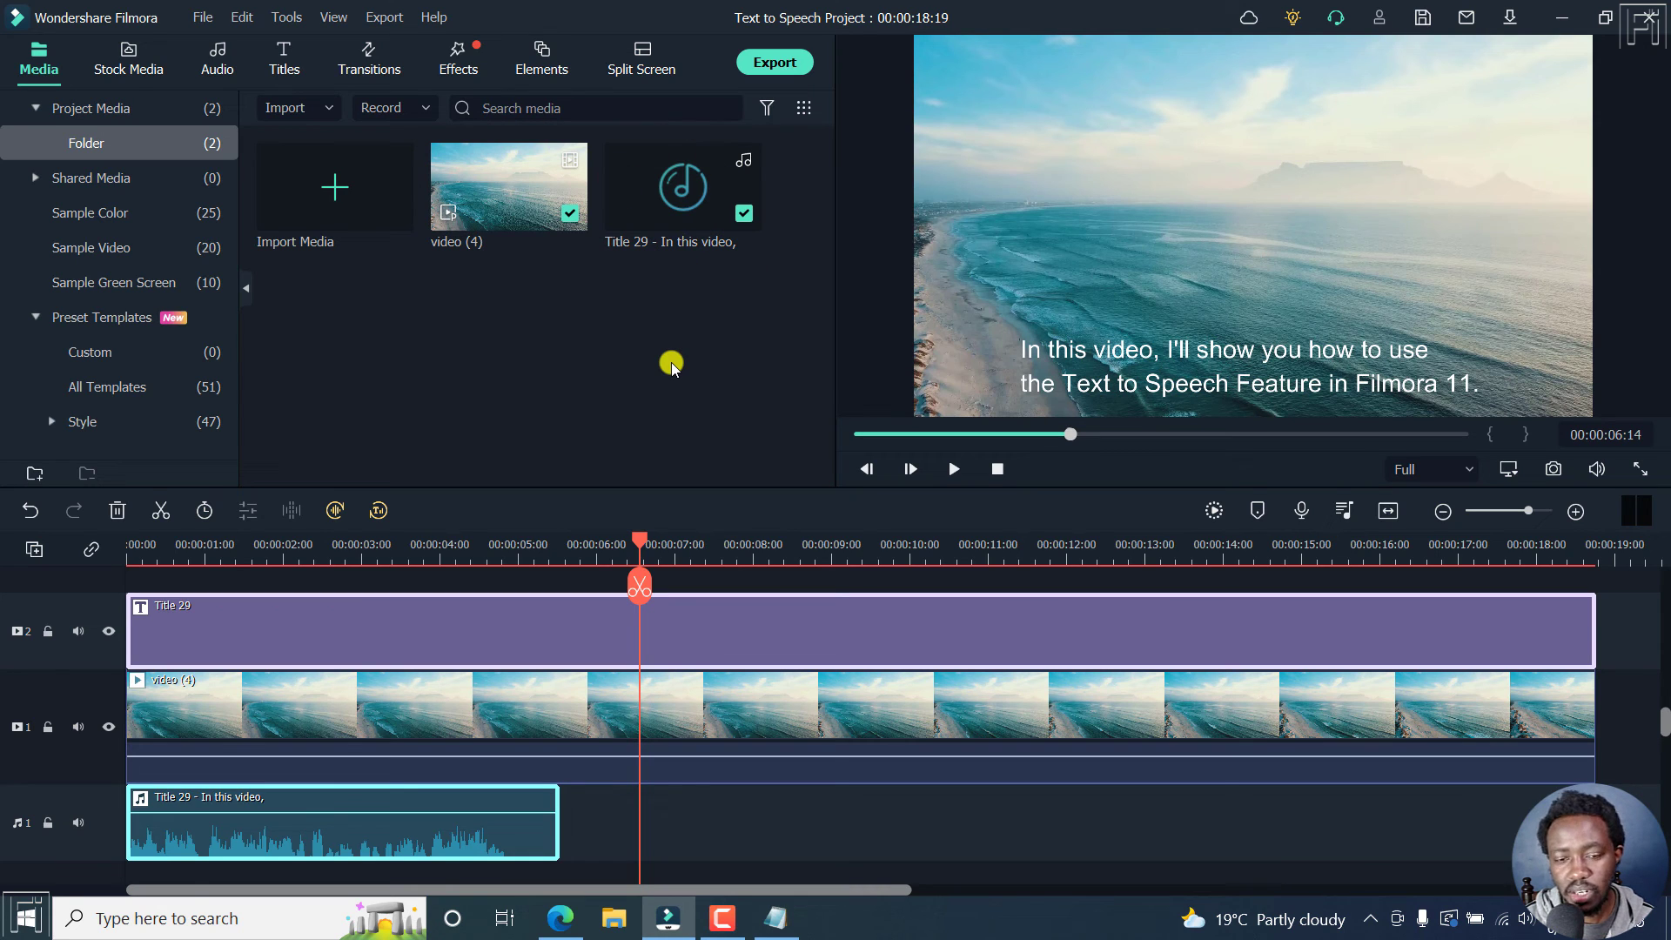
pyautogui.moveTo(682, 325)
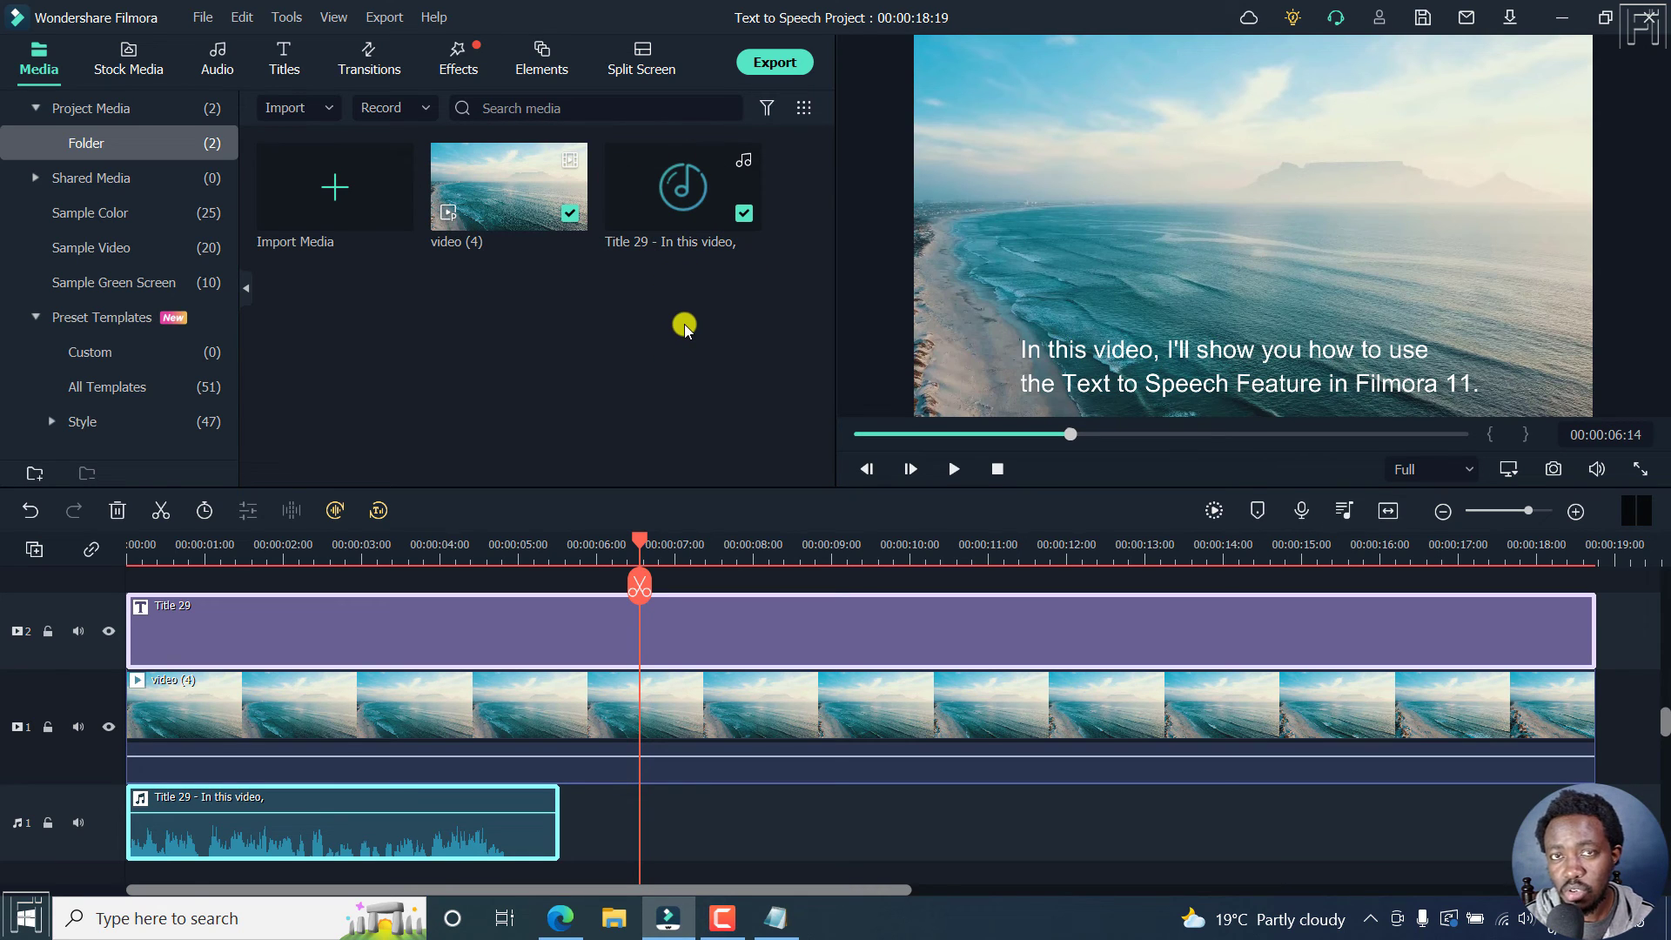
pyautogui.moveTo(525, 391)
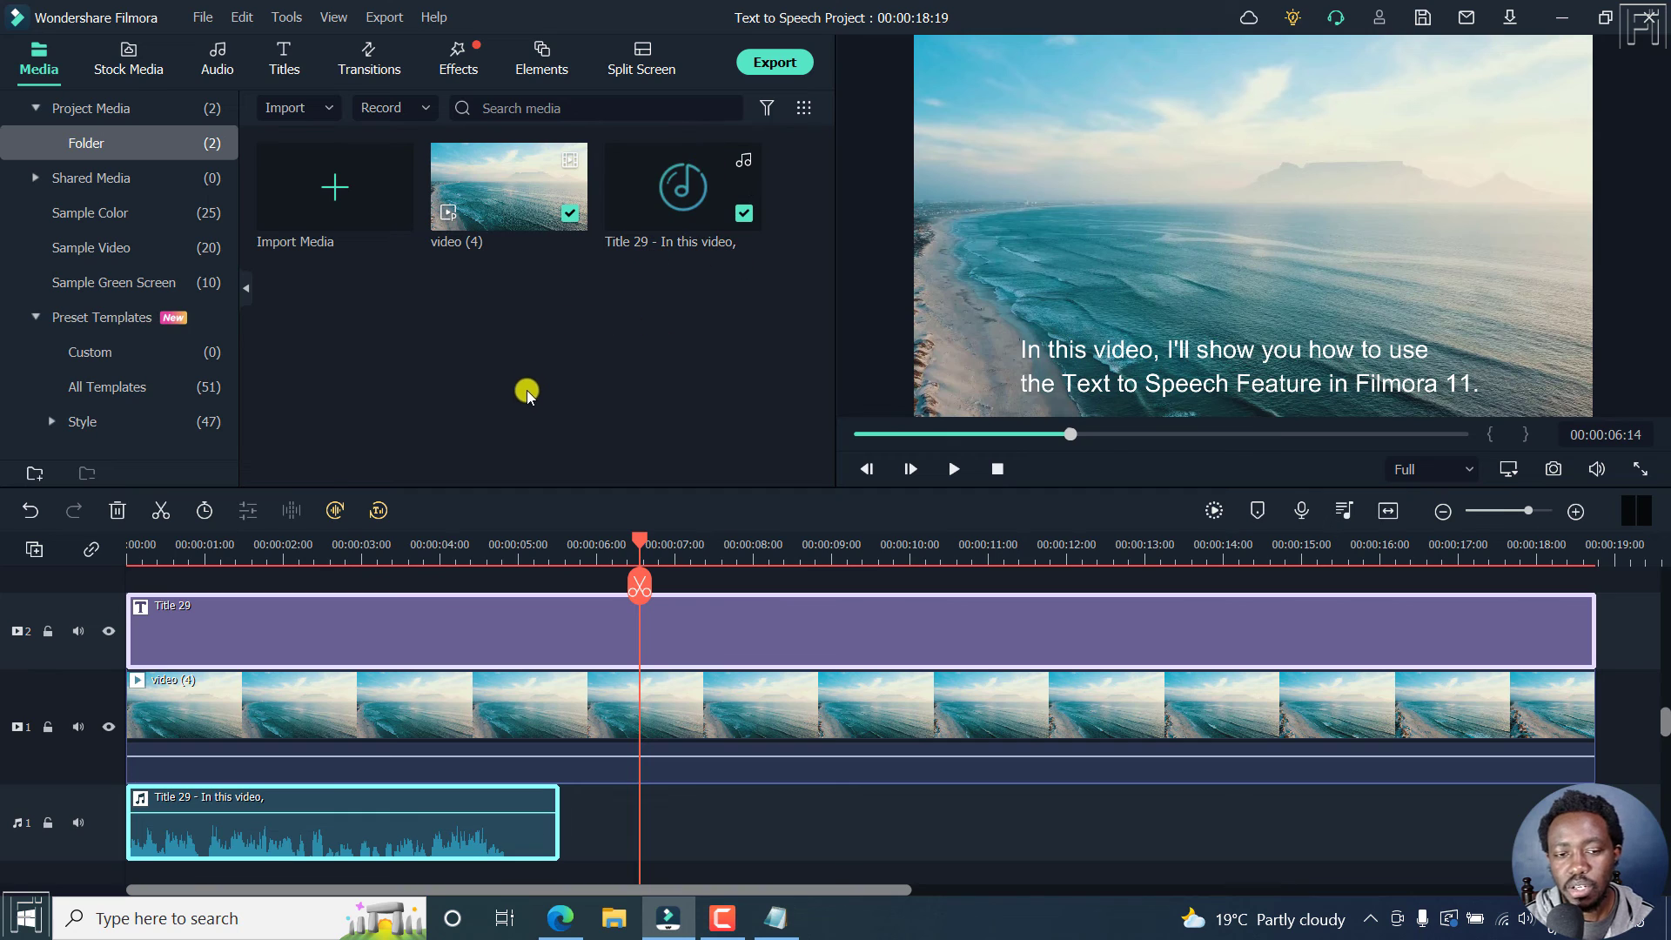
pyautogui.moveTo(594, 360)
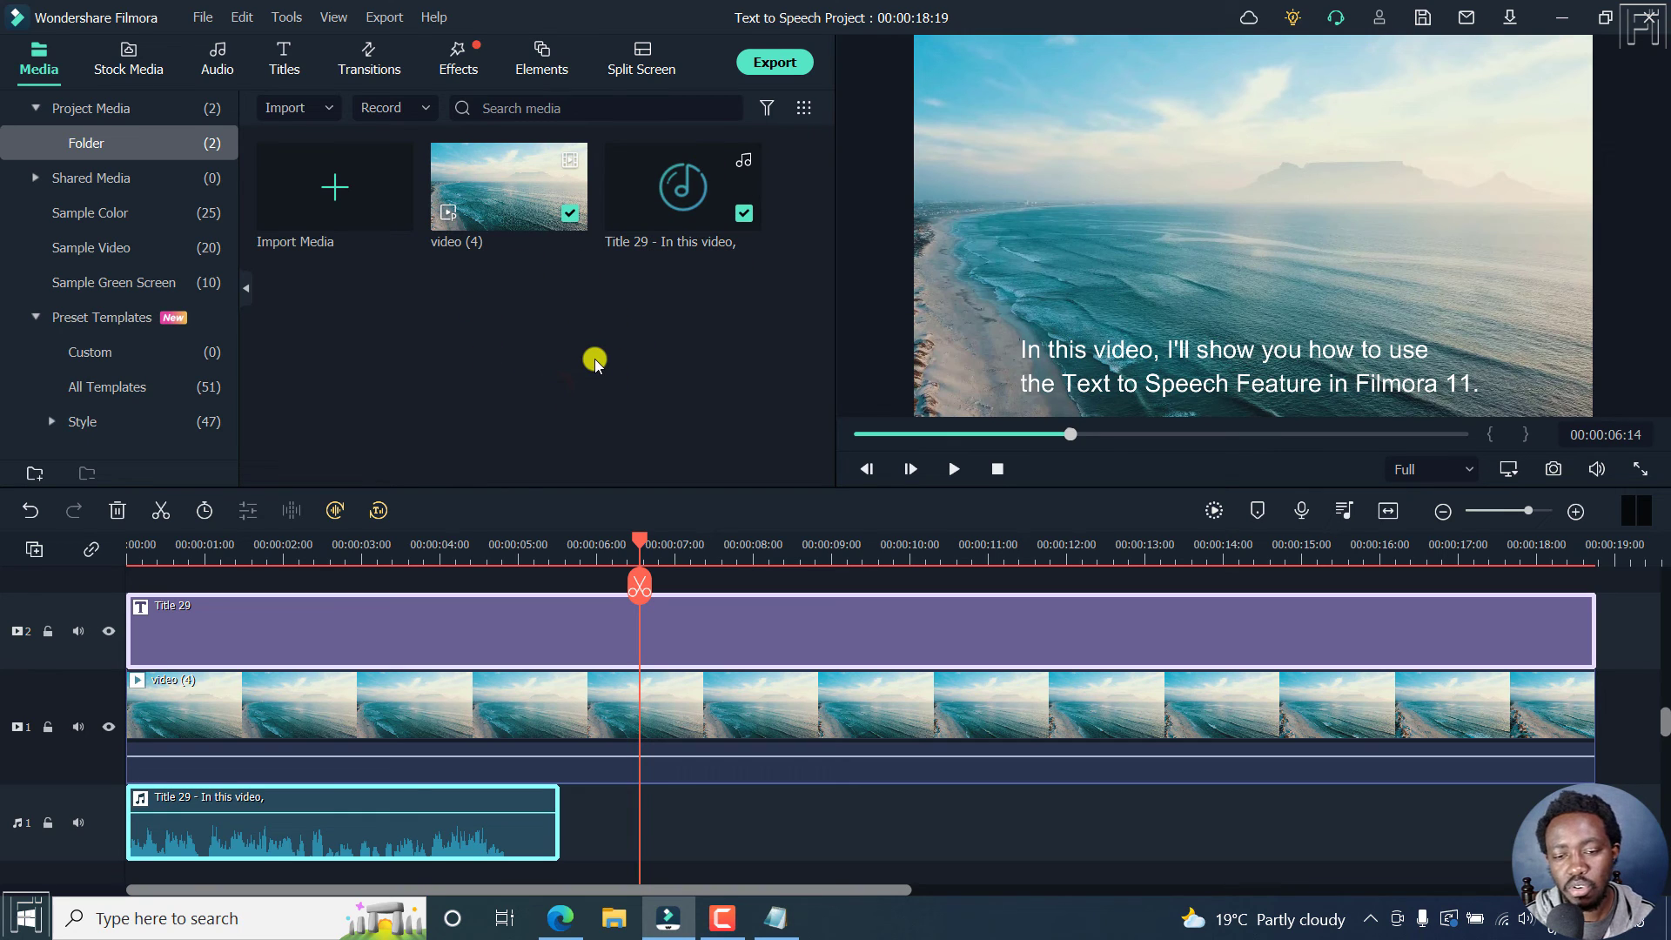
pyautogui.moveTo(683, 371)
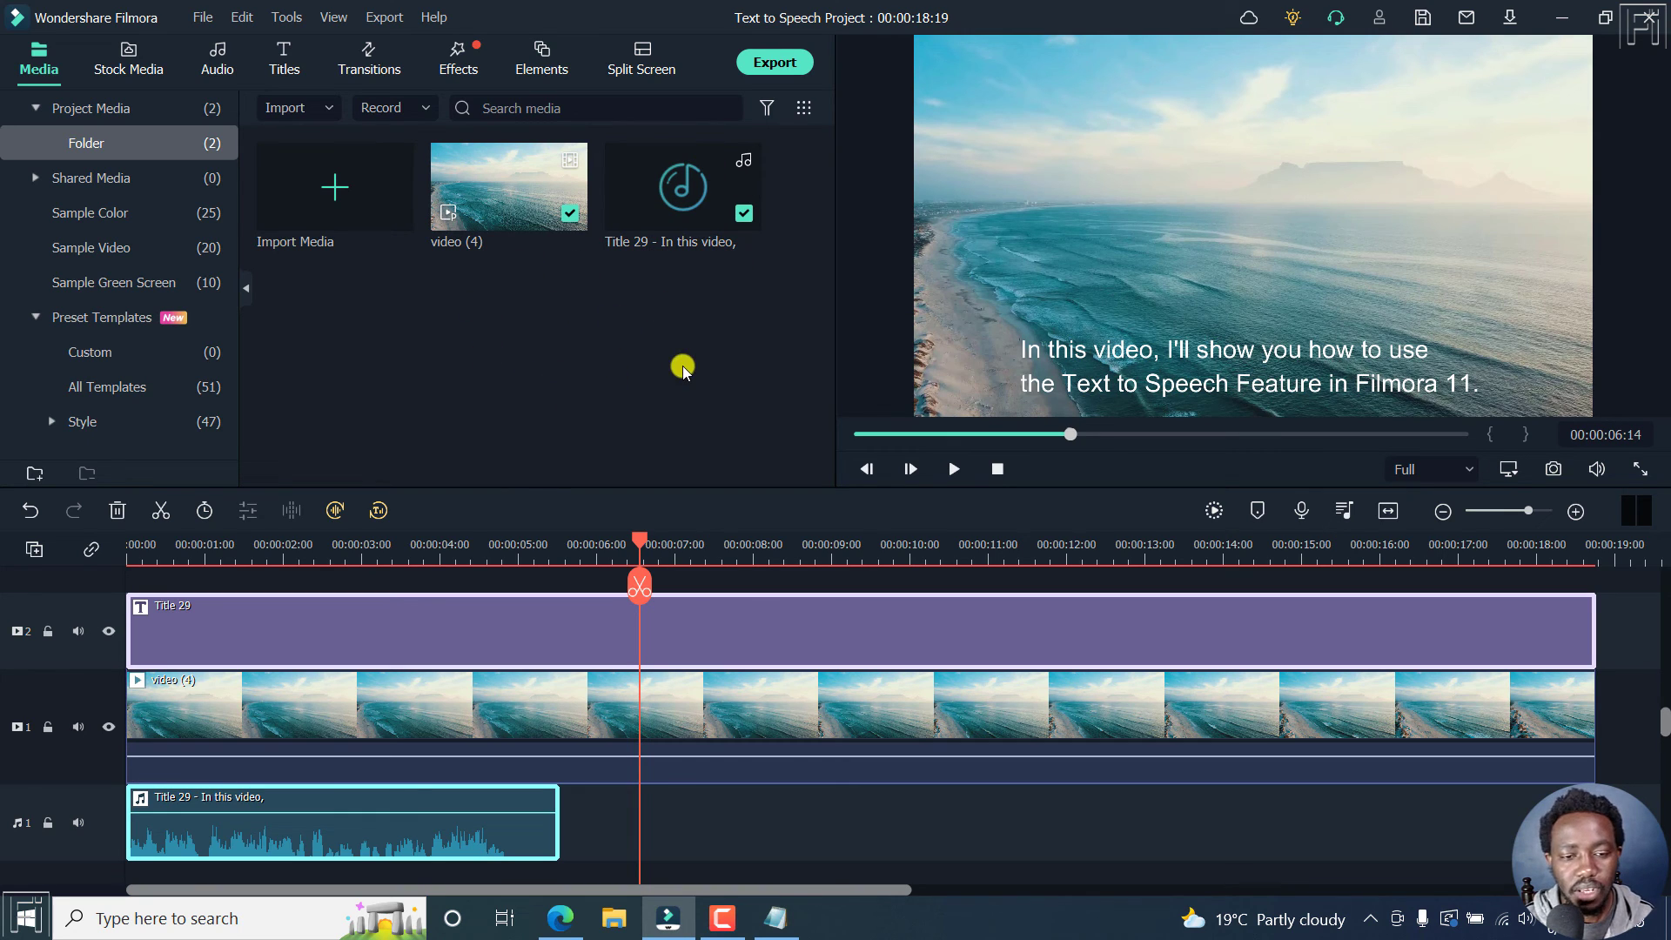
pyautogui.moveTo(652, 394)
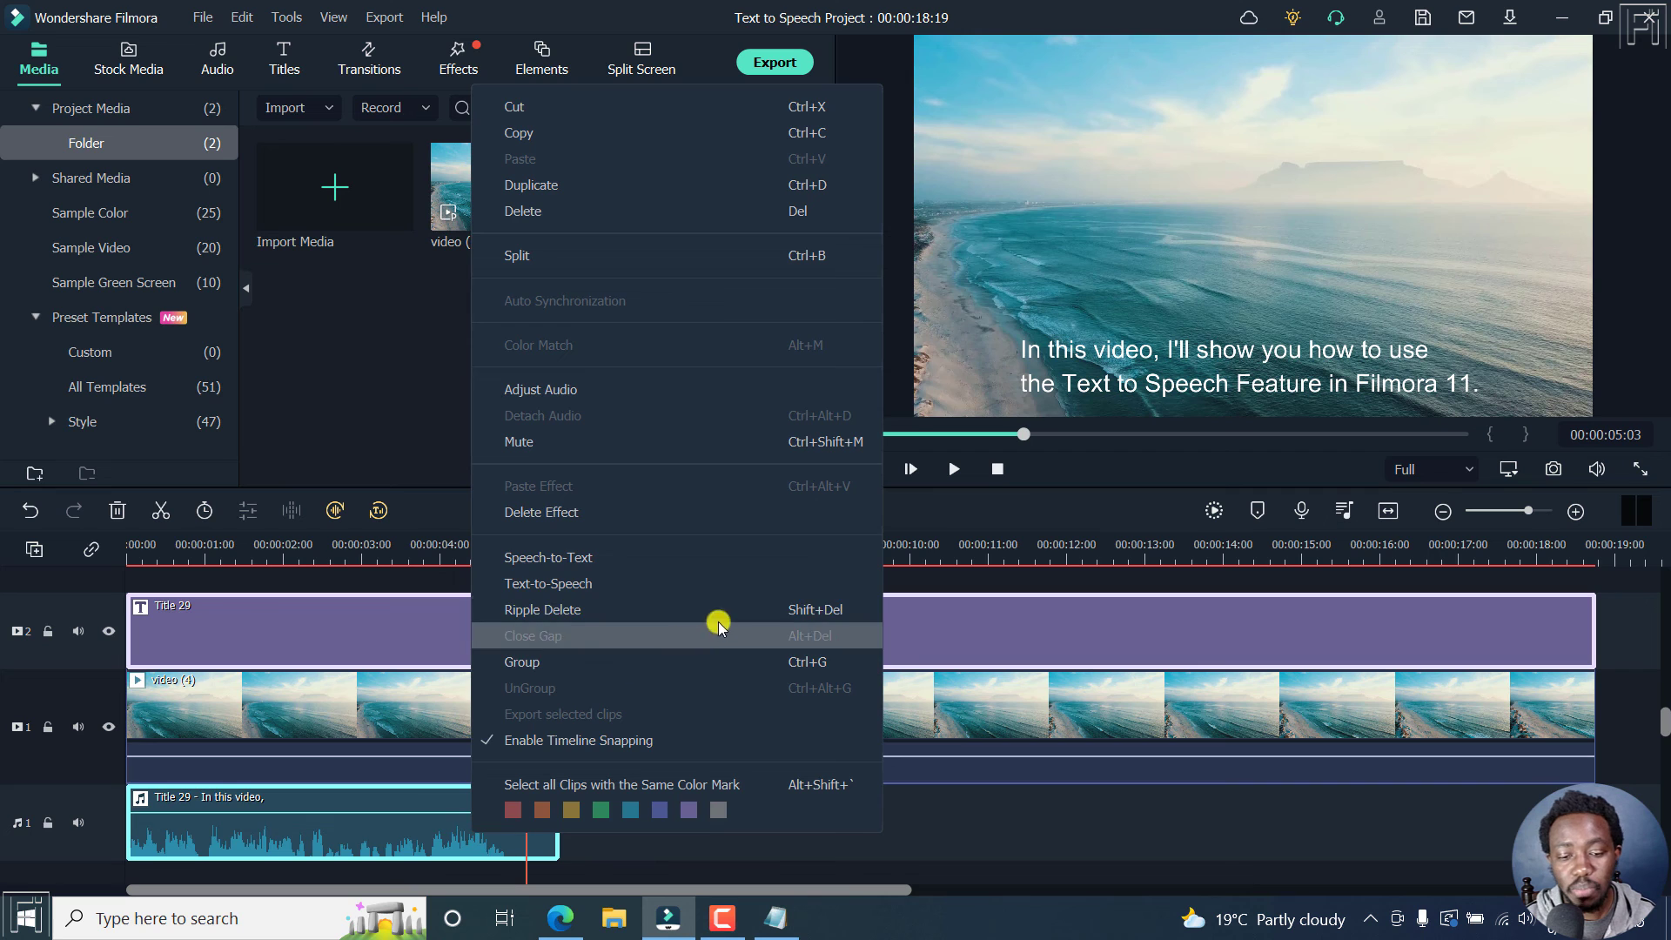
pyautogui.moveTo(397, 831)
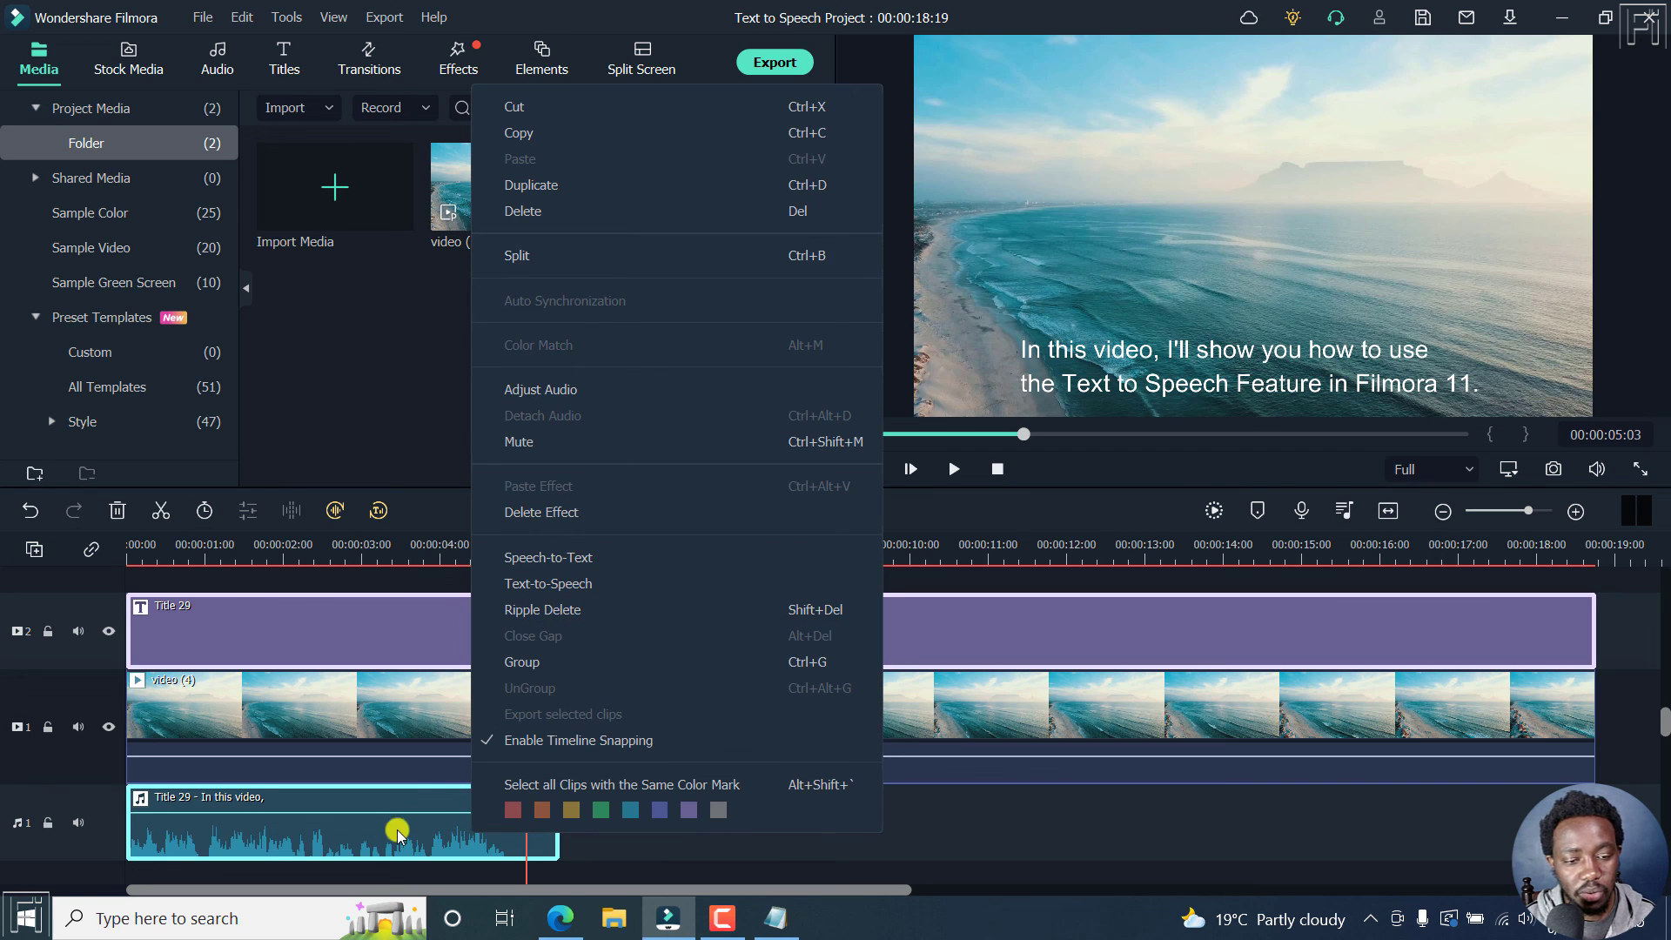
pyautogui.click(540, 389)
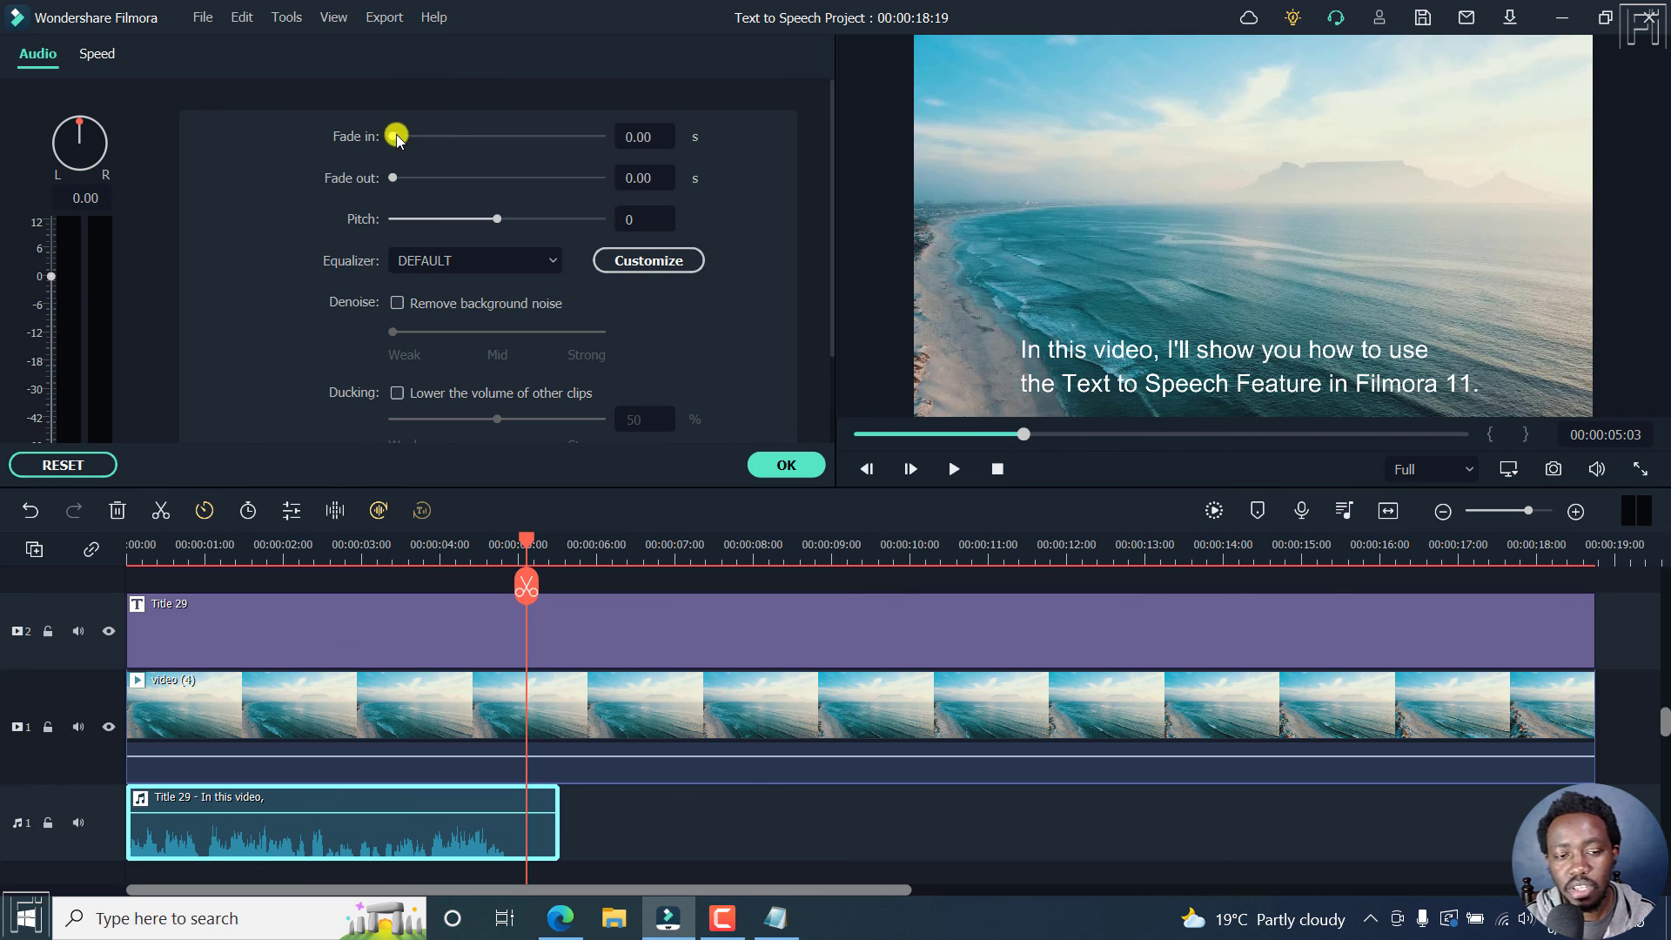
pyautogui.moveTo(746, 178)
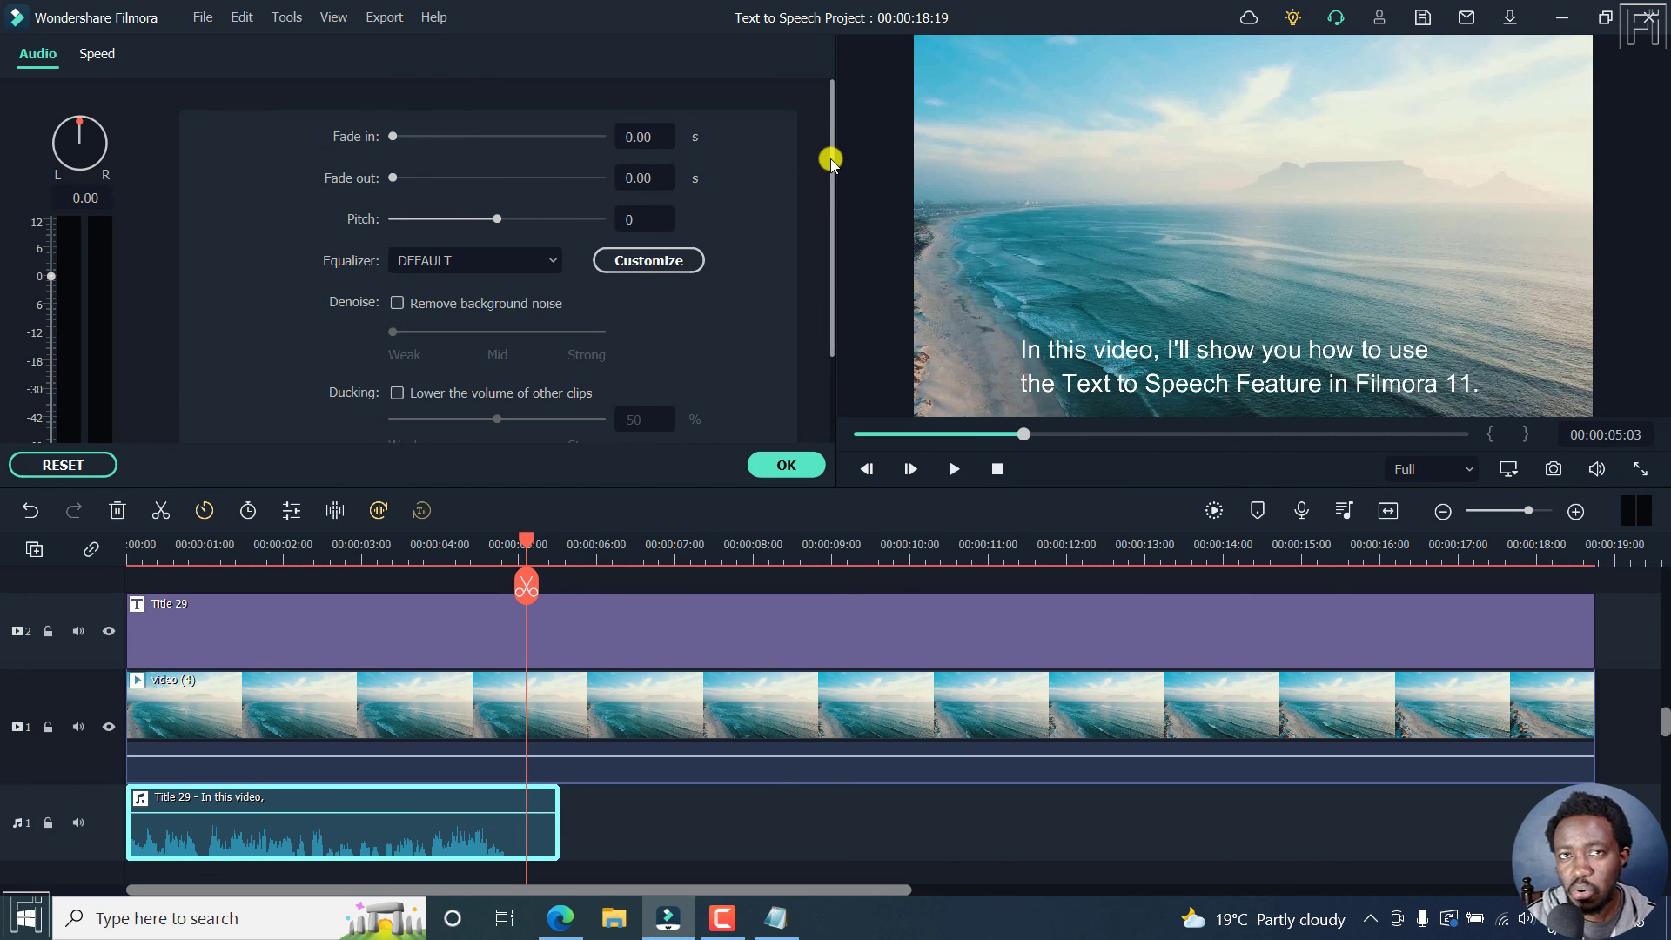
pyautogui.moveTo(296, 527)
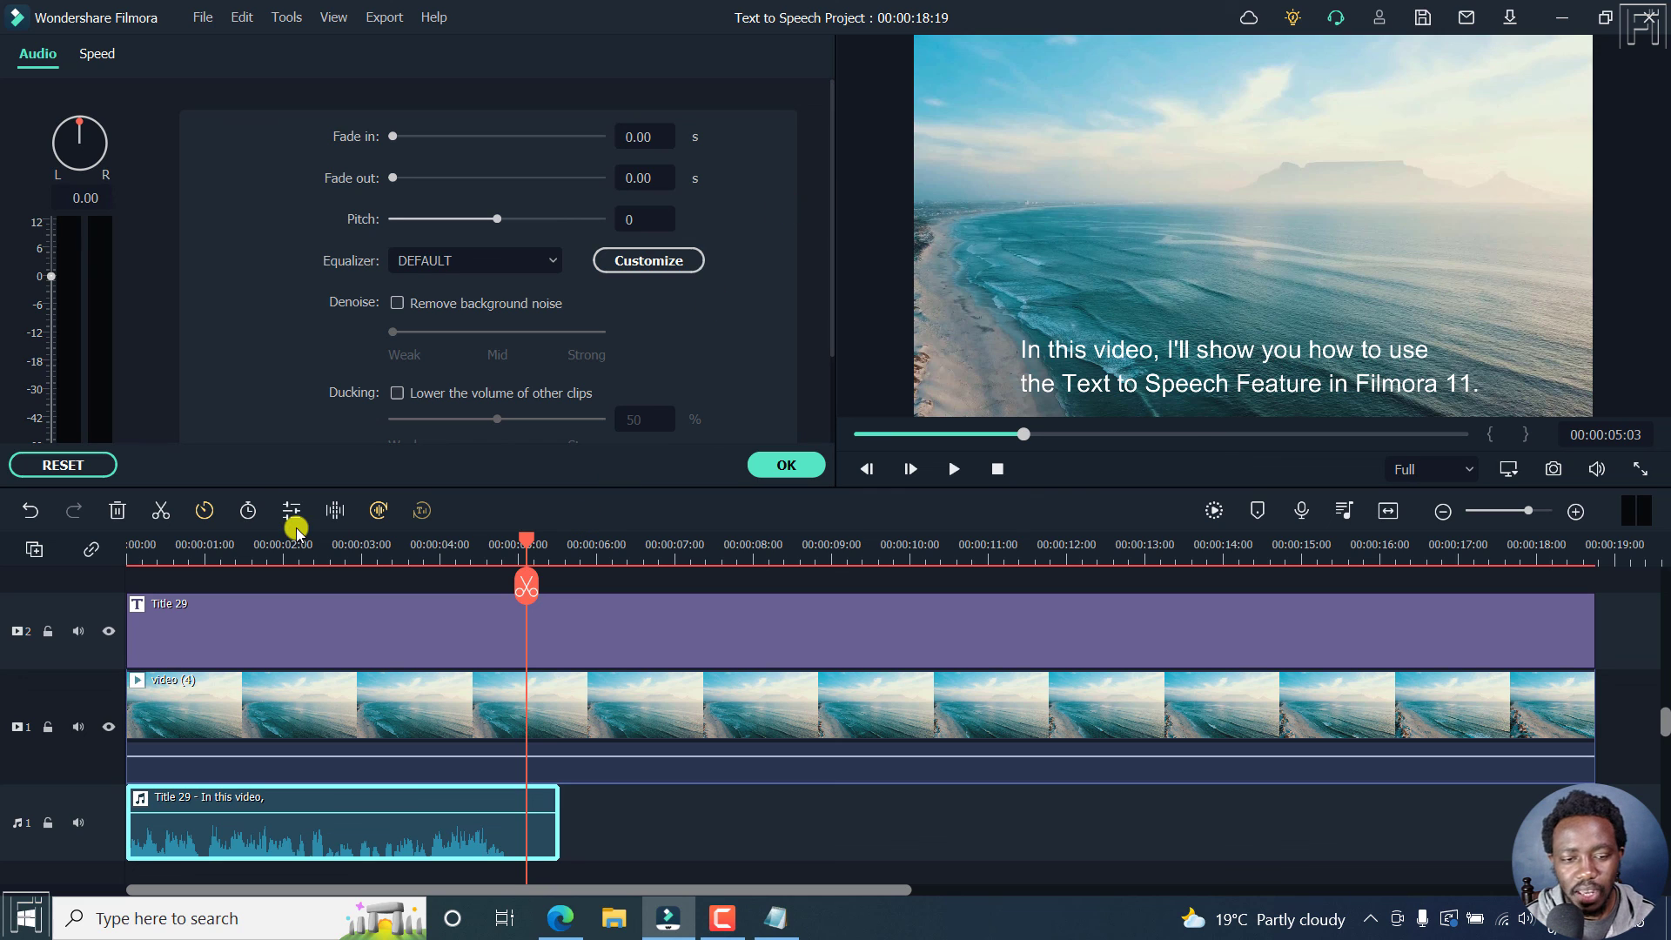
pyautogui.click(785, 466)
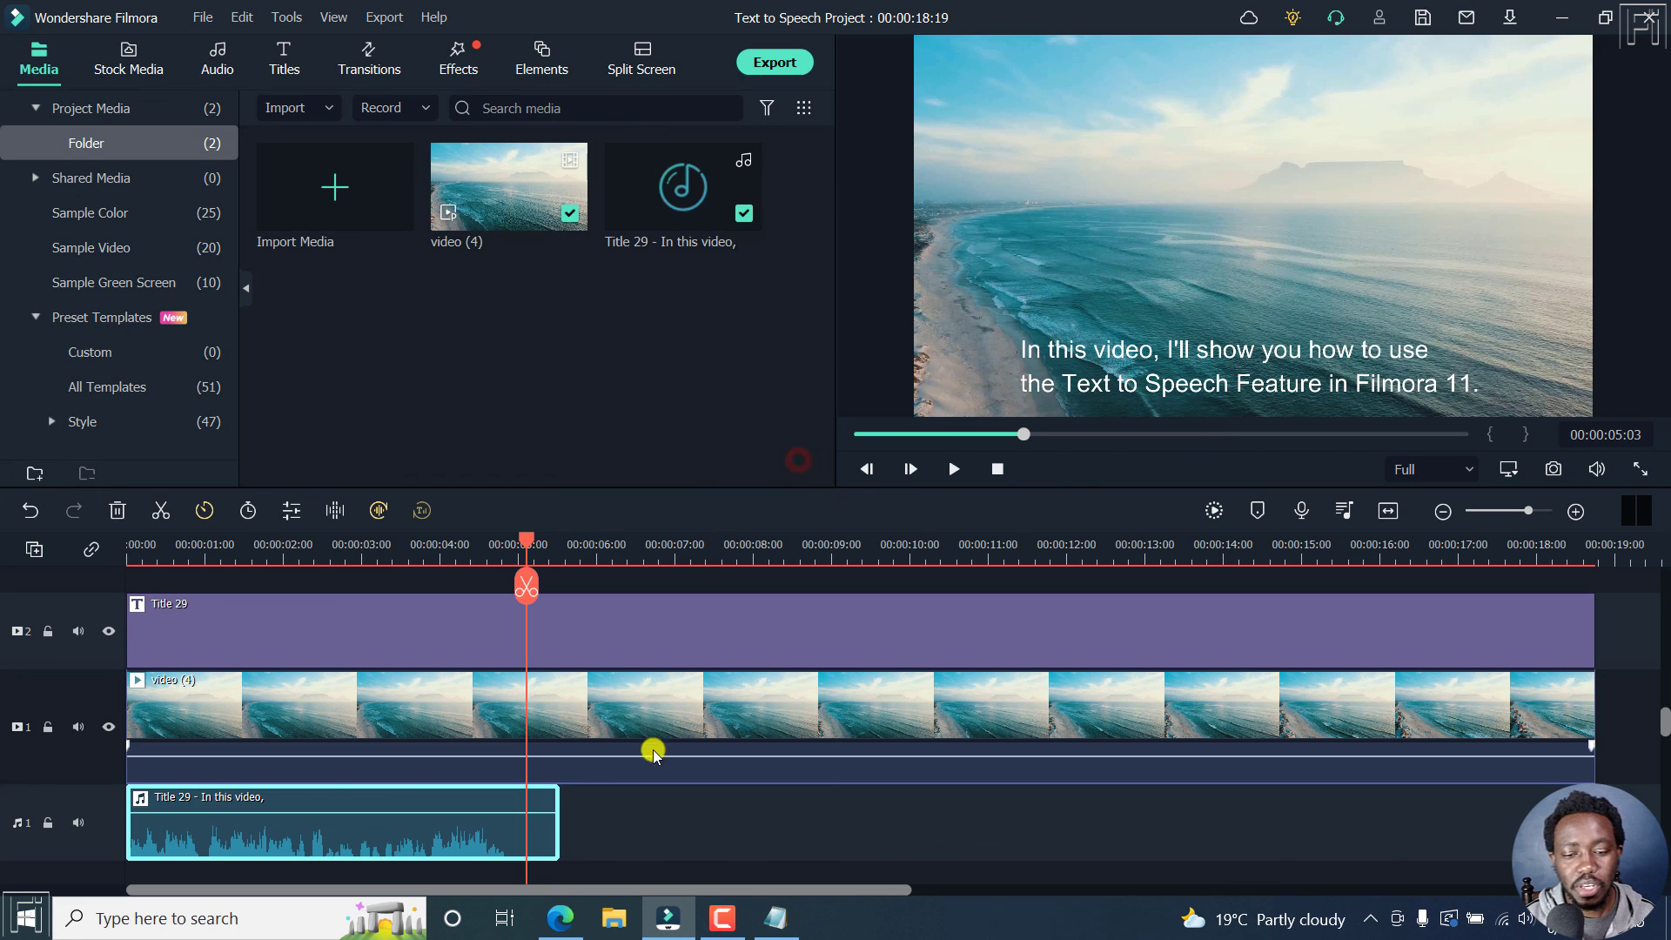